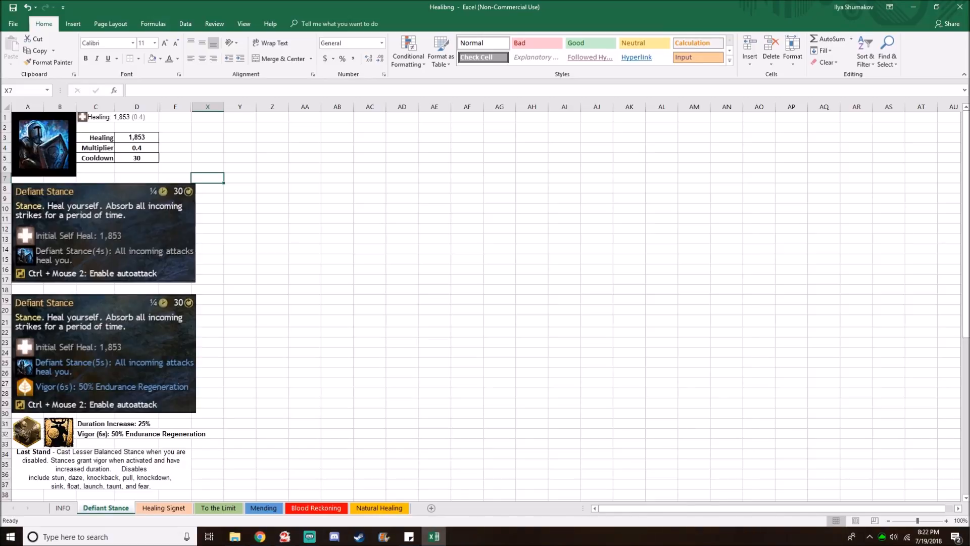
pyautogui.moveTo(674, 428)
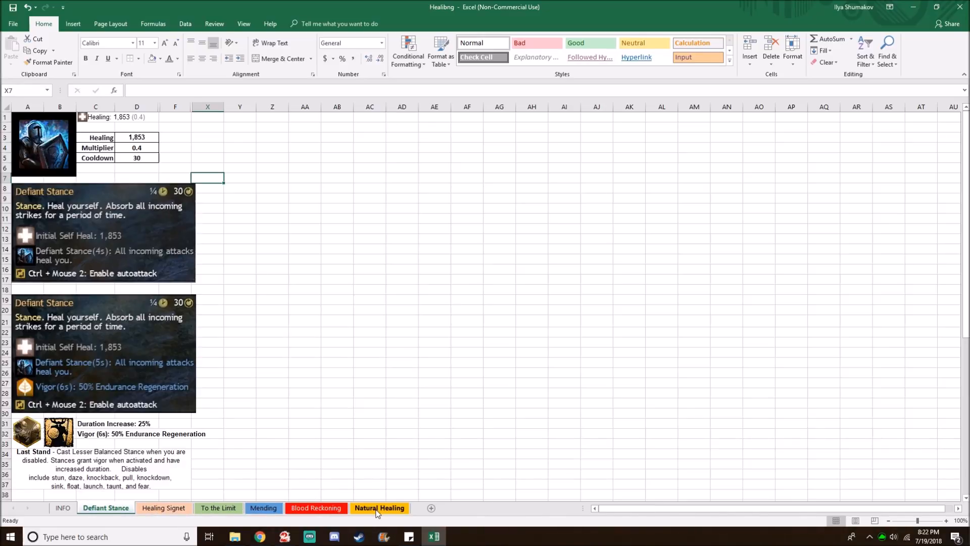
pyautogui.moveTo(373, 426)
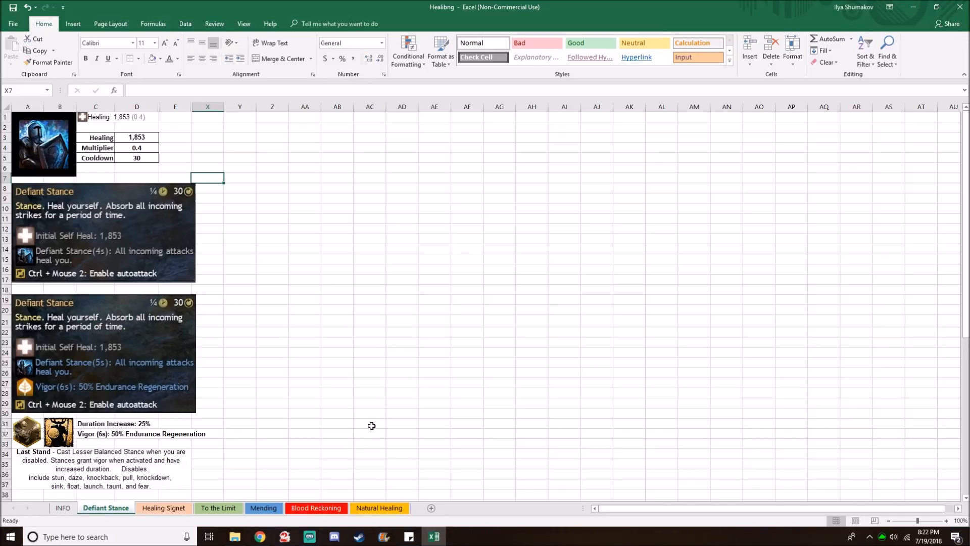
pyautogui.moveTo(240, 215)
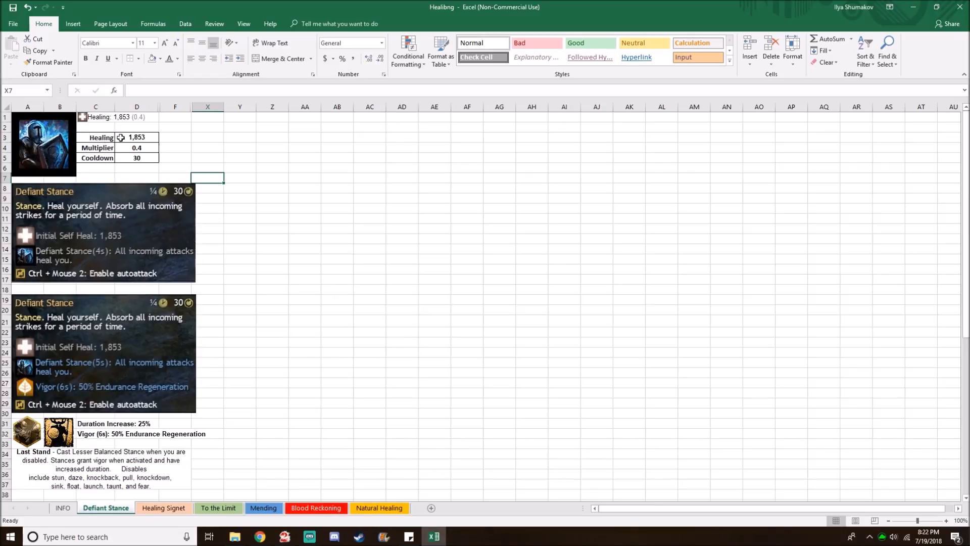
# Reveal hidden column E showing the Initial Healing + Multiplier × Healing Power note
pyautogui.click(136, 147)
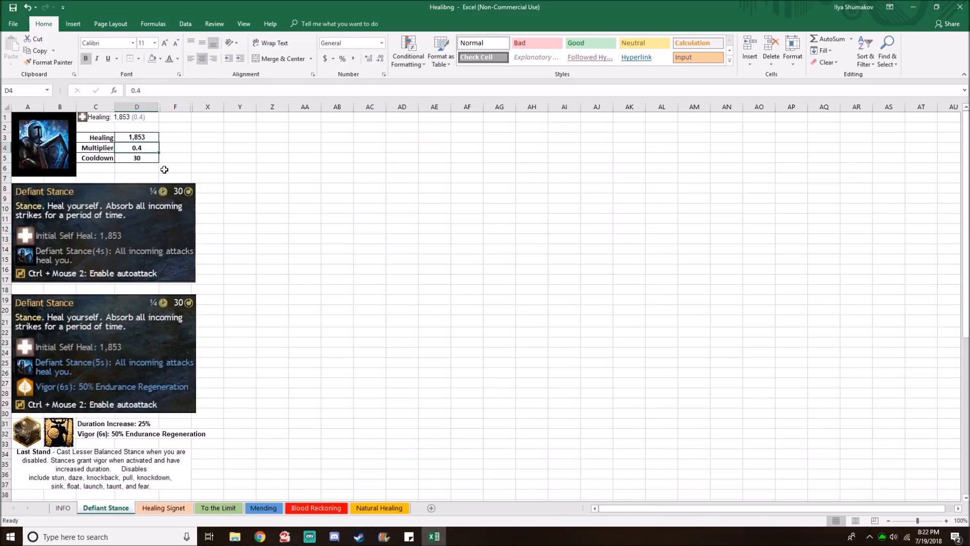
pyautogui.moveTo(158, 120)
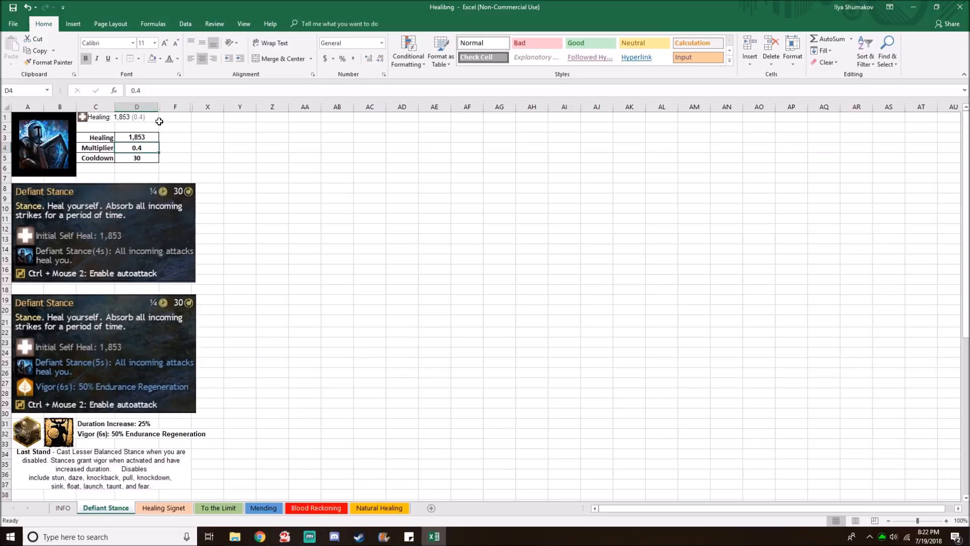
pyautogui.click(175, 117)
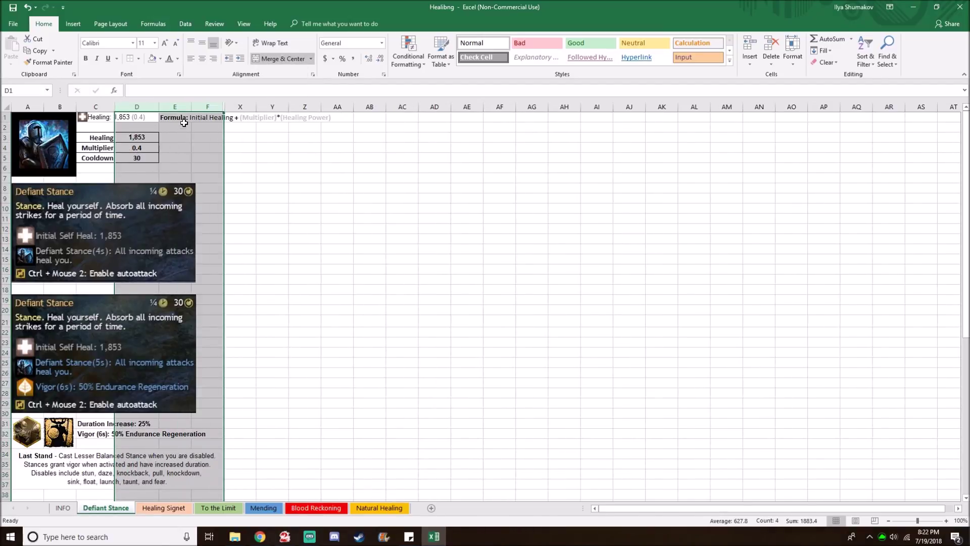
pyautogui.click(175, 128)
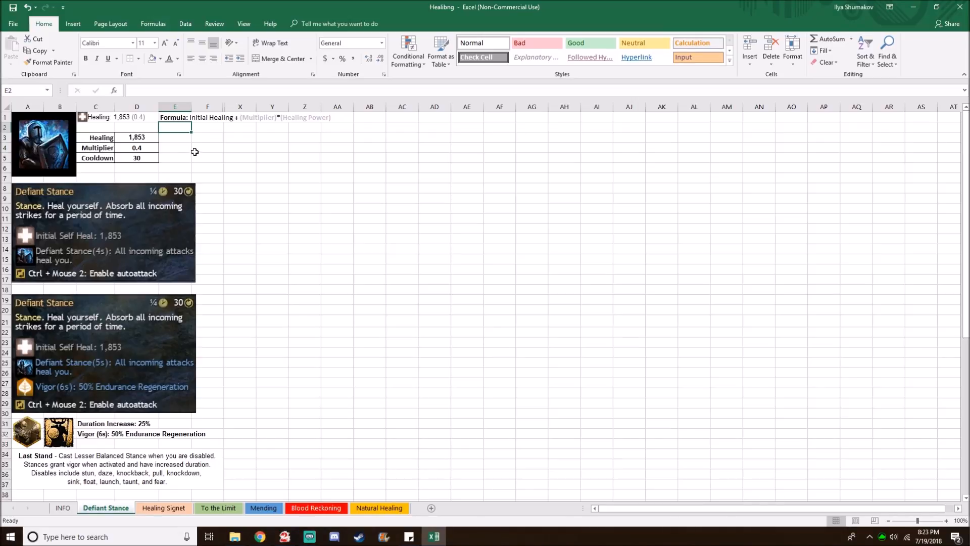
pyautogui.click(137, 148)
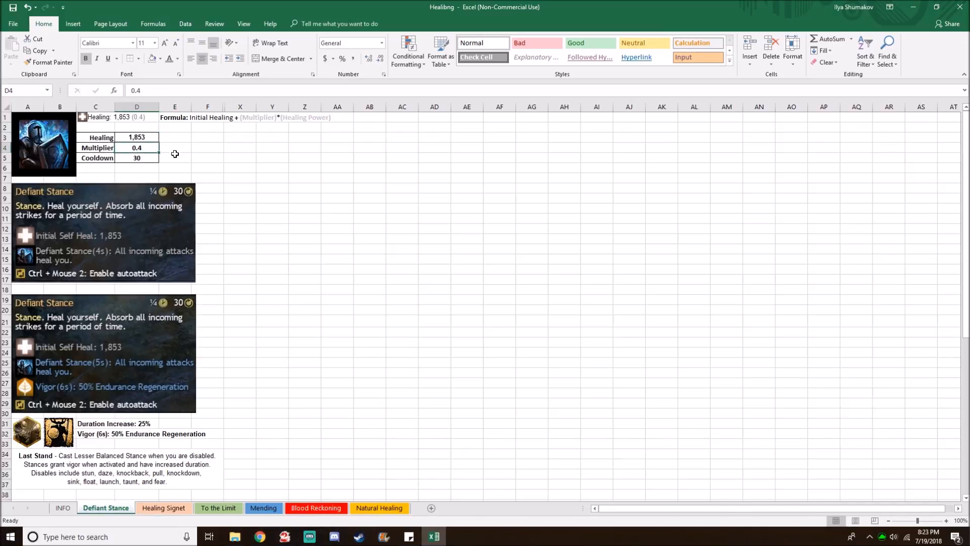
pyautogui.click(136, 158)
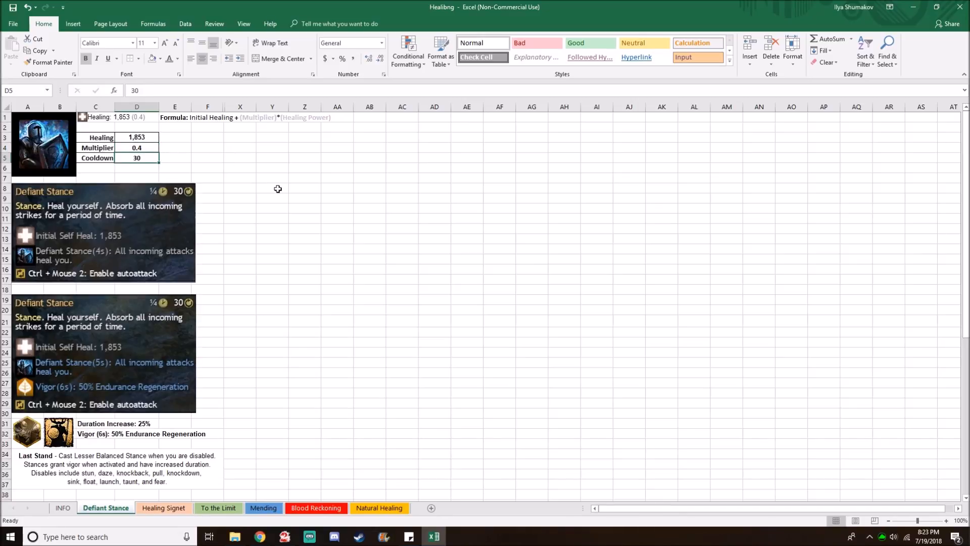
pyautogui.scroll(-3)
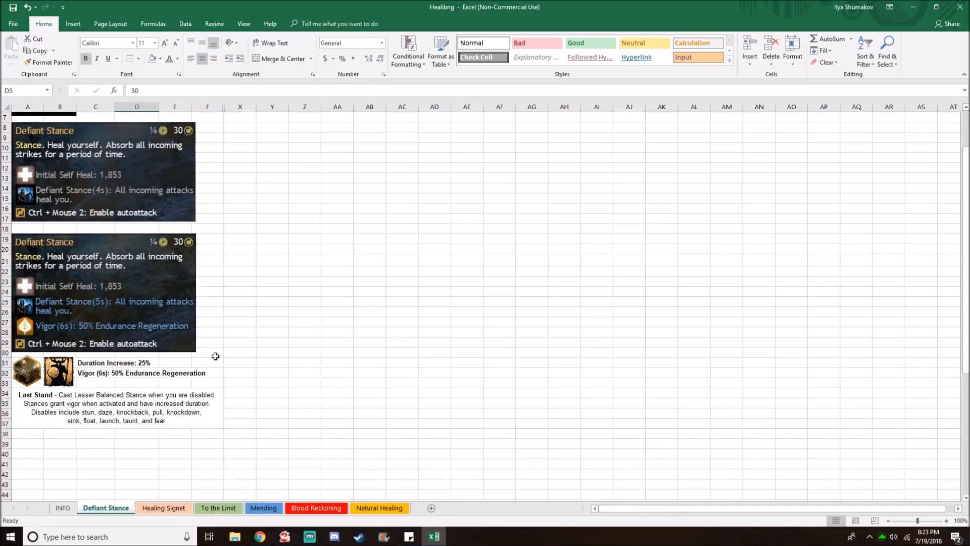
pyautogui.moveTo(223, 354)
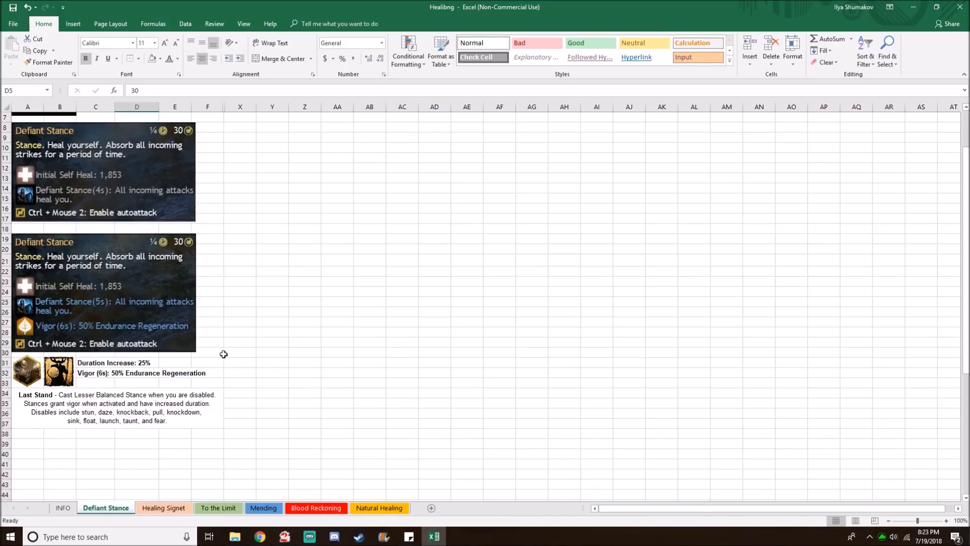
pyautogui.moveTo(42, 436)
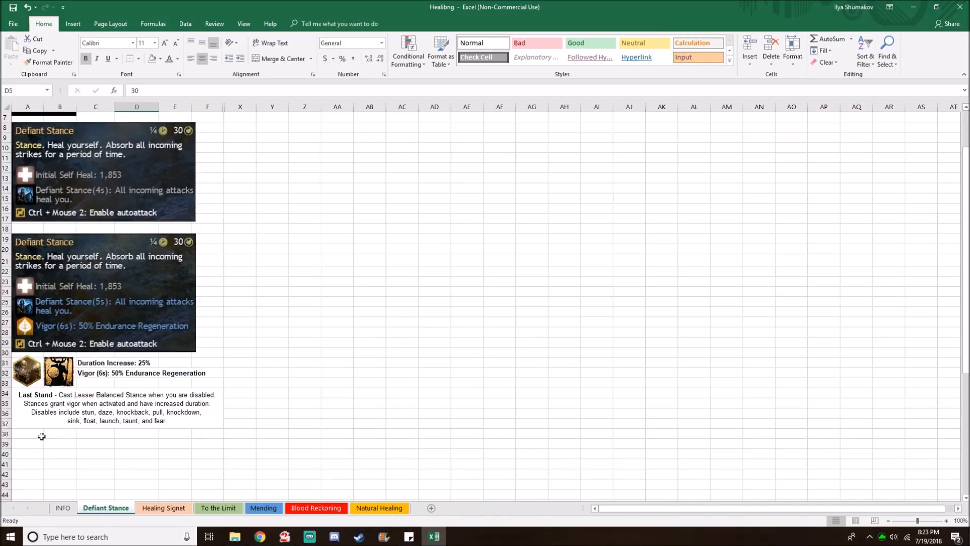
pyautogui.moveTo(39, 455)
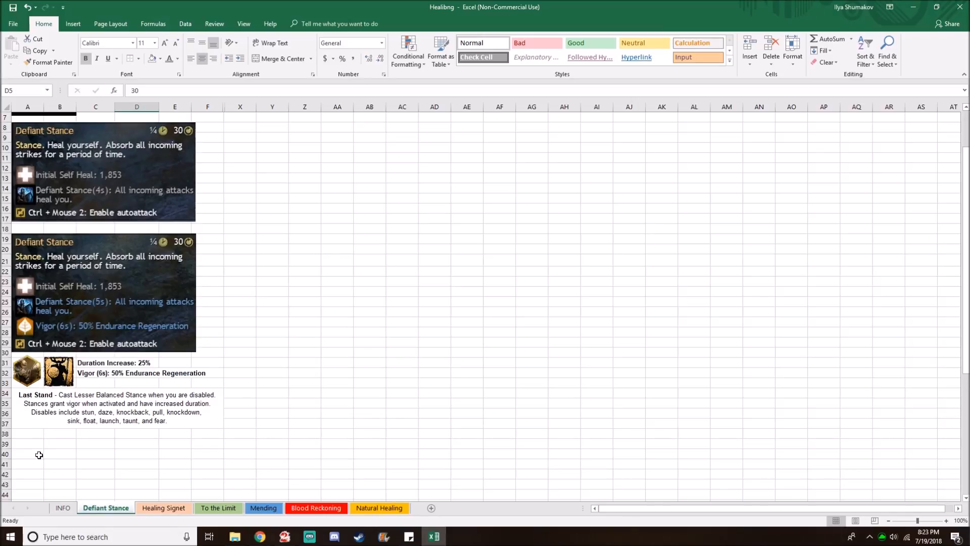
pyautogui.scroll(3)
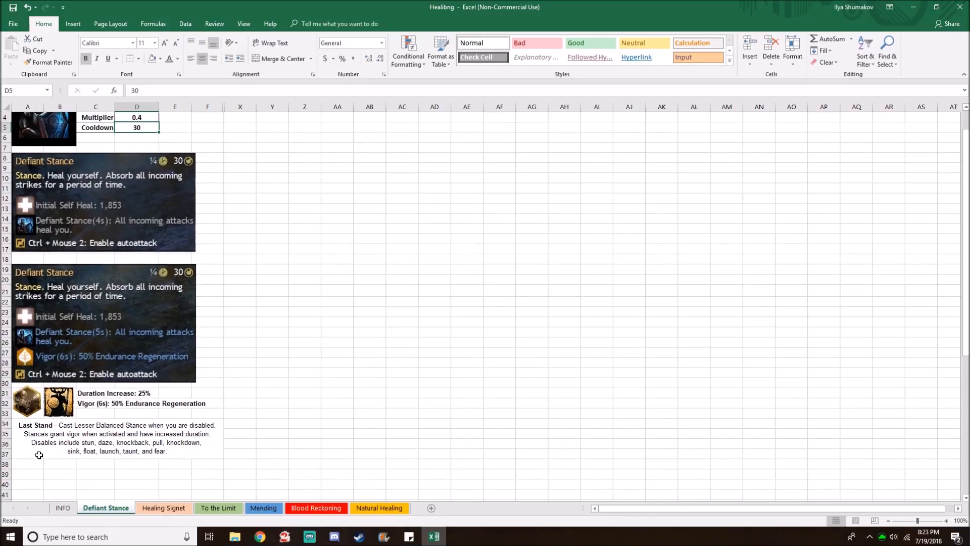
pyautogui.moveTo(97, 344)
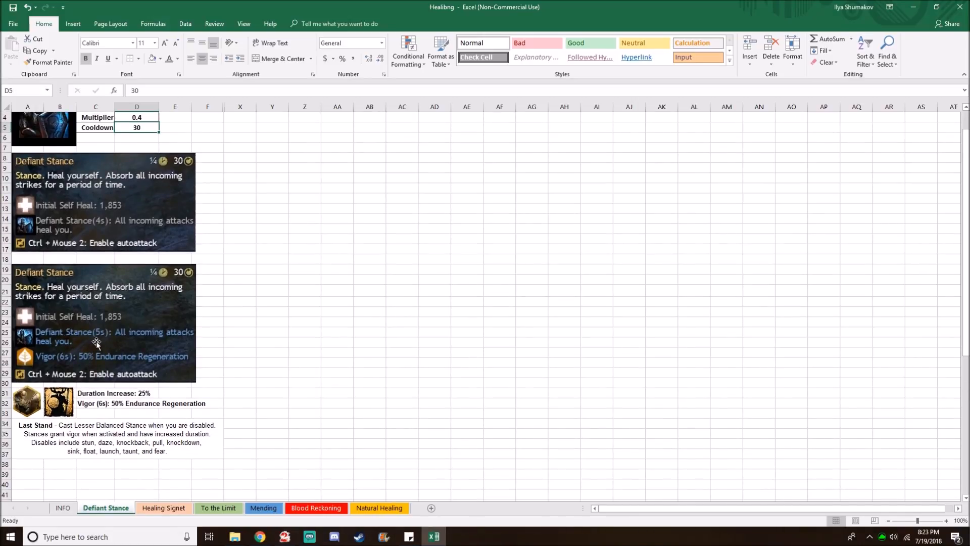
pyautogui.moveTo(131, 375)
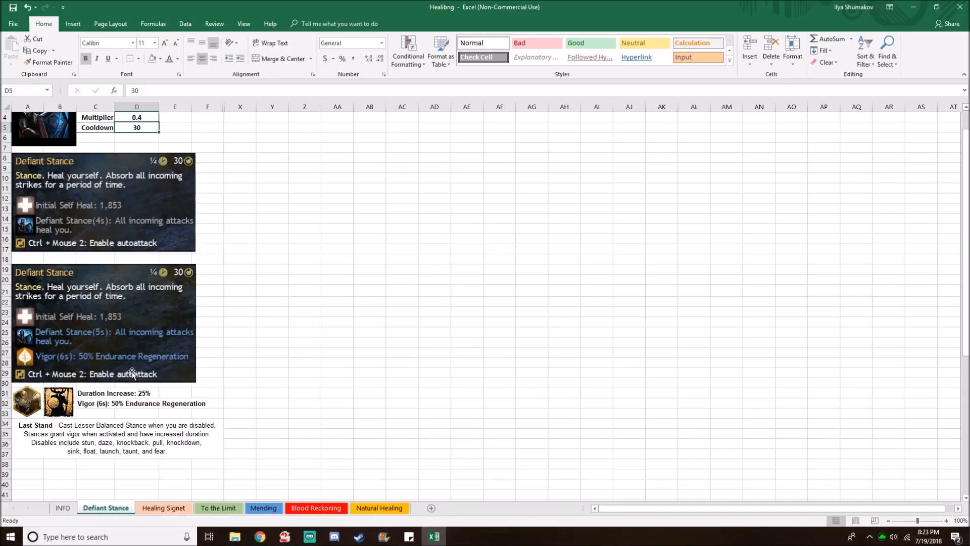
pyautogui.moveTo(118, 367)
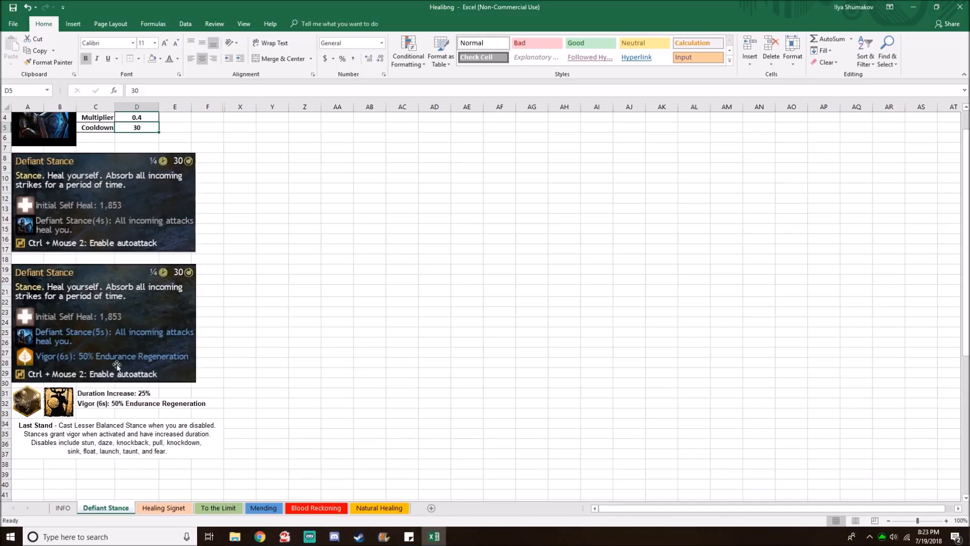
pyautogui.scroll(3)
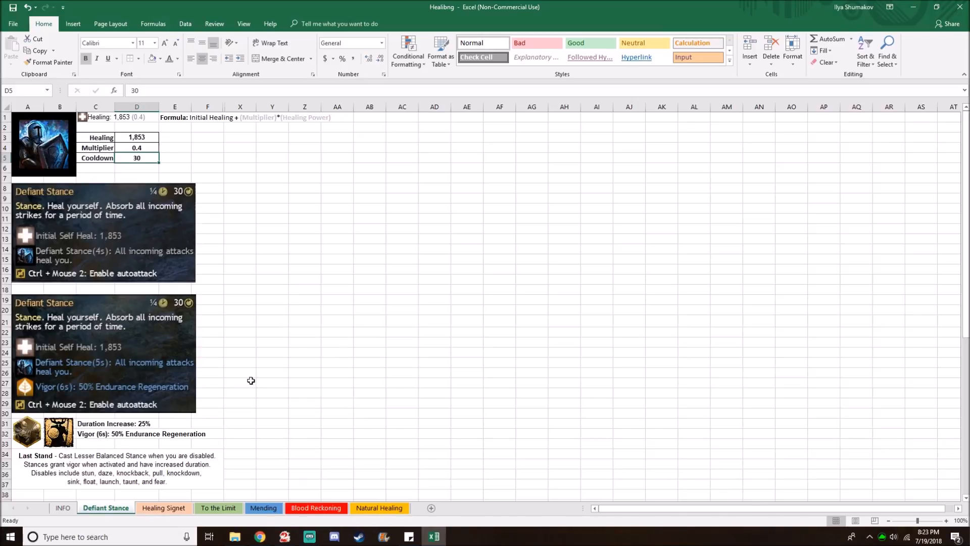
pyautogui.moveTo(217, 112)
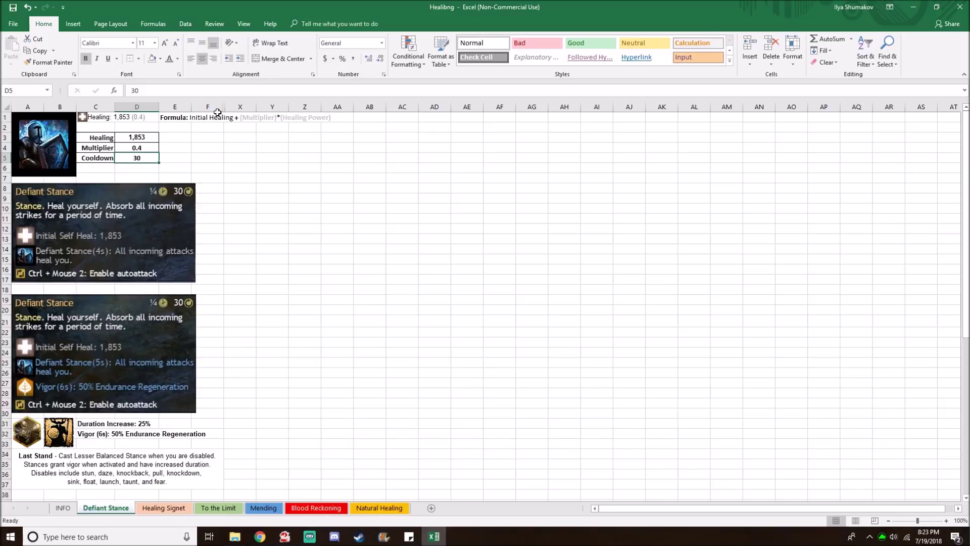
# Unhide columns F:X to show the tick table, keeping DAMAGE set to High
pyautogui.rightClick(207, 106)
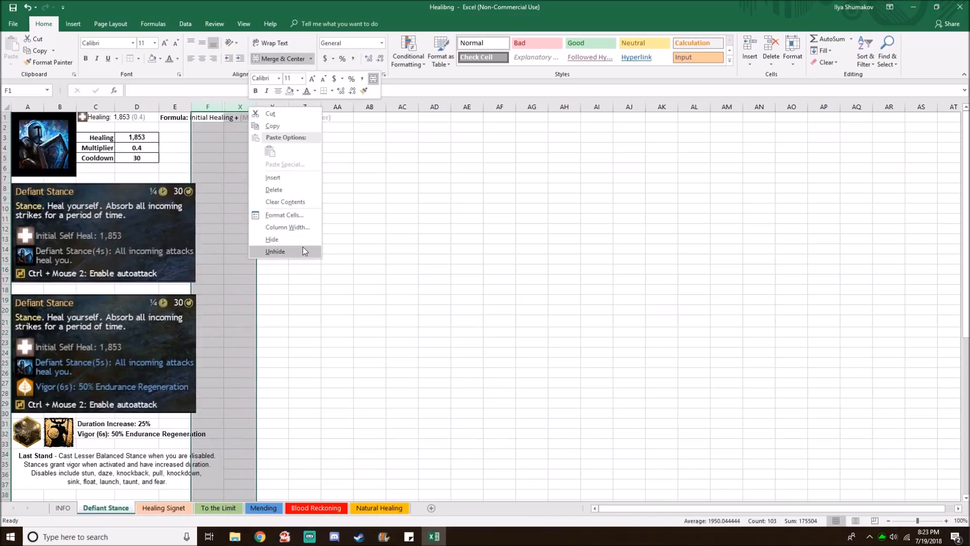
pyautogui.click(275, 252)
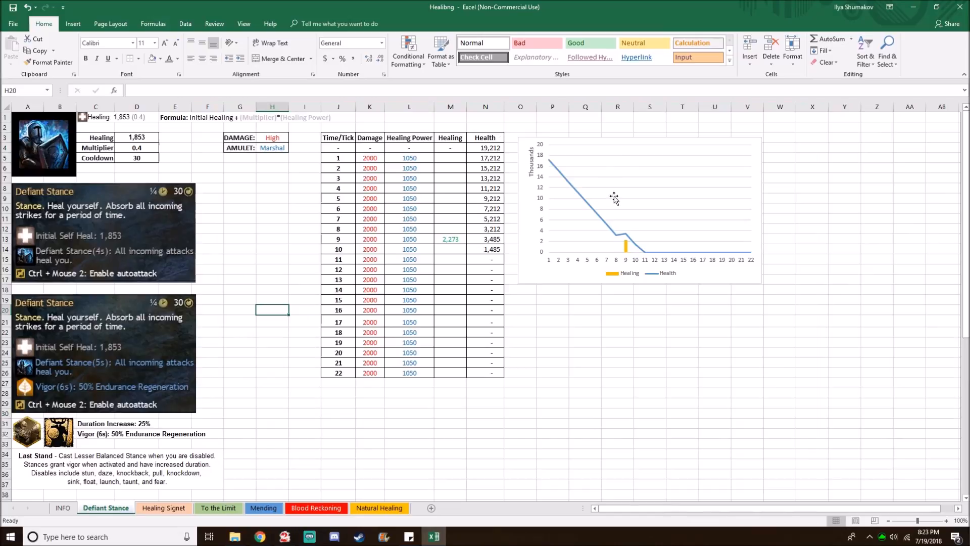
pyautogui.moveTo(238, 122)
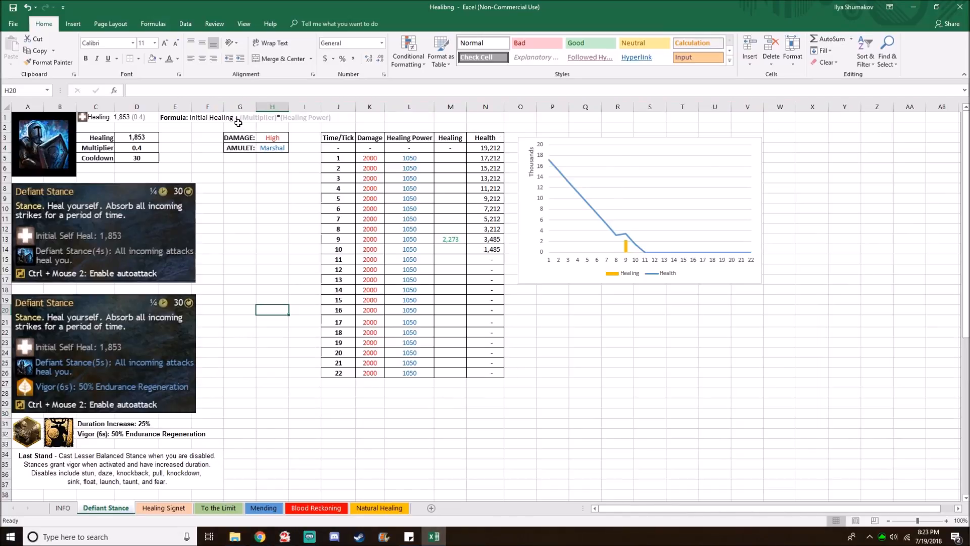
pyautogui.moveTo(252, 181)
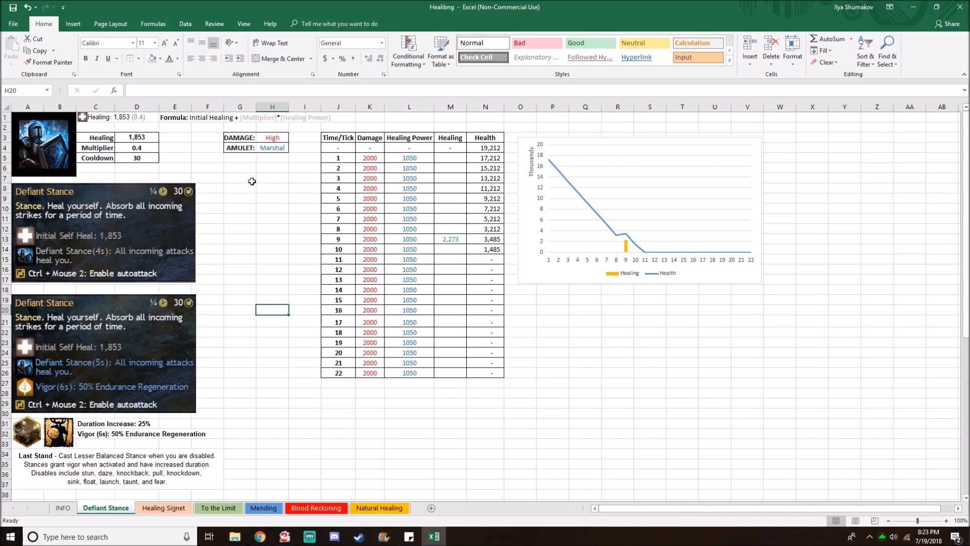
pyautogui.click(239, 138)
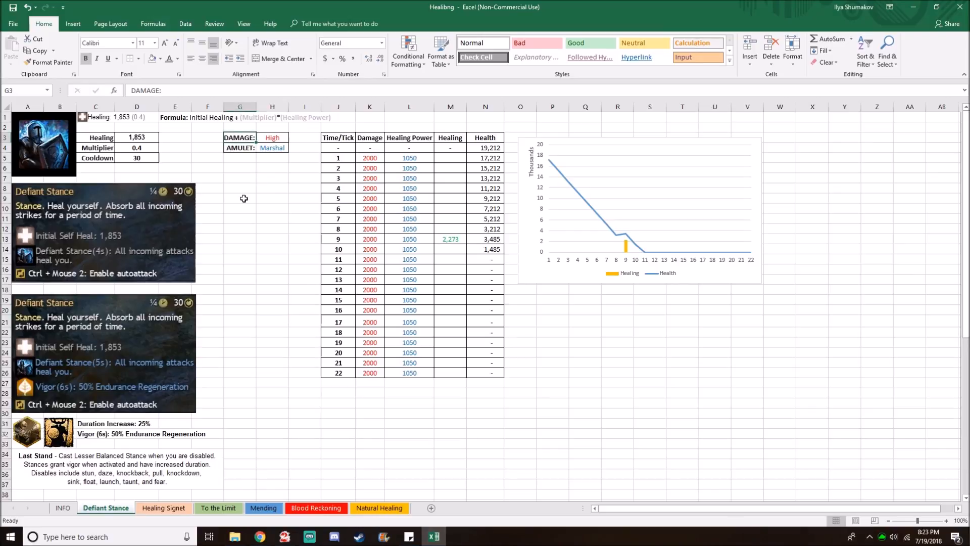
pyautogui.click(292, 136)
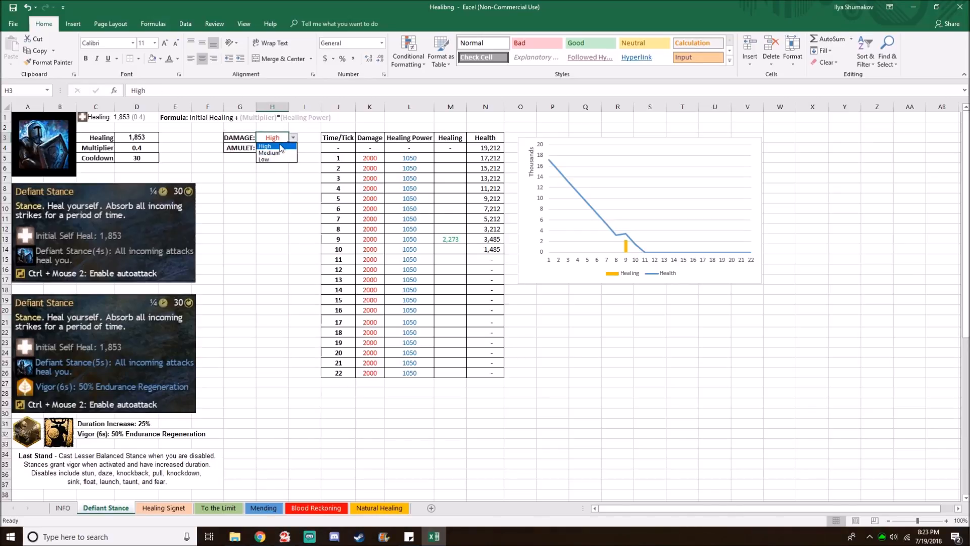
pyautogui.click(271, 148)
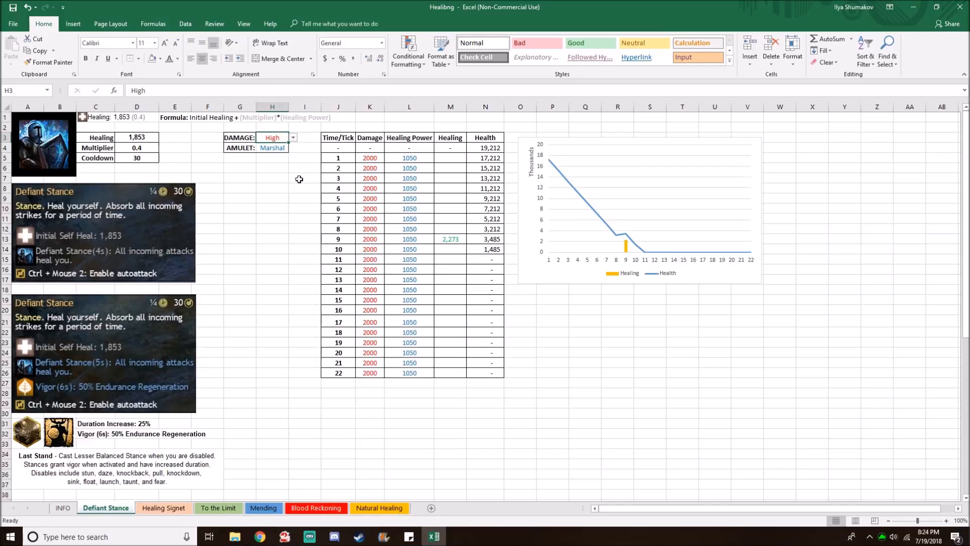
pyautogui.click(271, 147)
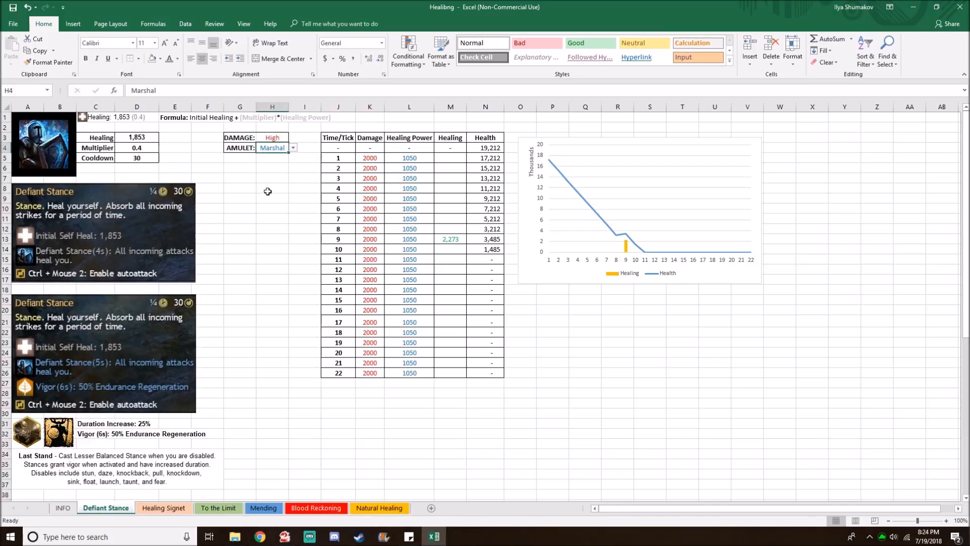
pyautogui.click(292, 148)
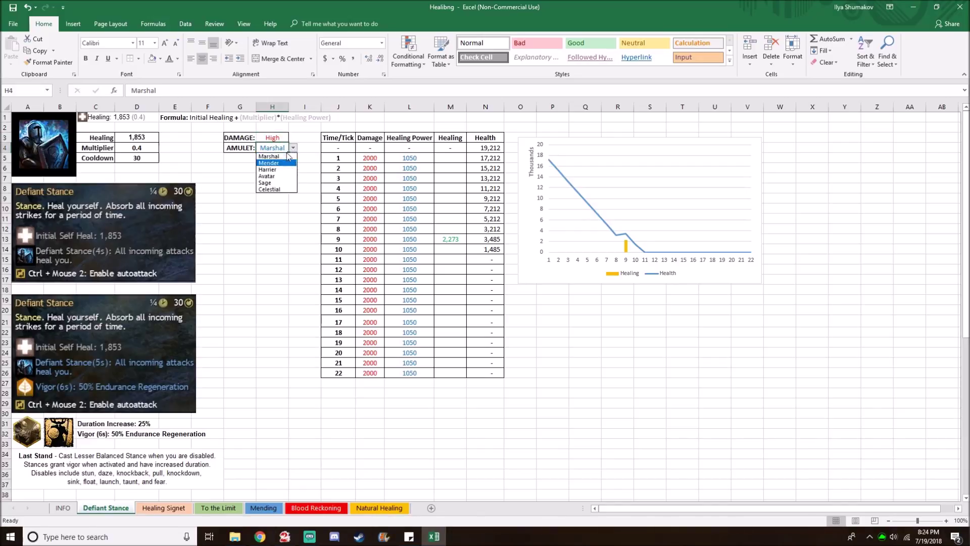
pyautogui.moveTo(277, 188)
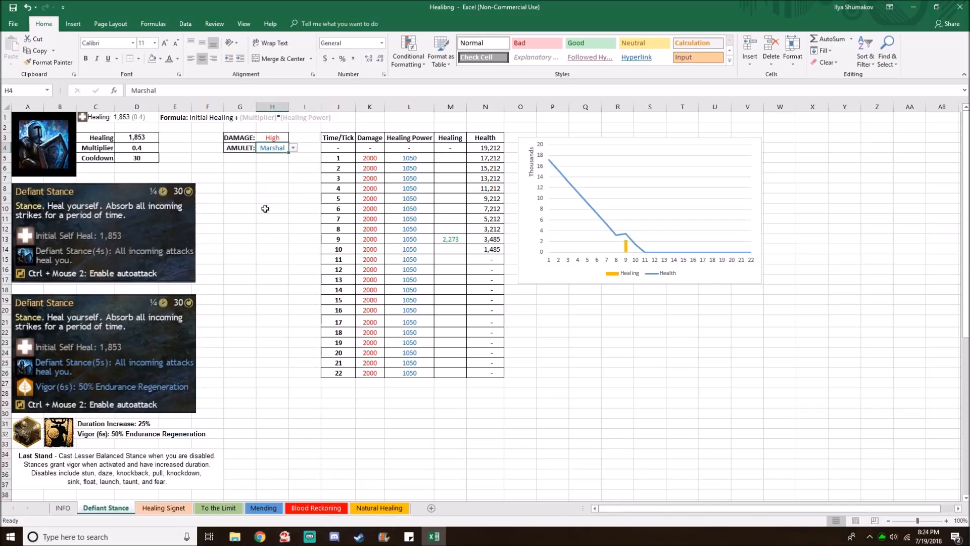
pyautogui.moveTo(244, 310)
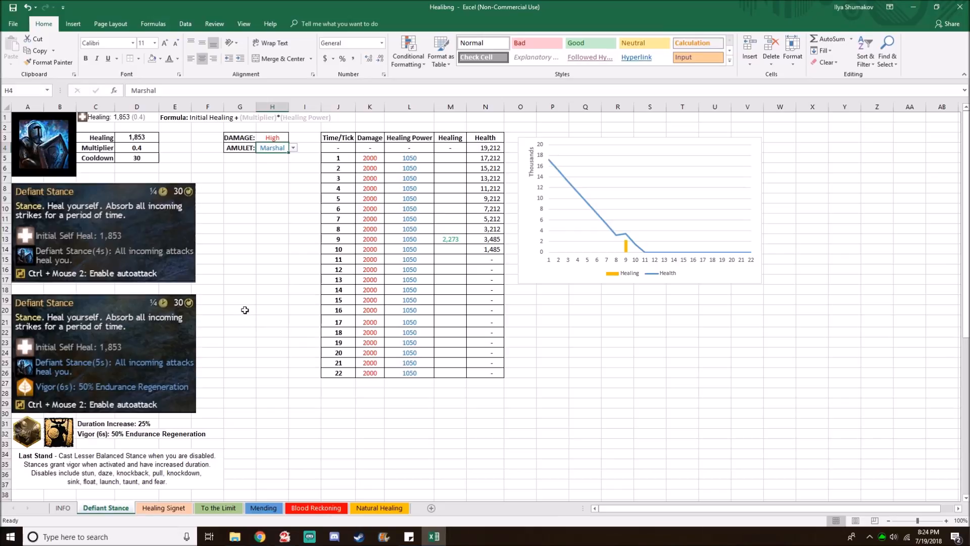
pyautogui.click(293, 147)
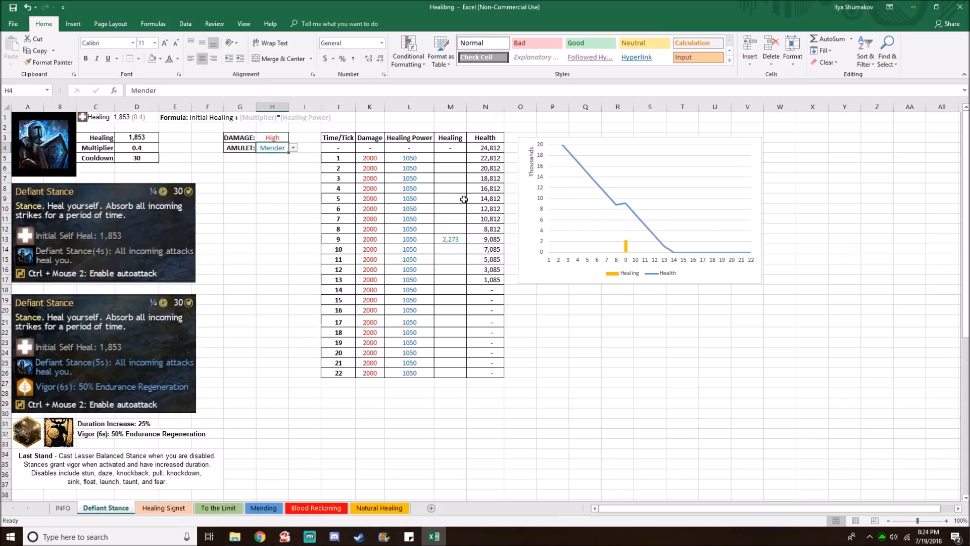
pyautogui.click(292, 147)
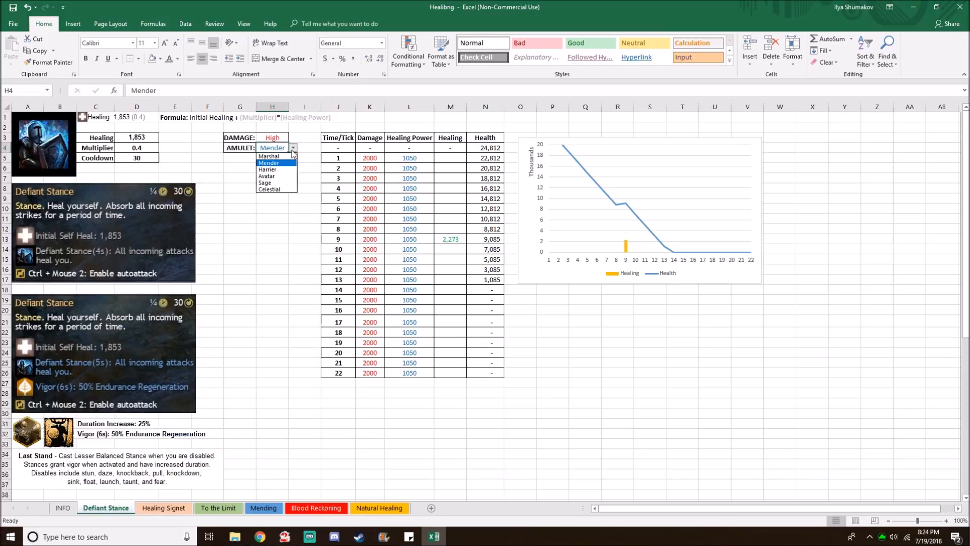
pyautogui.click(268, 155)
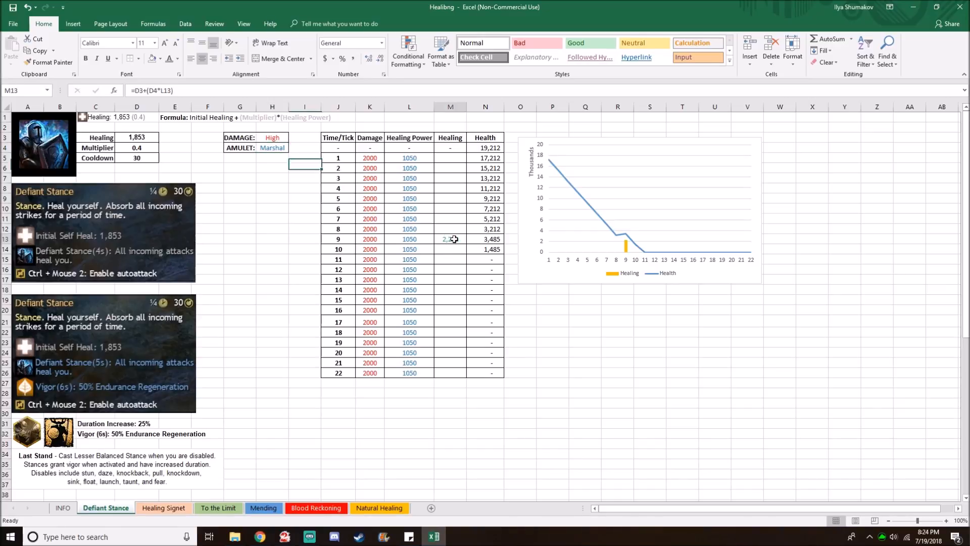
# Inspect the tick 9 healing formula in M13, cooldown in D5 and health formula in N15
pyautogui.click(451, 238)
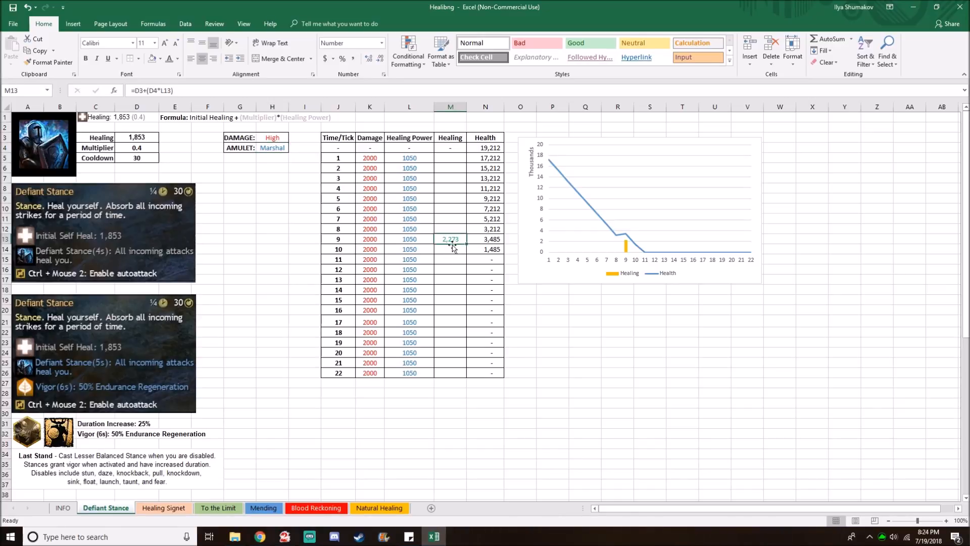
pyautogui.moveTo(446, 279)
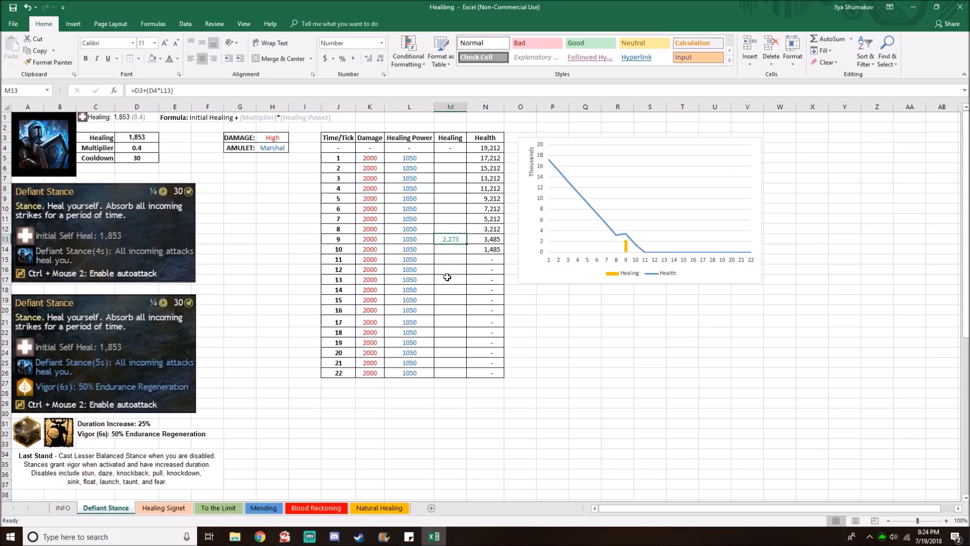
pyautogui.click(137, 158)
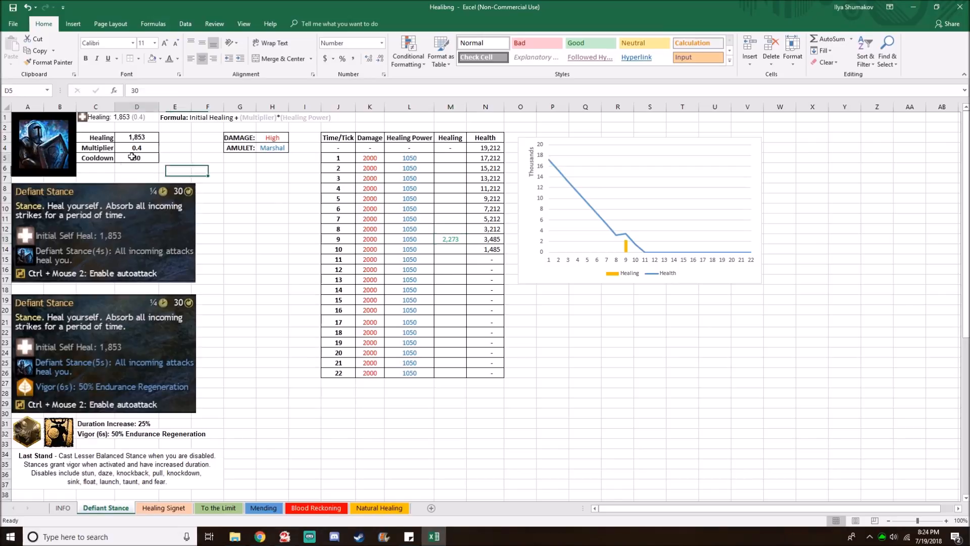
pyautogui.click(136, 136)
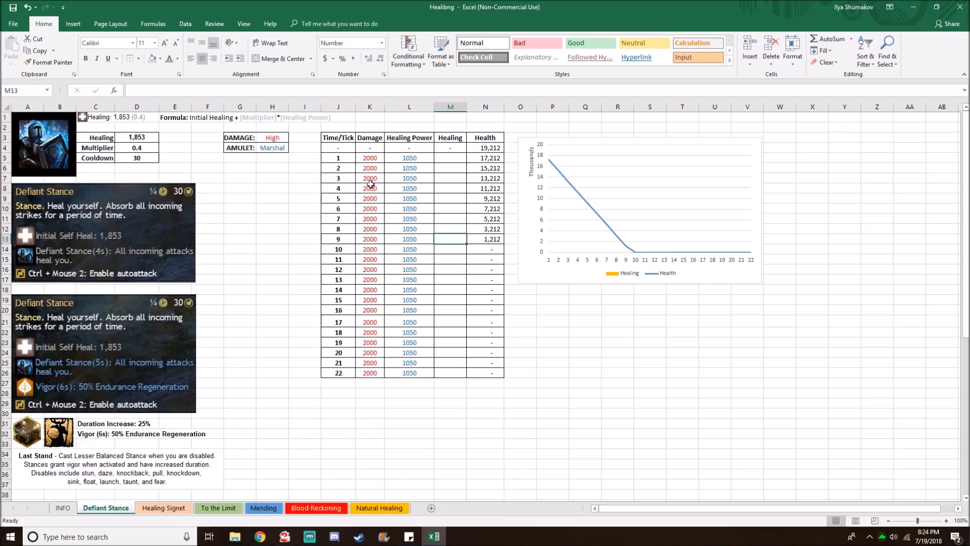
pyautogui.click(485, 249)
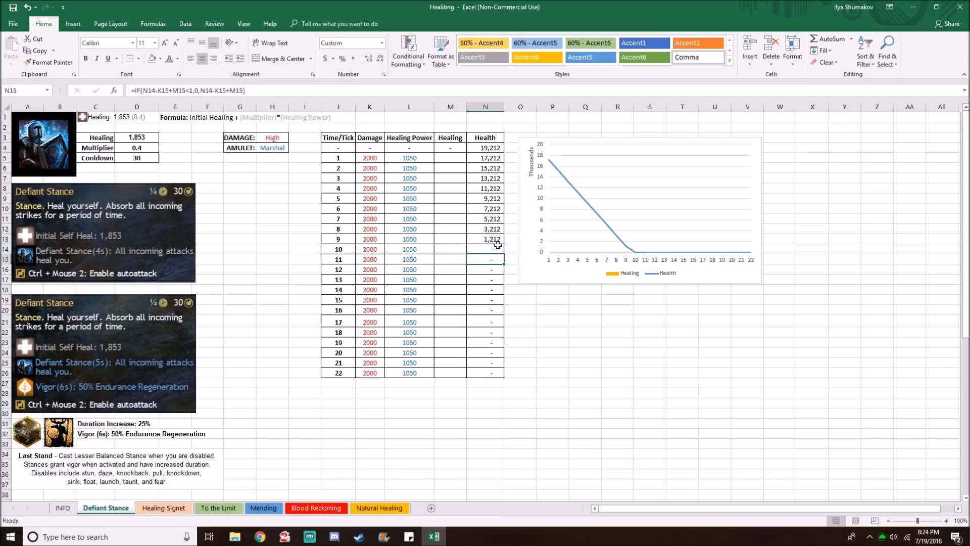
pyautogui.click(450, 248)
pyautogui.write('=D3+(D4*L13)')
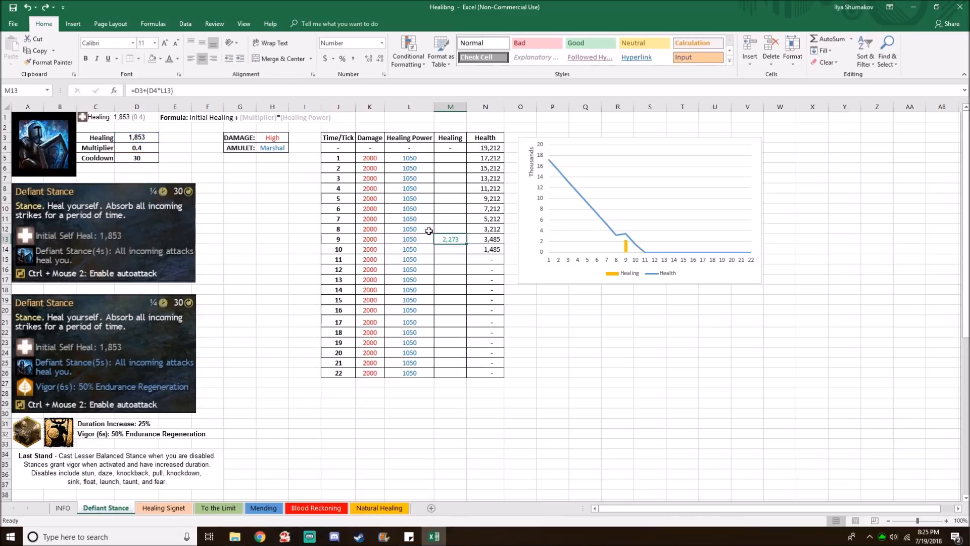
pyautogui.moveTo(555, 378)
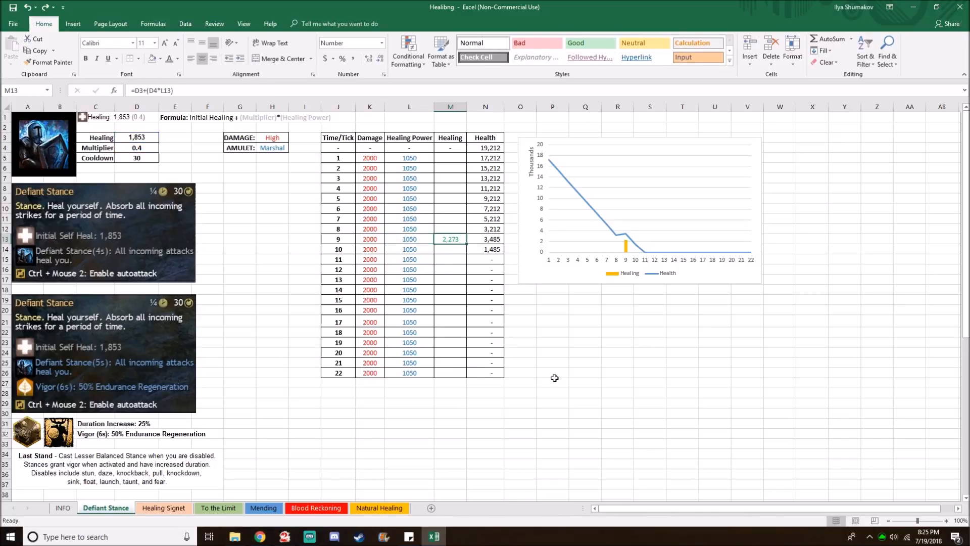
pyautogui.moveTo(141, 307)
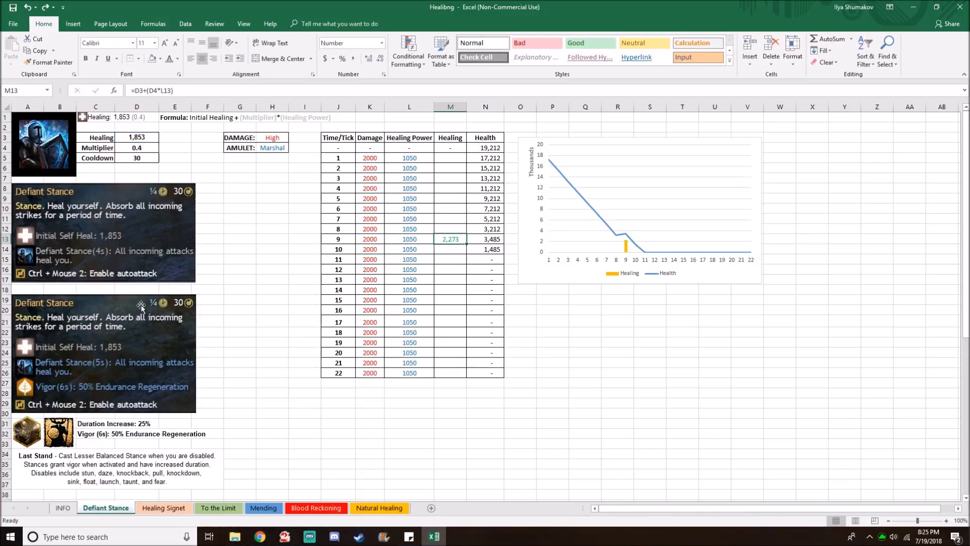
pyautogui.moveTo(156, 393)
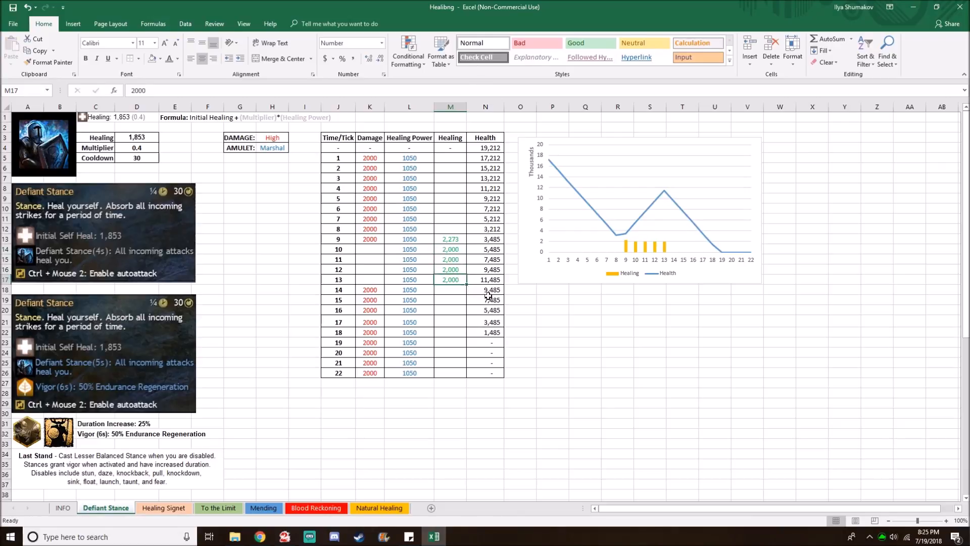
pyautogui.moveTo(479, 349)
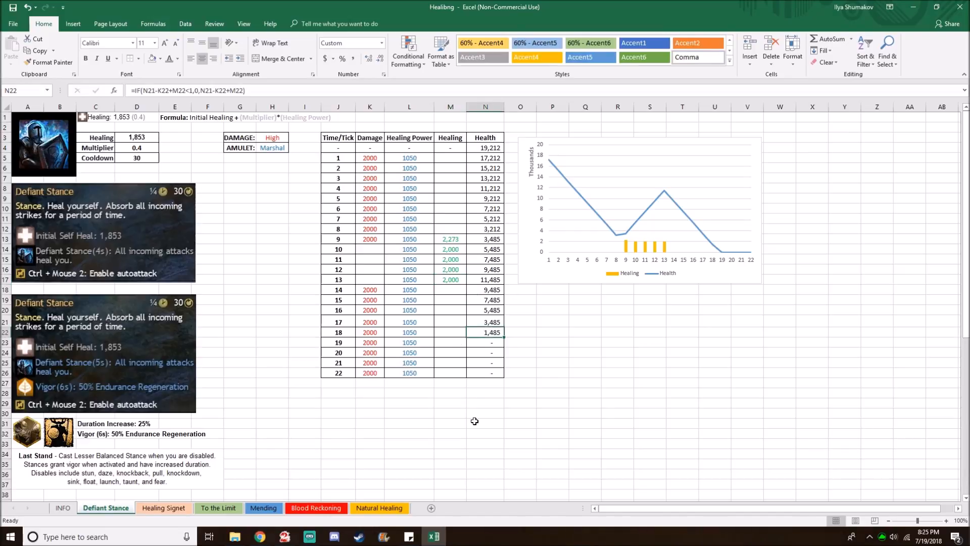
pyautogui.moveTo(454, 464)
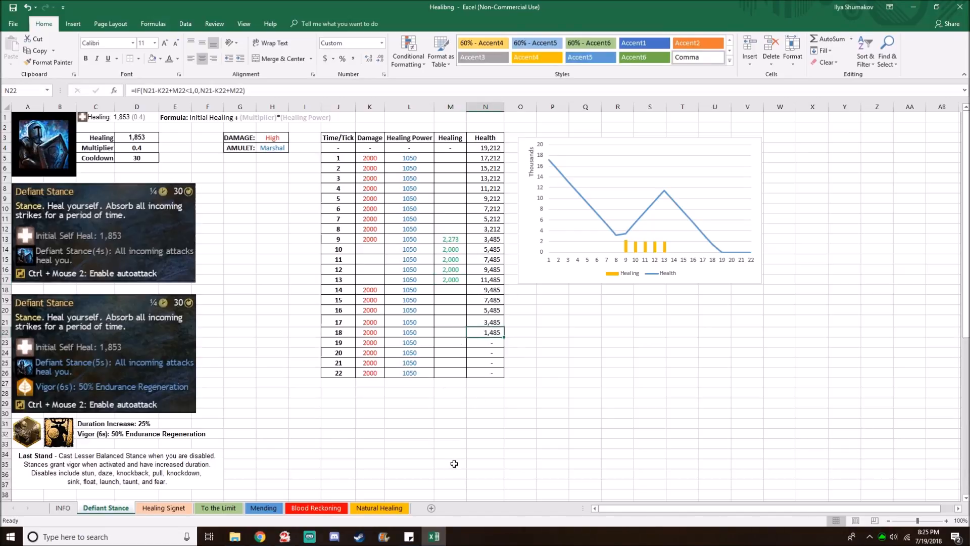
# Check the tick 14 health formulas, then move to the Healing Signet sheet
pyautogui.click(485, 343)
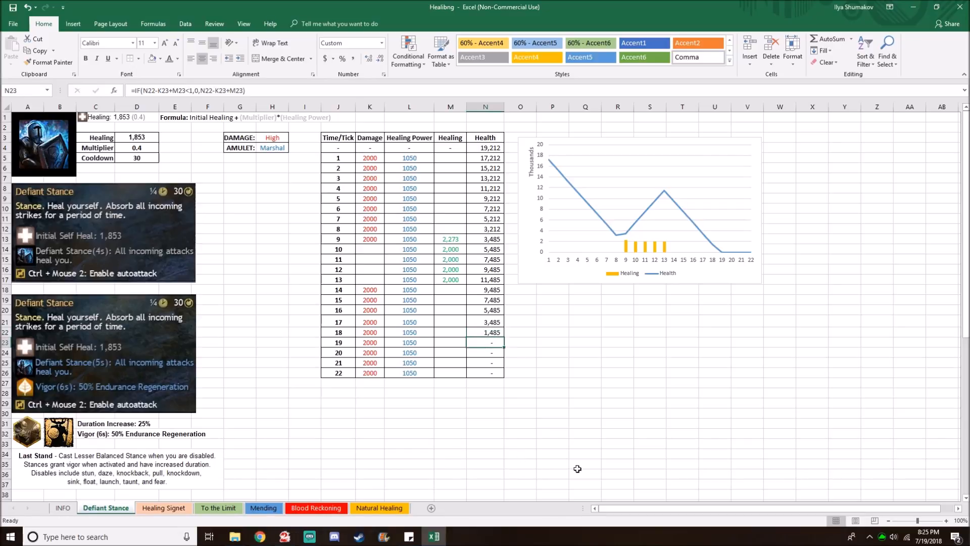
pyautogui.moveTo(74, 437)
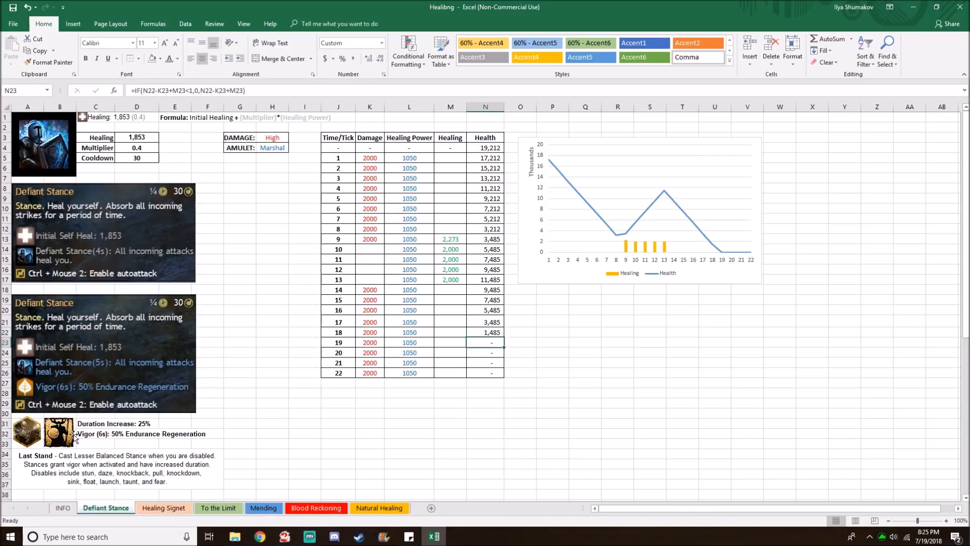
pyautogui.click(449, 290)
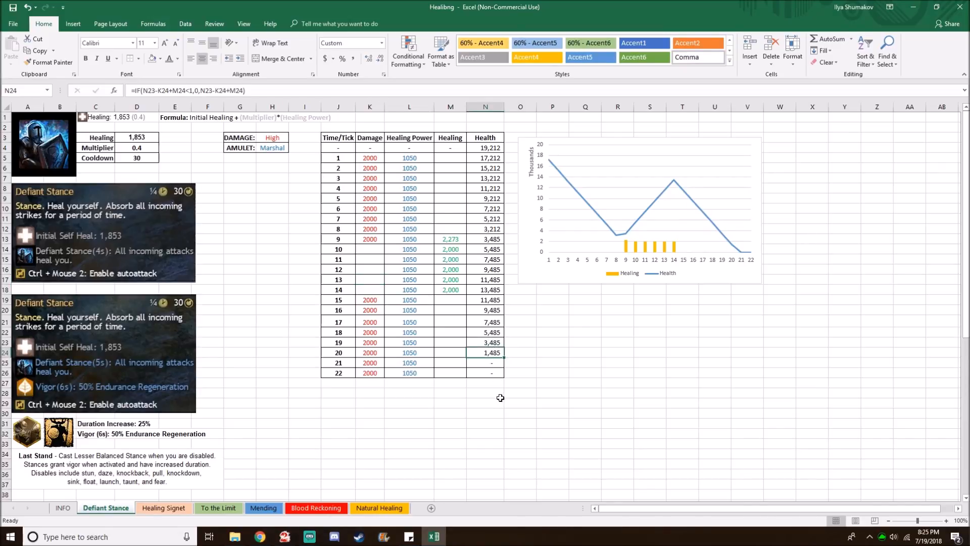
pyautogui.click(485, 362)
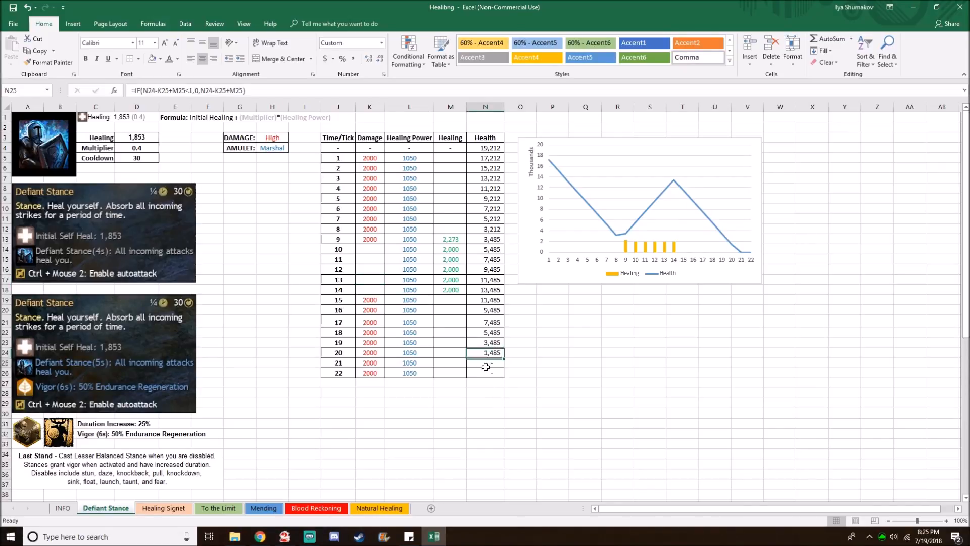
pyautogui.click(164, 507)
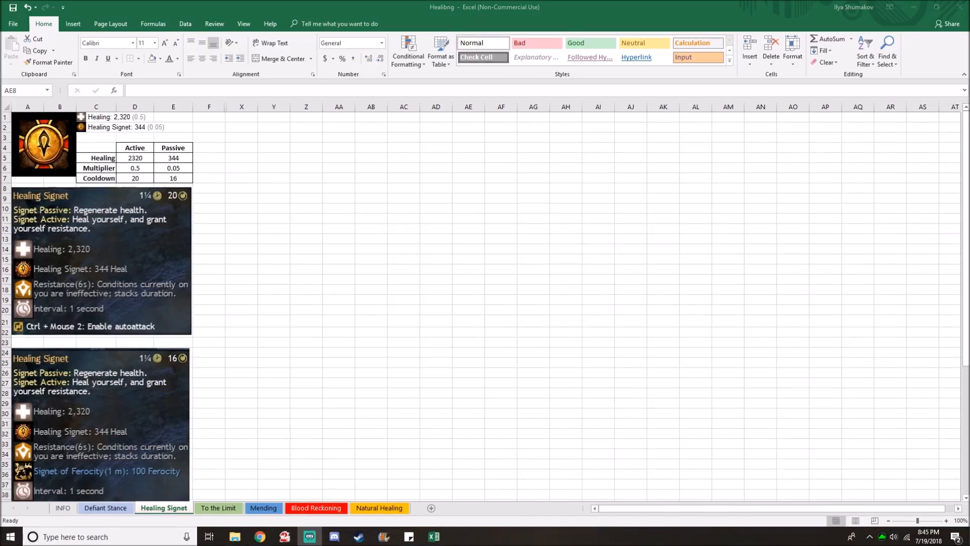
pyautogui.moveTo(266, 157)
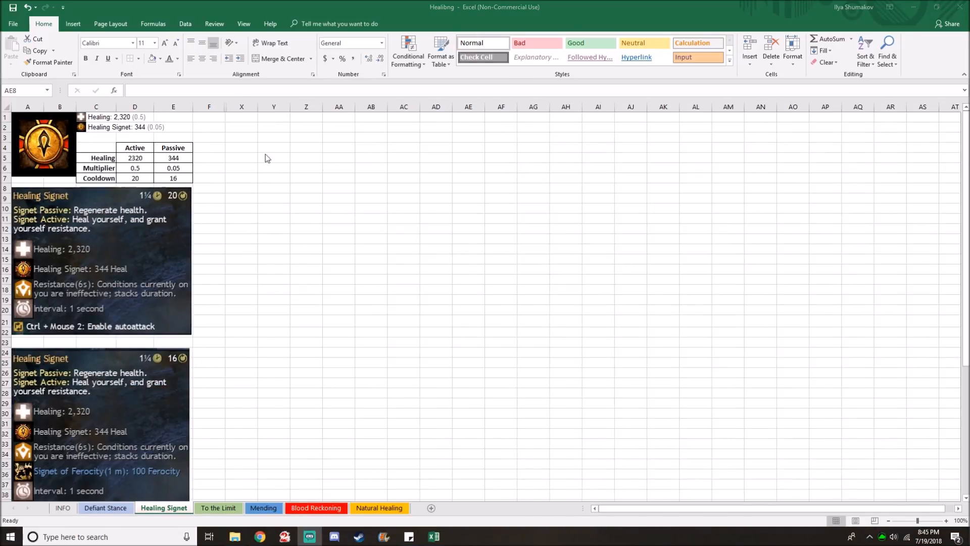
pyautogui.moveTo(221, 167)
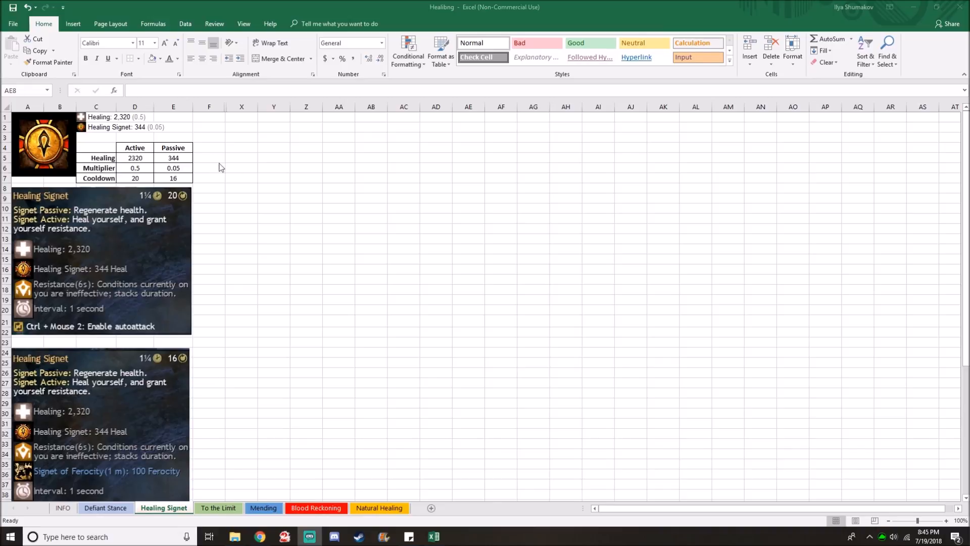
# Scroll through the Healing Signet tick table with 397 healing per tick and its chart
pyautogui.scroll(-3)
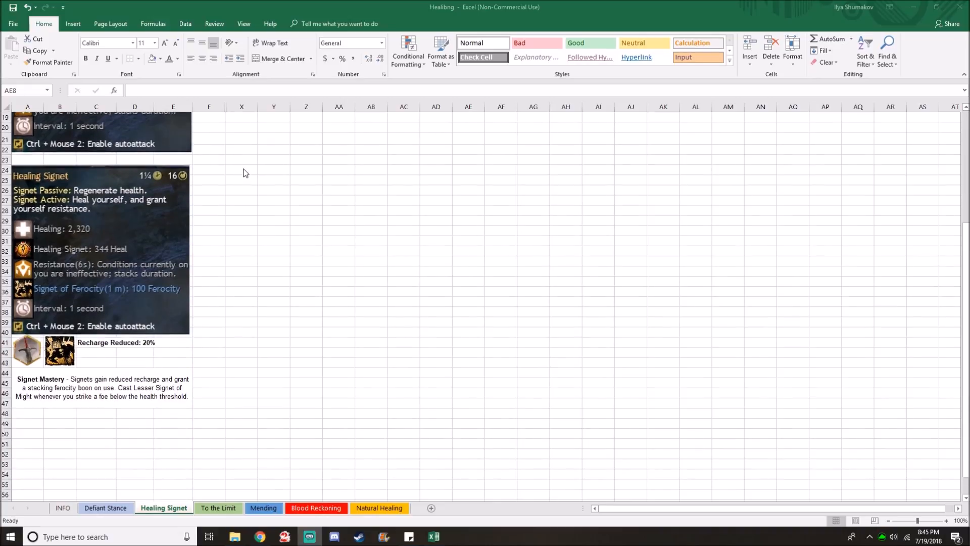
pyautogui.moveTo(78, 353)
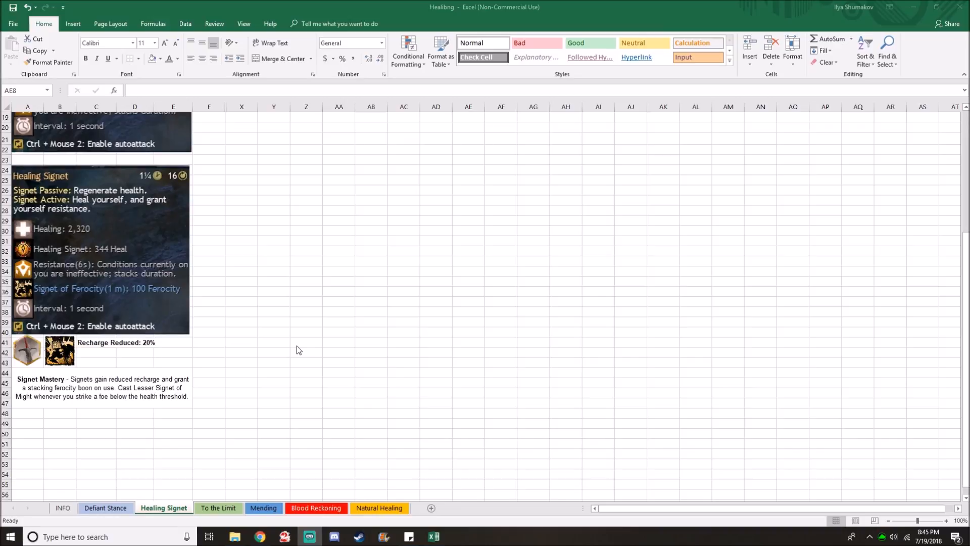
pyautogui.scroll(3)
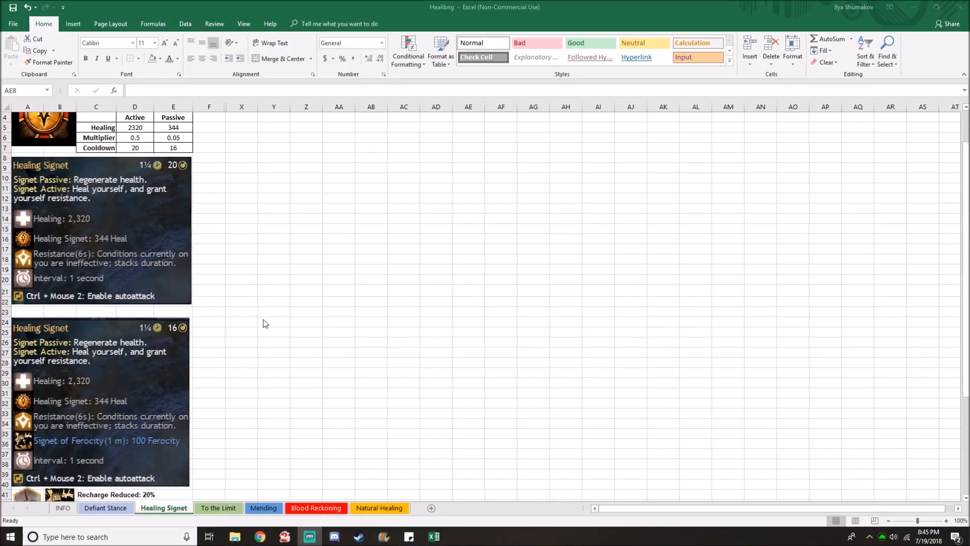
pyautogui.moveTo(180, 328)
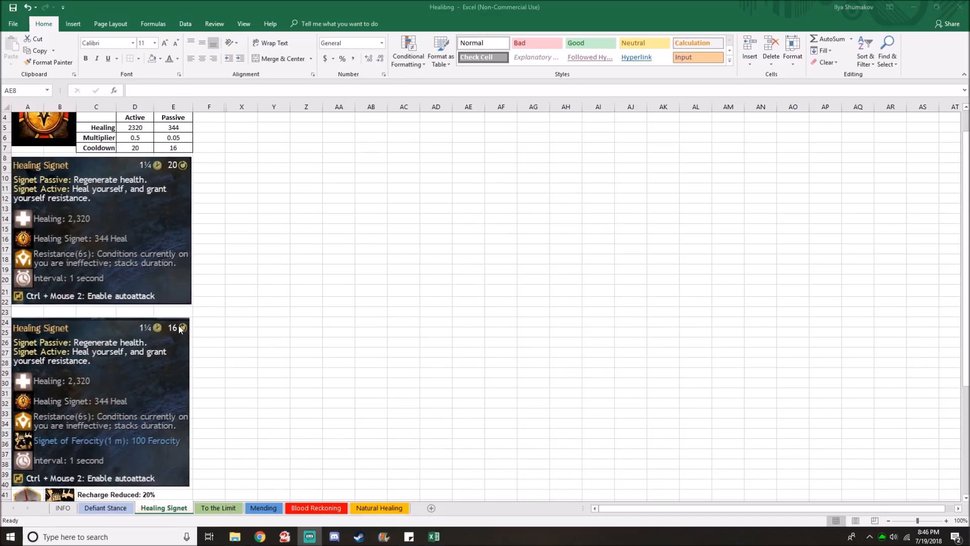
pyautogui.moveTo(230, 347)
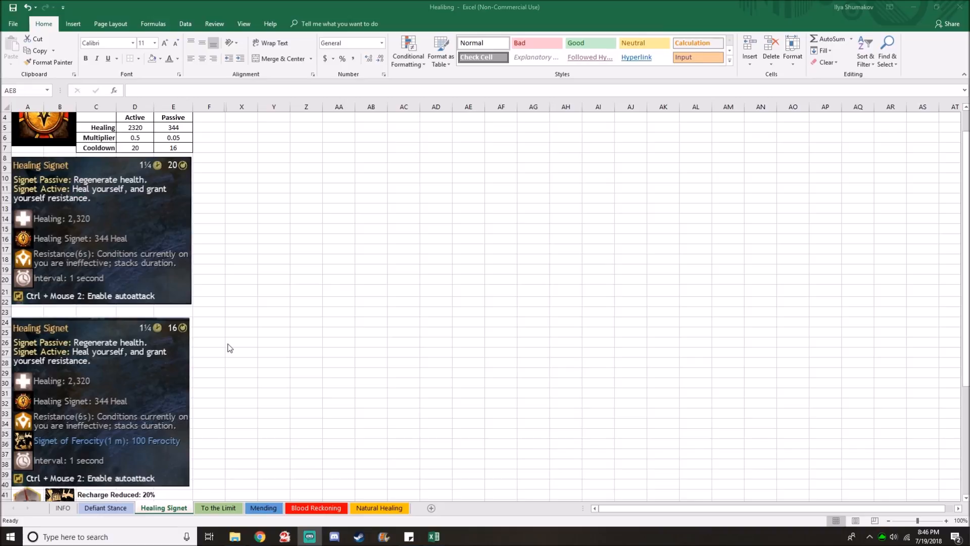
pyautogui.scroll(3)
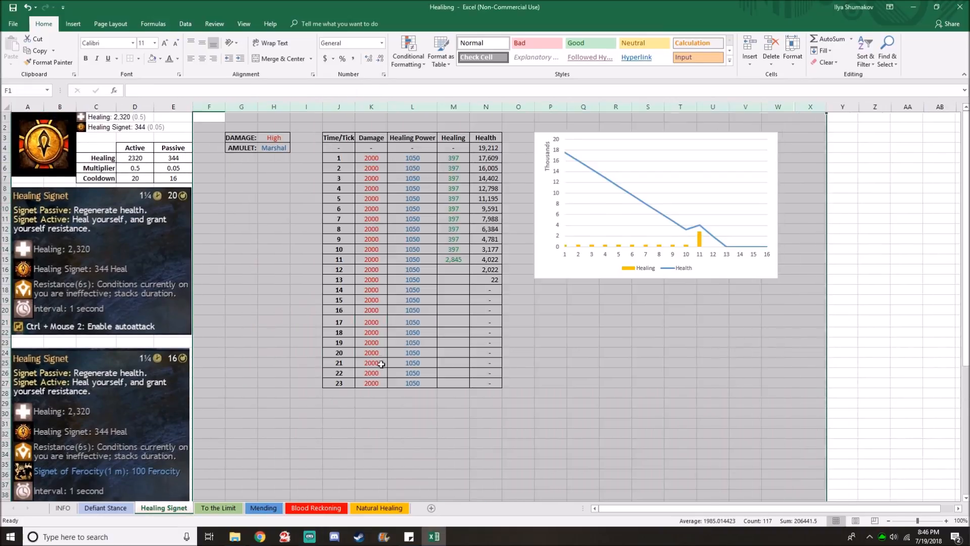
# Check the Health IF formulas for ticks 13 and 15, then move to the To the Limit sheet
pyautogui.click(273, 227)
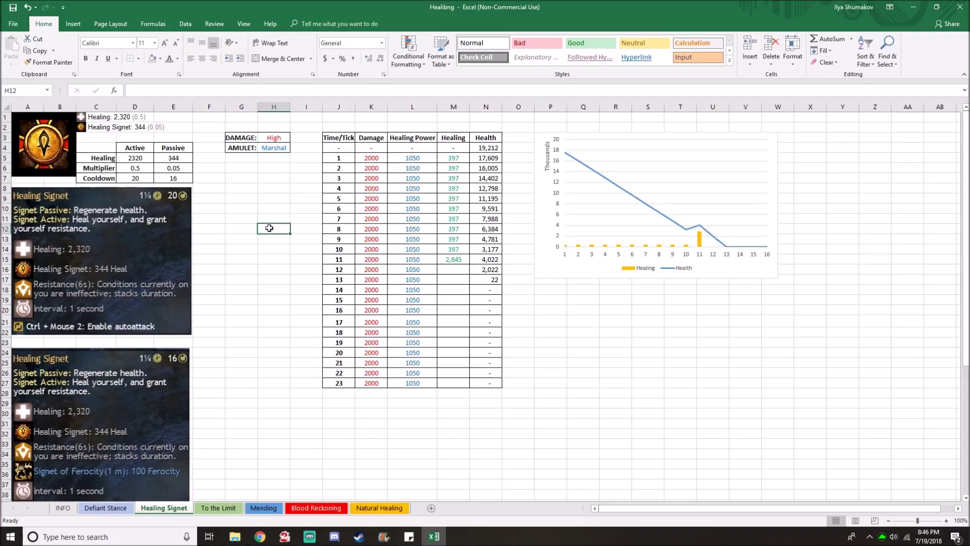
pyautogui.moveTo(271, 222)
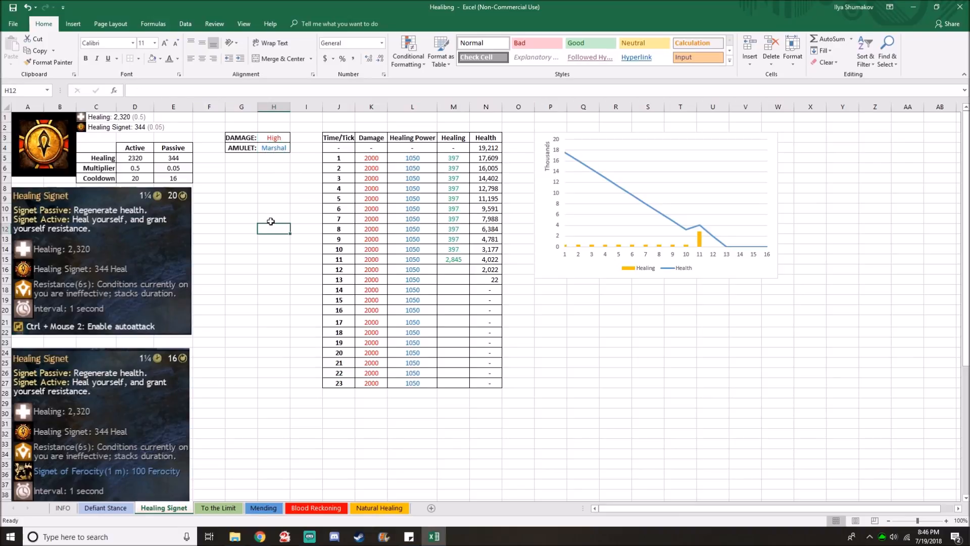
pyautogui.click(453, 299)
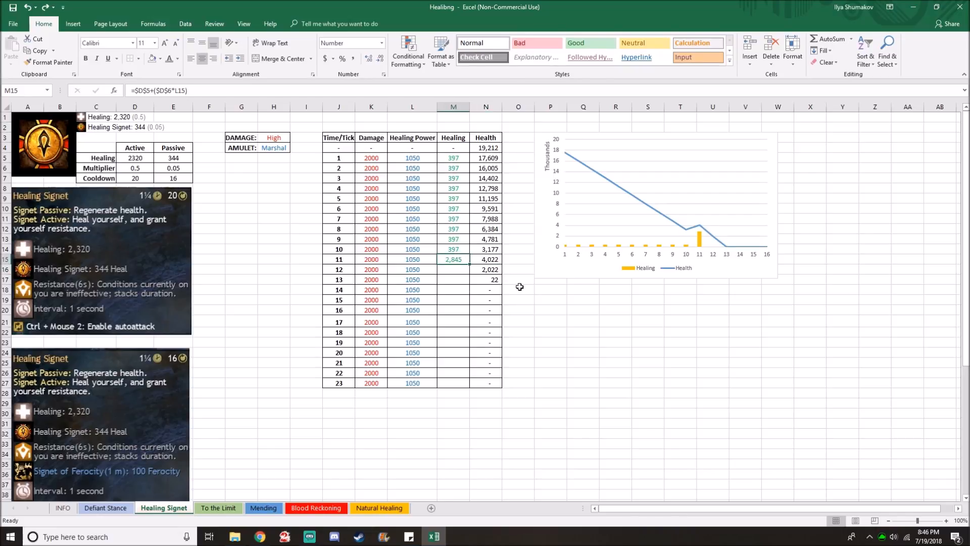
pyautogui.moveTo(540, 320)
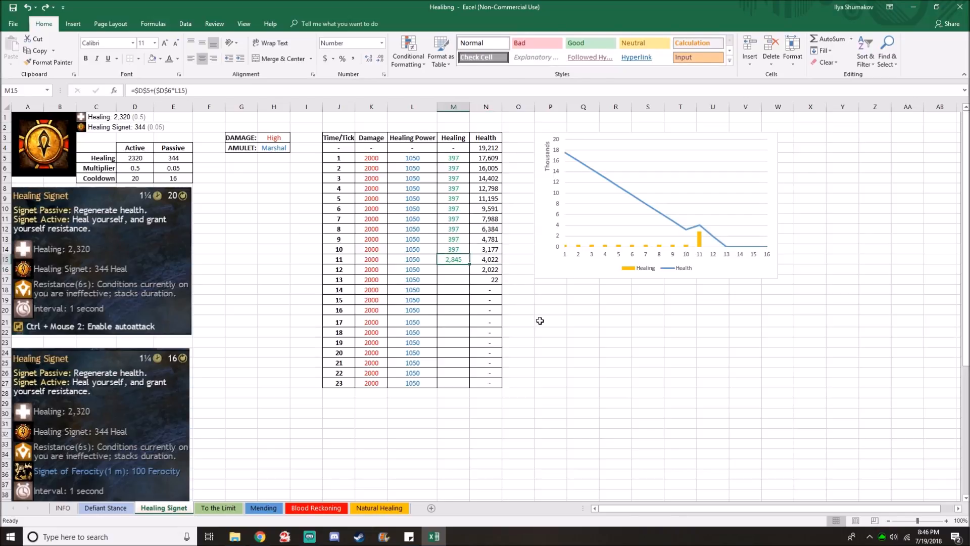
pyautogui.moveTo(497, 291)
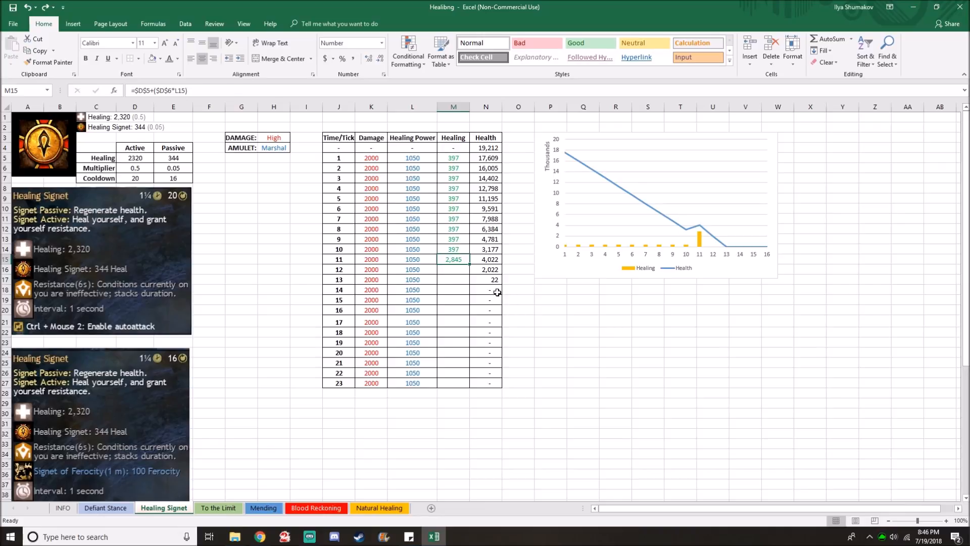
pyautogui.click(485, 299)
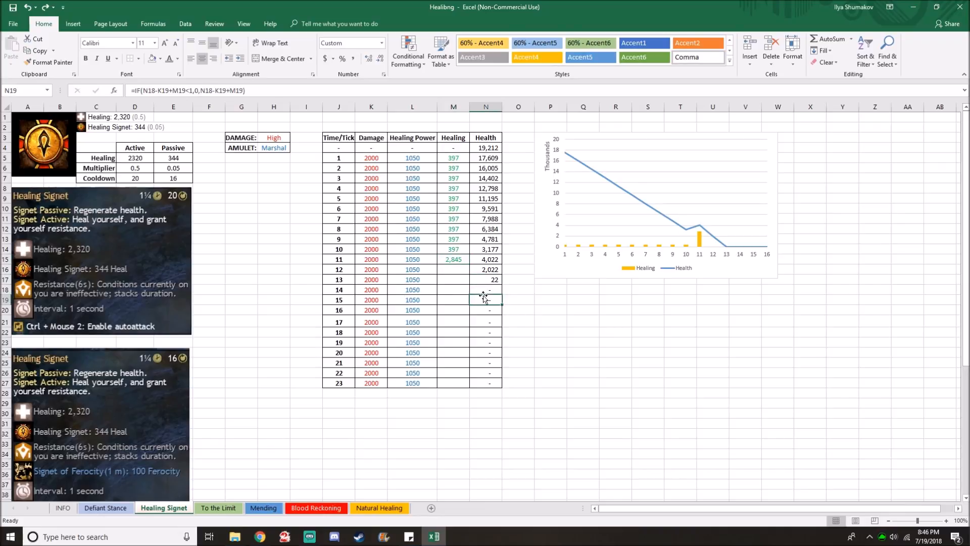
pyautogui.click(486, 279)
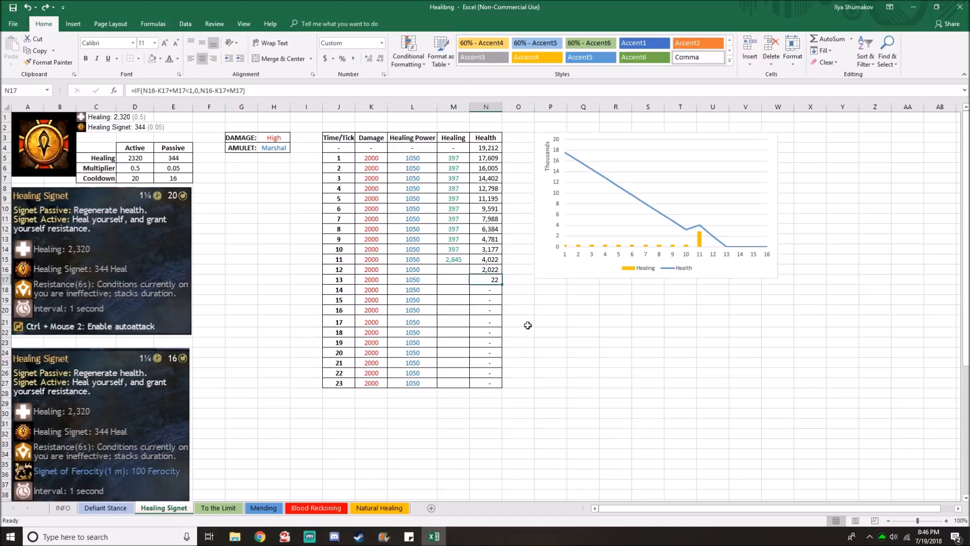
pyautogui.click(218, 508)
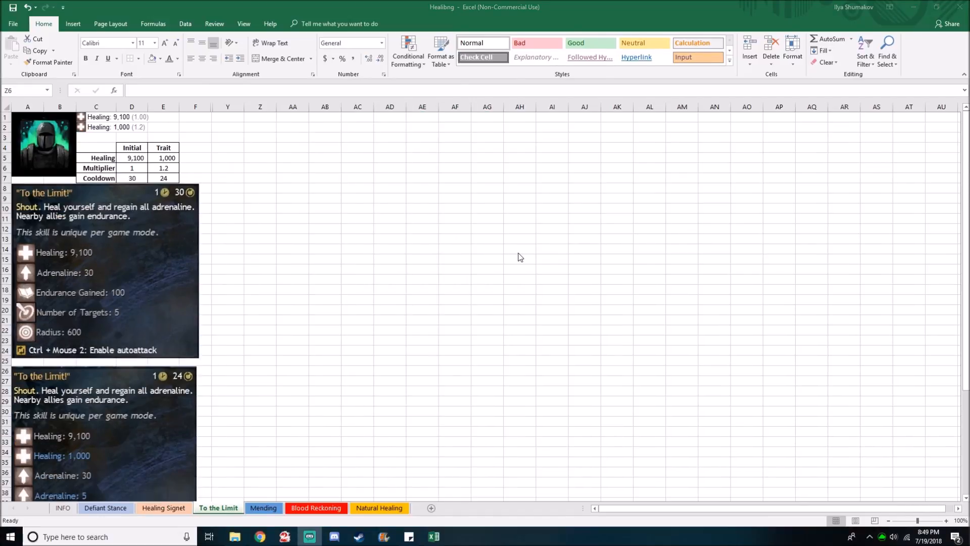
pyautogui.moveTo(71, 254)
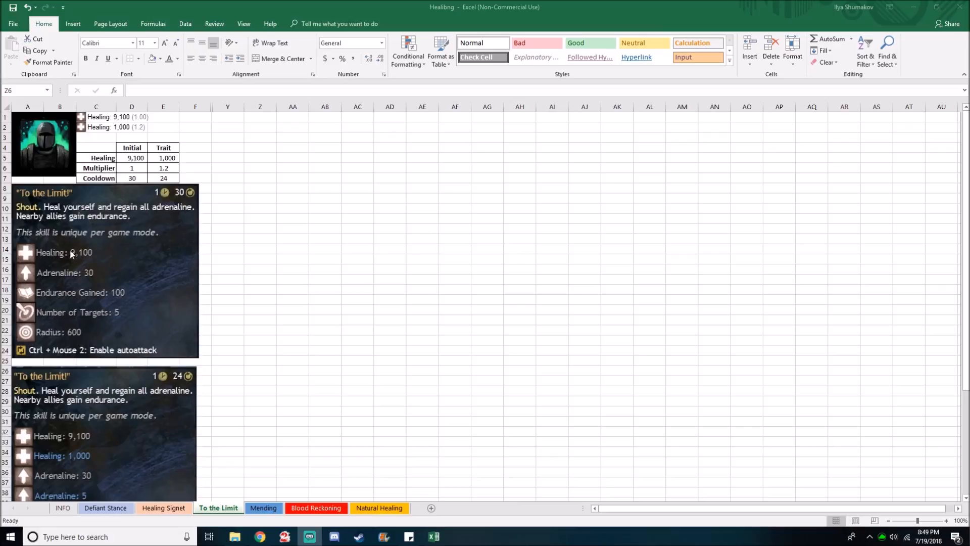
pyautogui.moveTo(286, 260)
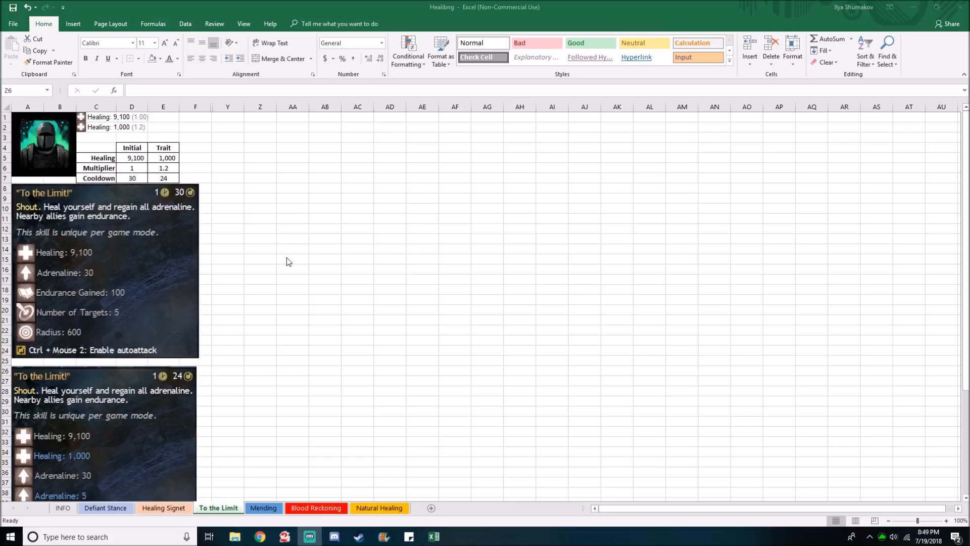
# Scroll through To the Limit's skill tooltips, tick table and health/healing chart
pyautogui.scroll(-3)
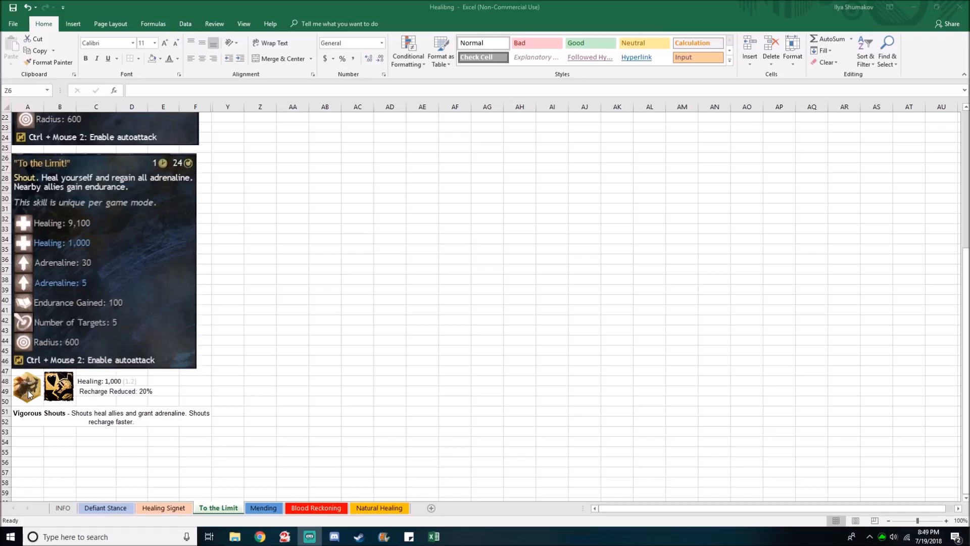
pyautogui.moveTo(105, 384)
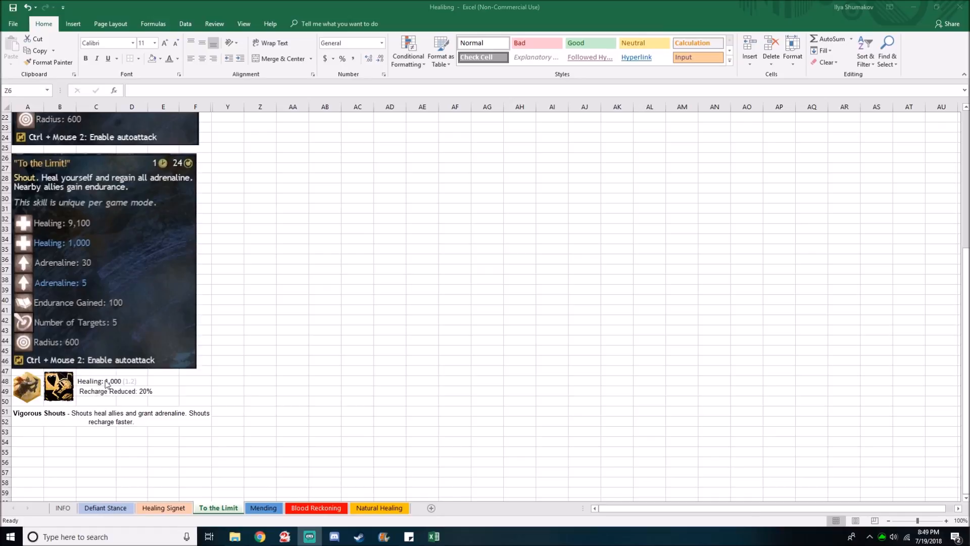
pyautogui.moveTo(290, 382)
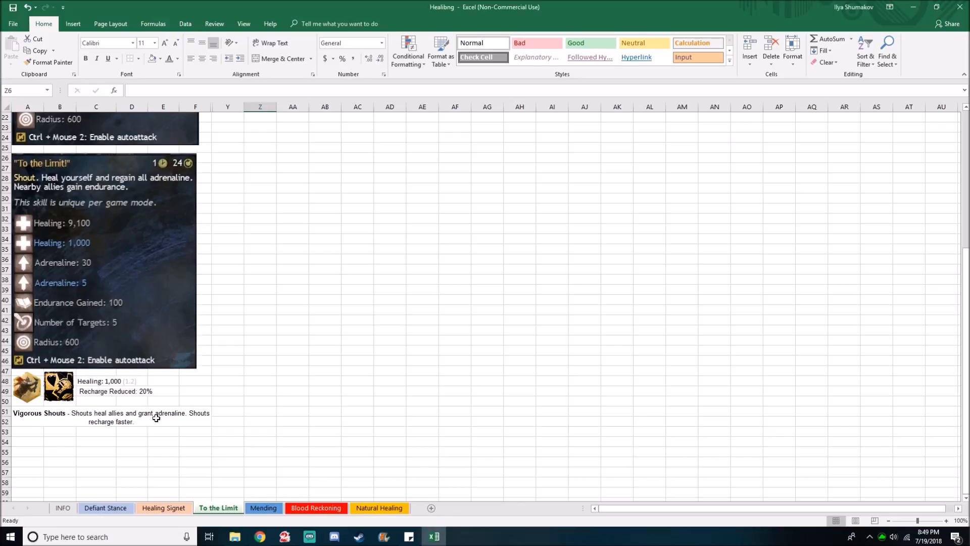
pyautogui.scroll(3)
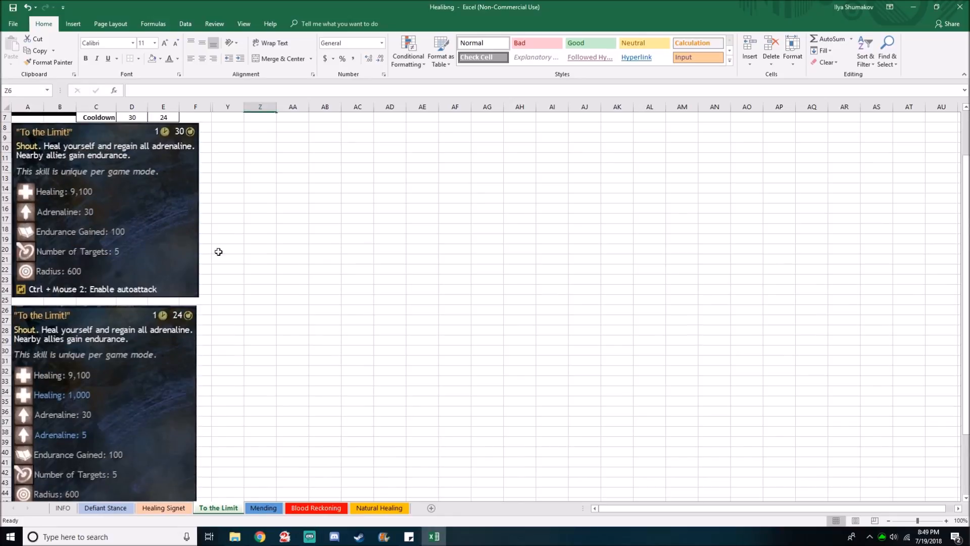
pyautogui.moveTo(76, 407)
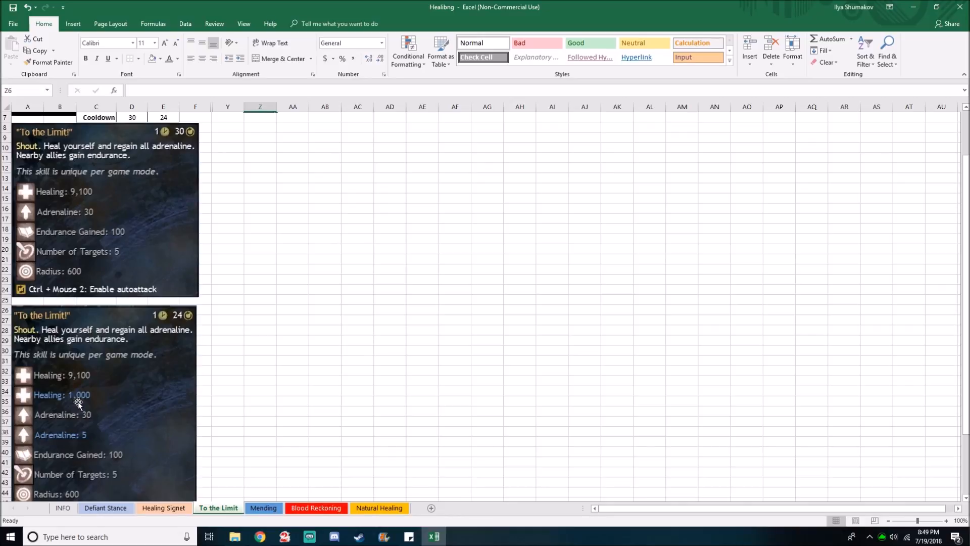
pyautogui.scroll(3)
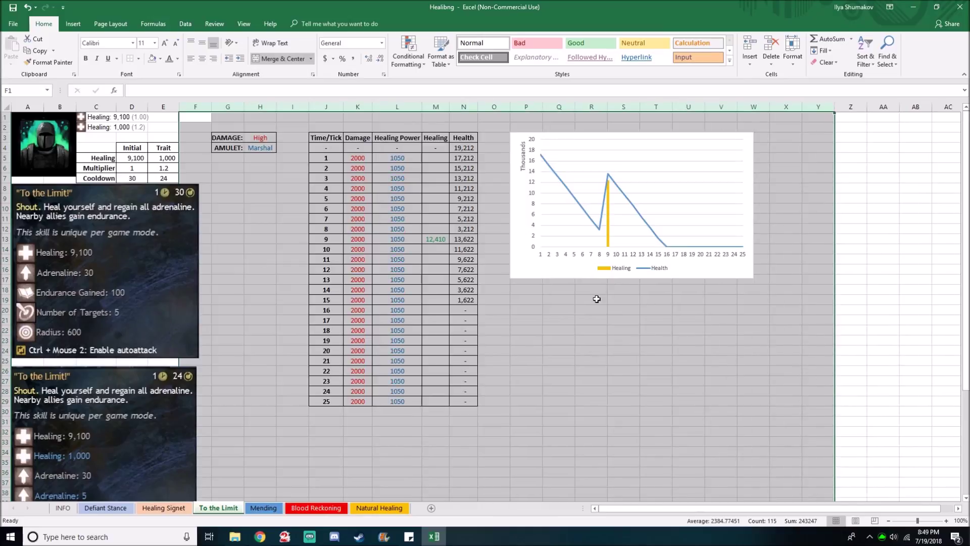
# Change tick 9 healing to =D5+(D6*L13)+E5+(E6*L13) giving 10,150, then move to the Mending sheet
pyautogui.click(435, 238)
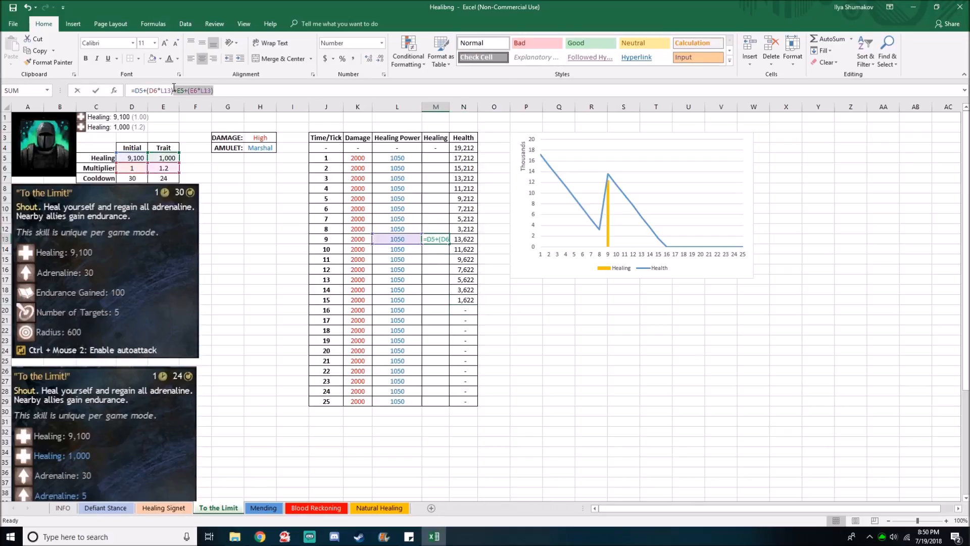
pyautogui.doubleClick(162, 158)
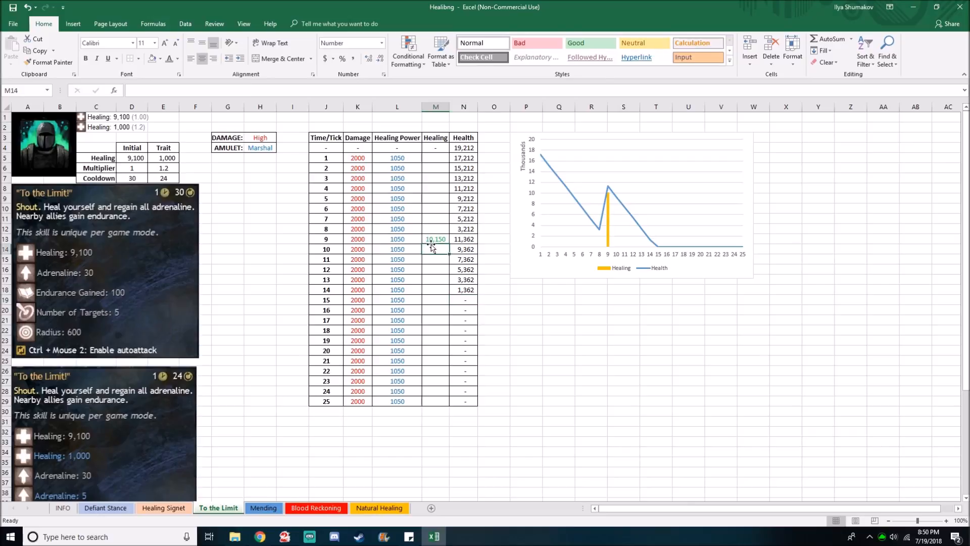
pyautogui.scroll(-3)
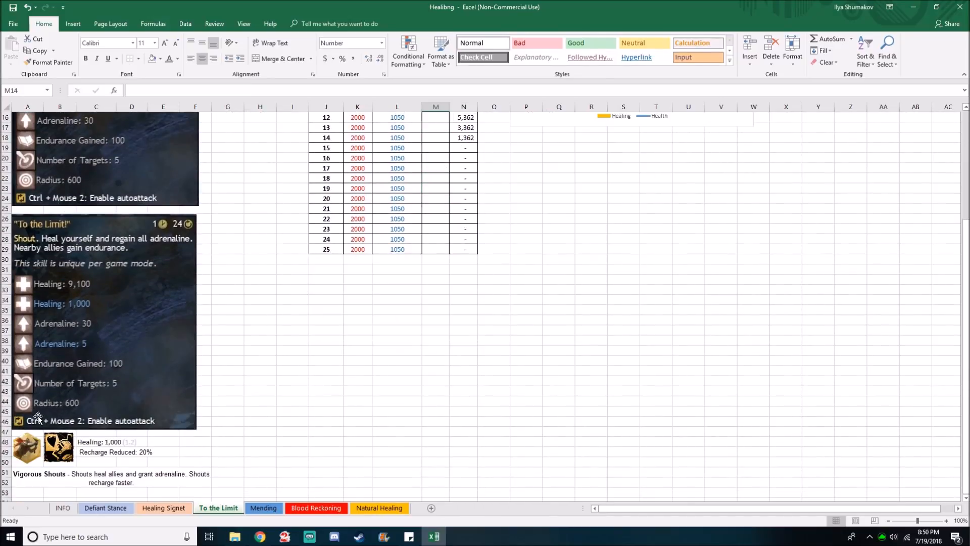
pyautogui.scroll(3)
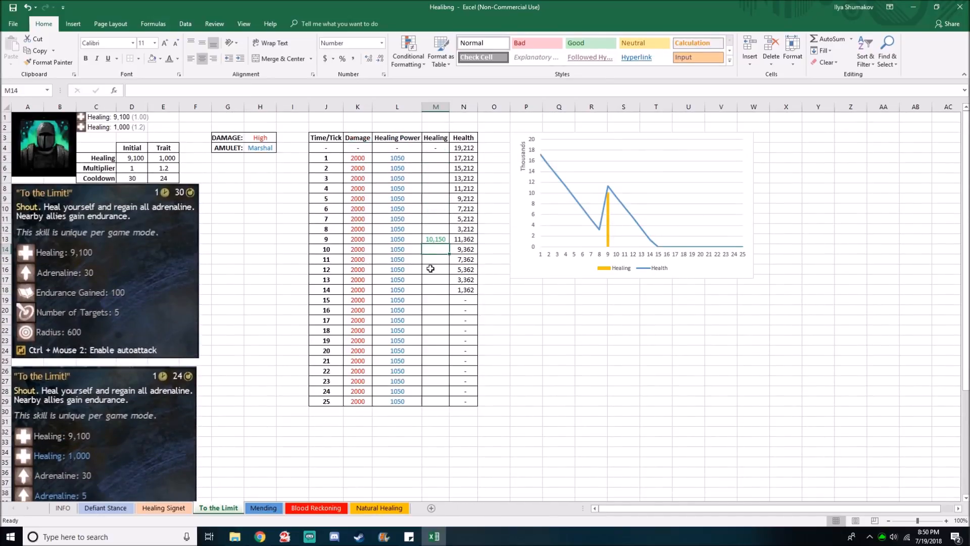
pyautogui.click(263, 507)
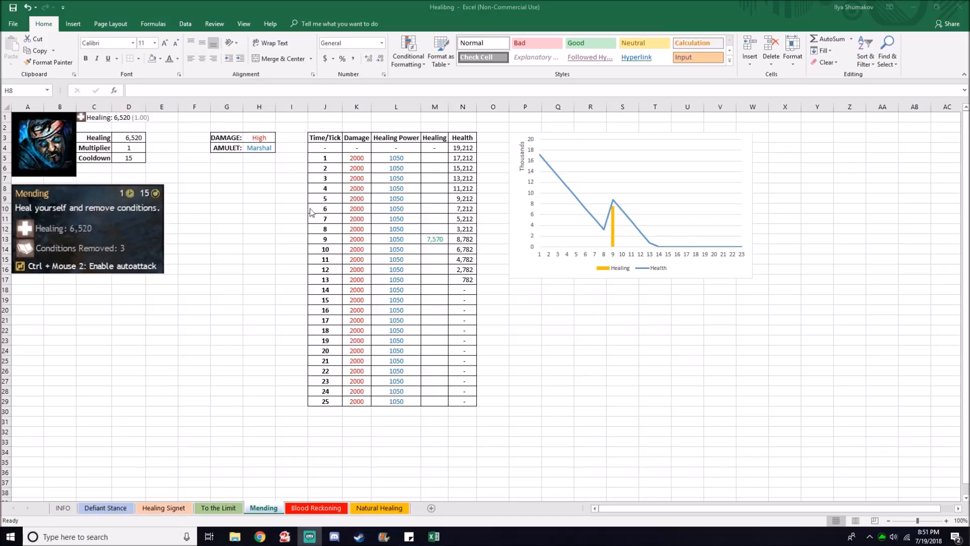
pyautogui.moveTo(73, 237)
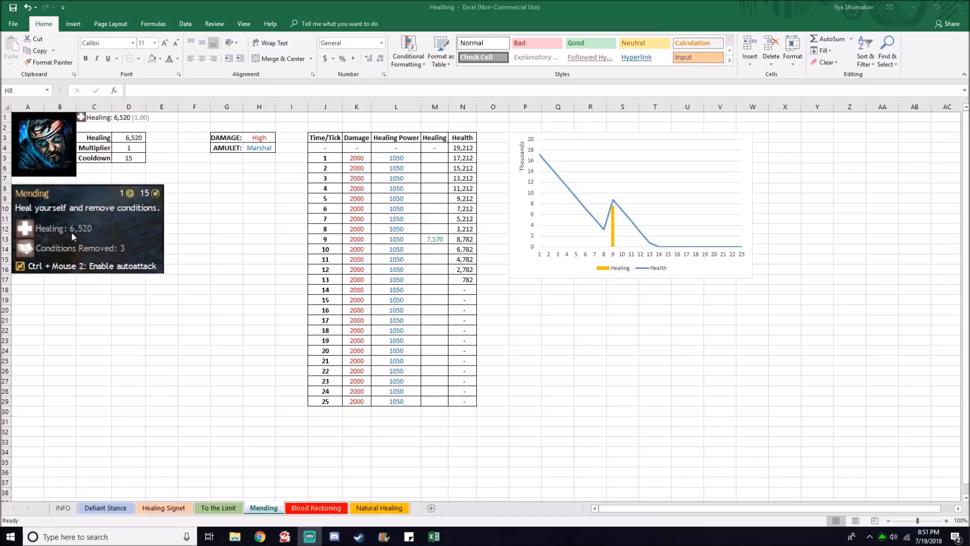
pyautogui.moveTo(178, 286)
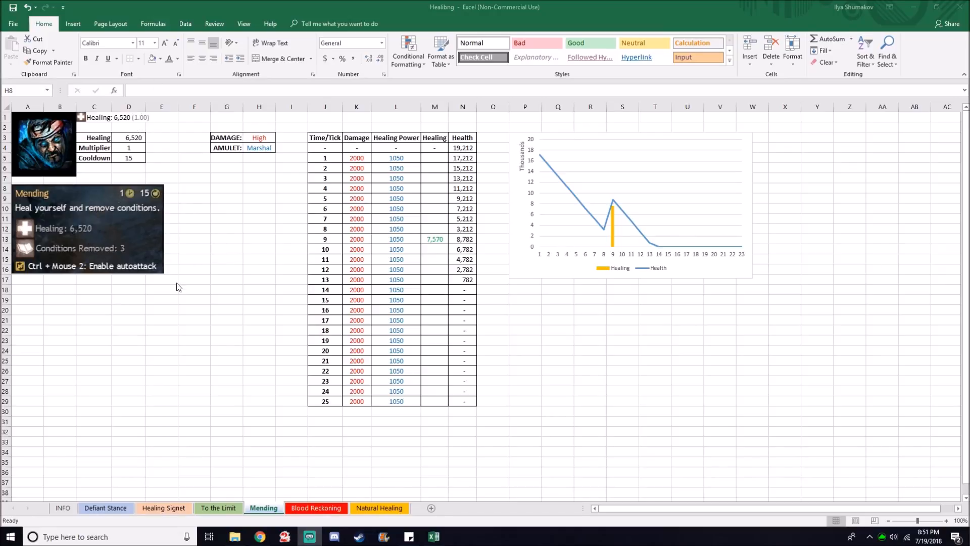
pyautogui.moveTo(74, 262)
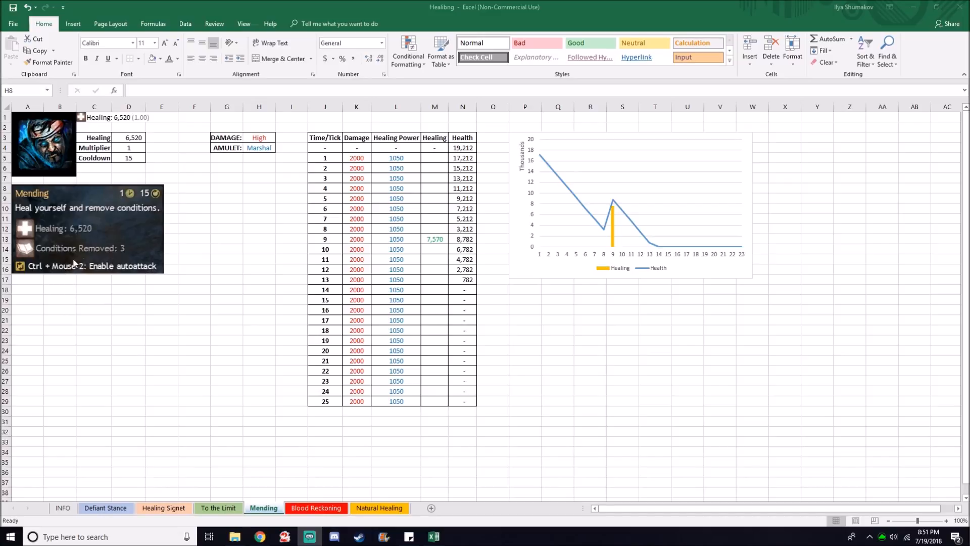
pyautogui.moveTo(422, 219)
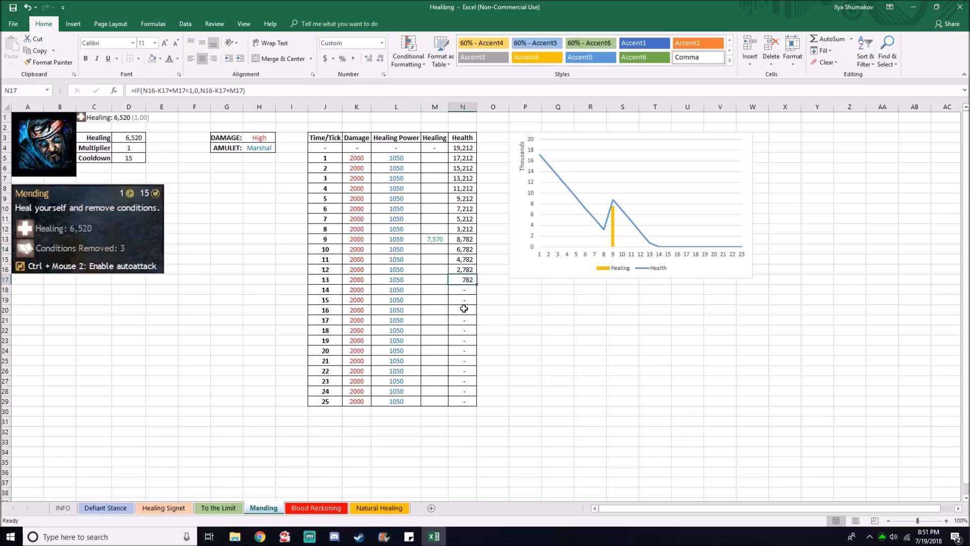
# Check the tick 14 health formula, then move to the Blood Reckoning sheet
pyautogui.click(462, 290)
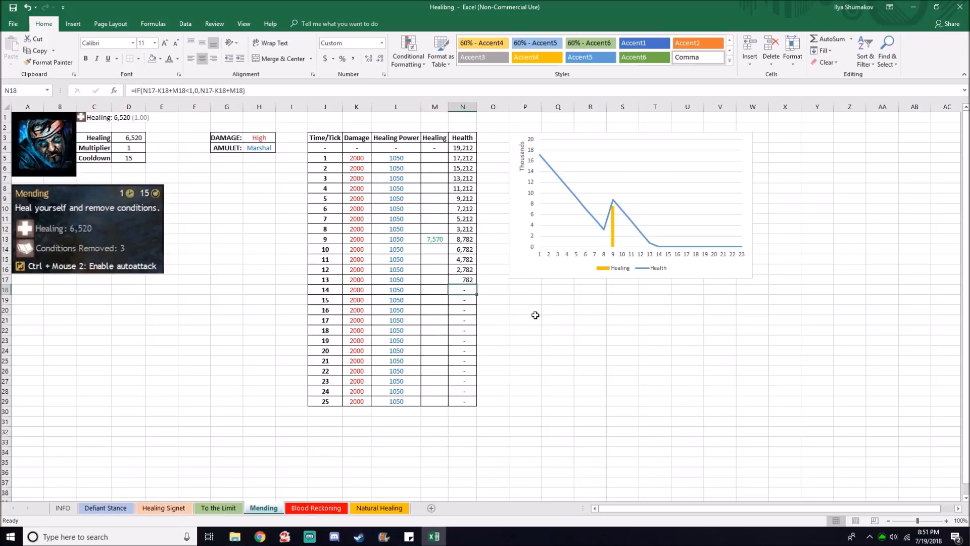
pyautogui.click(315, 507)
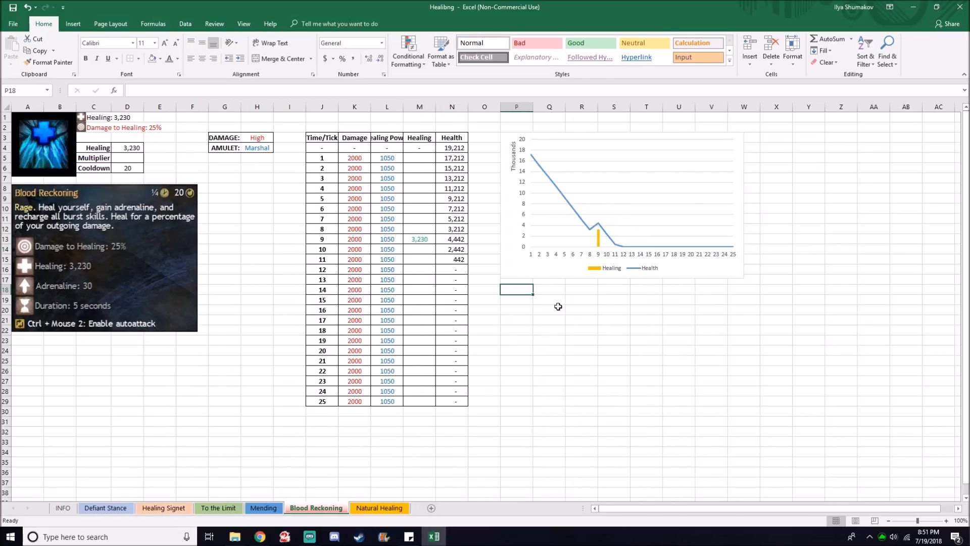
pyautogui.moveTo(130, 257)
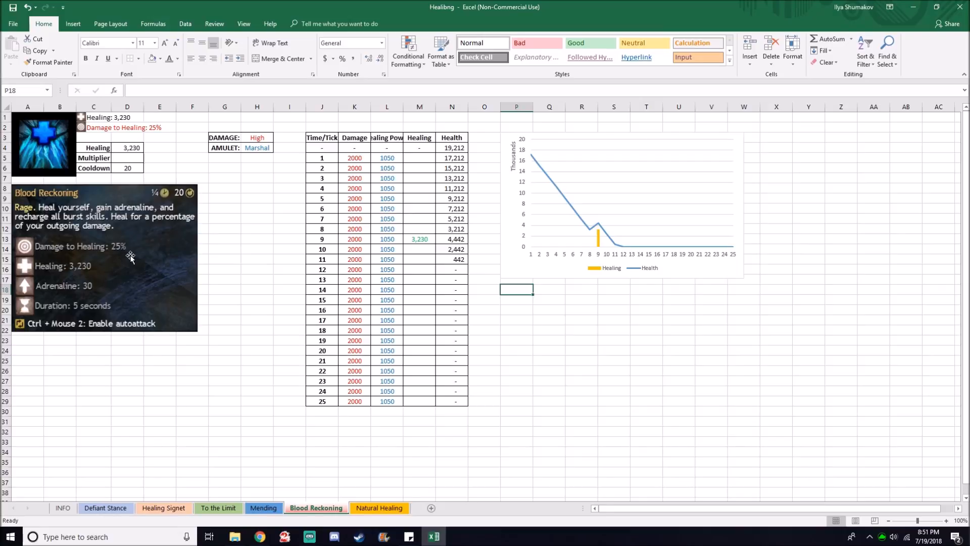
pyautogui.moveTo(38, 253)
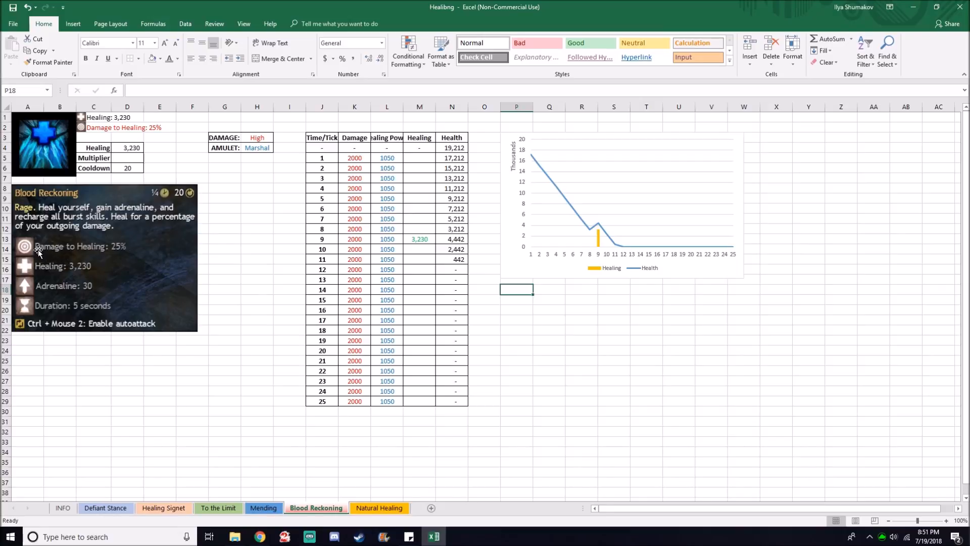
pyautogui.moveTo(230, 229)
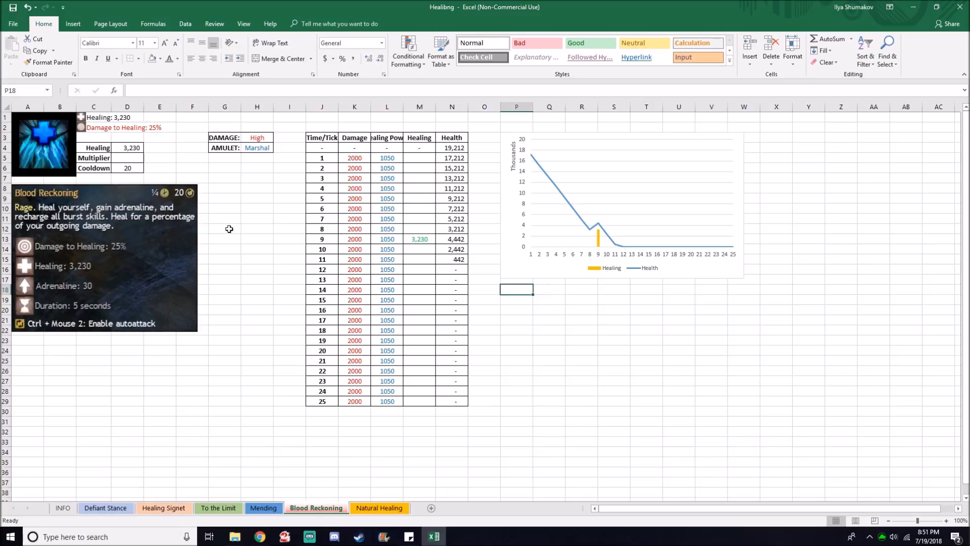
# Inspect the health IF formula in N16, then move to the Natural Healing sheet
pyautogui.click(452, 268)
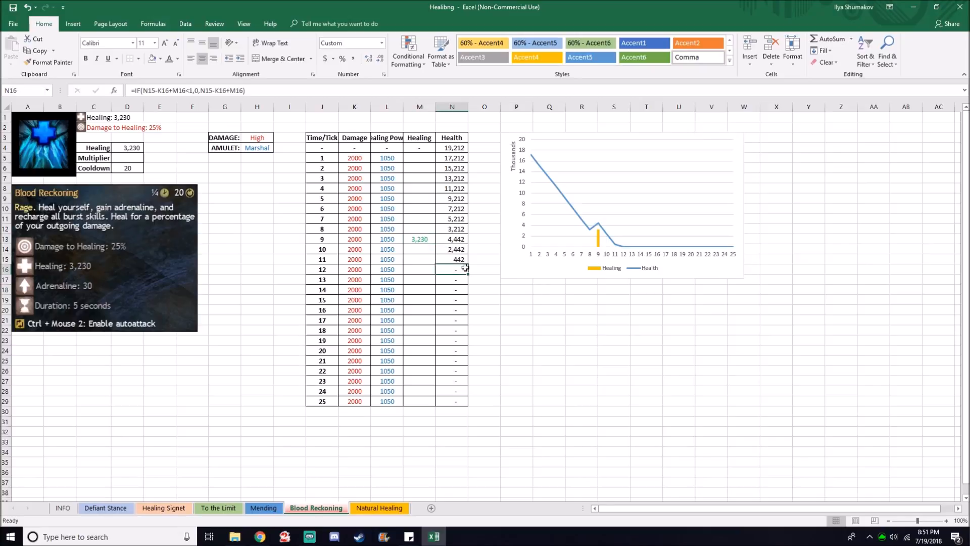
pyautogui.moveTo(488, 274)
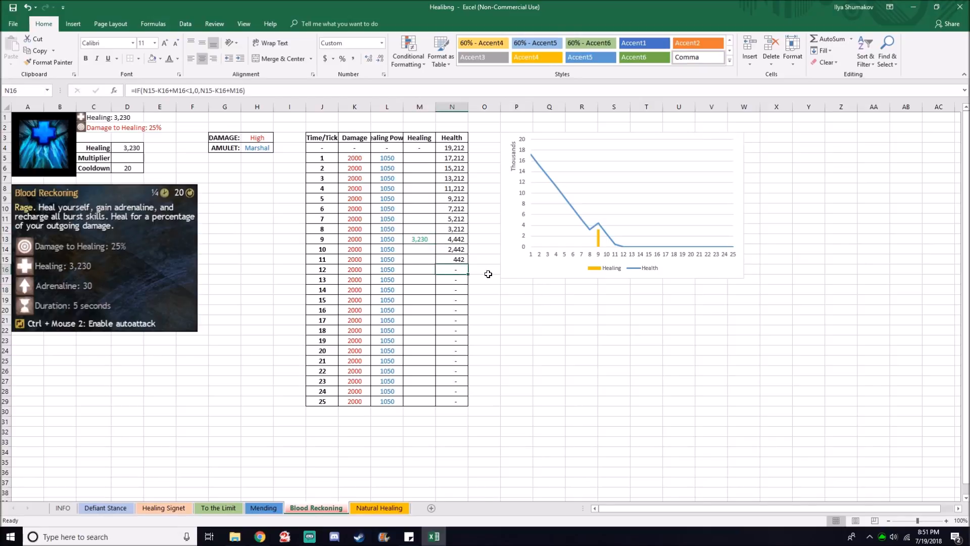
pyautogui.click(379, 507)
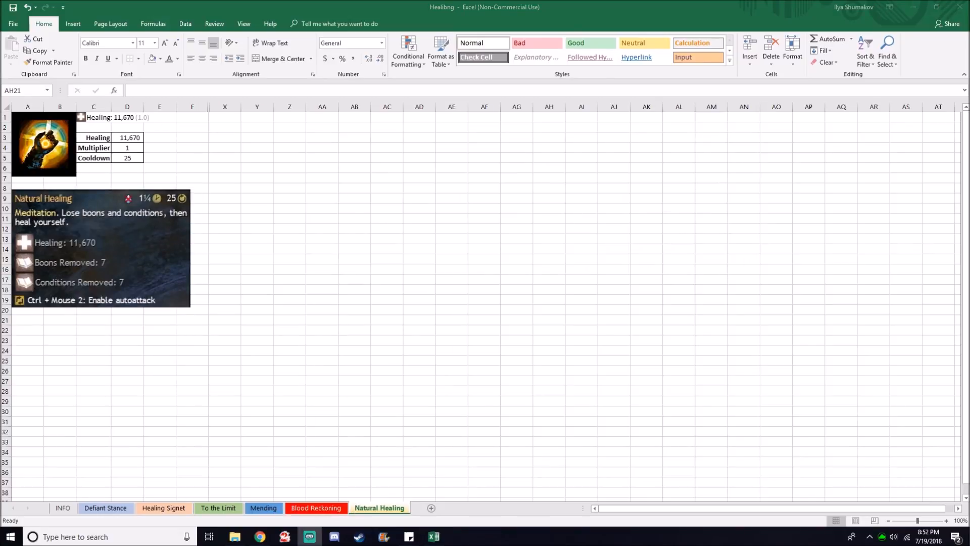
pyautogui.moveTo(73, 252)
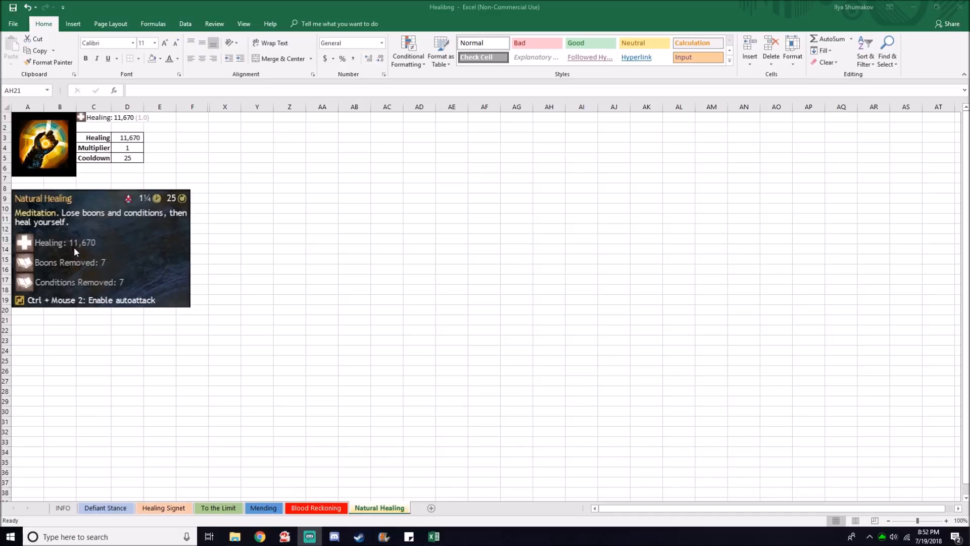
# Unhide the Natural Healing sheet's columns F–X, revealing the tick table and chart, and check N19
pyautogui.click(549, 319)
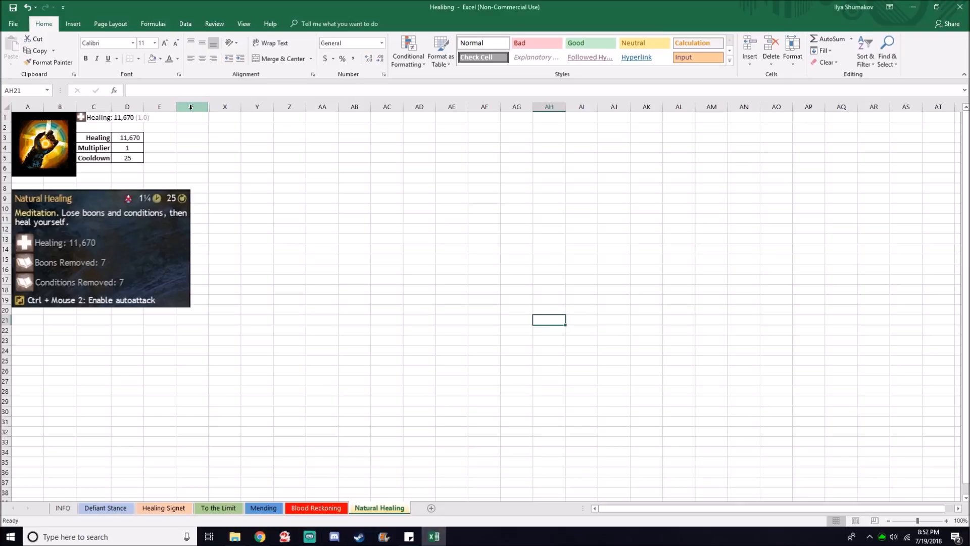
pyautogui.rightClick(192, 106)
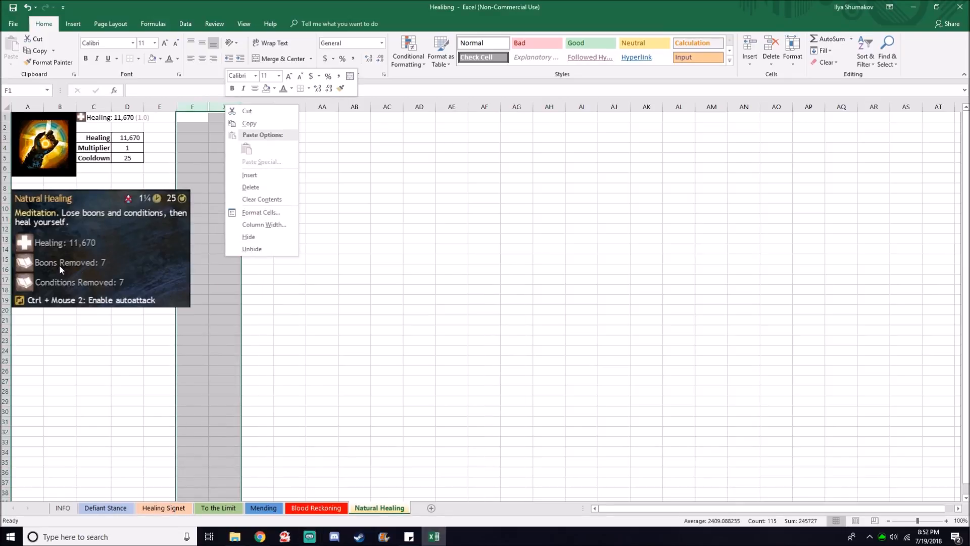
pyautogui.moveTo(104, 288)
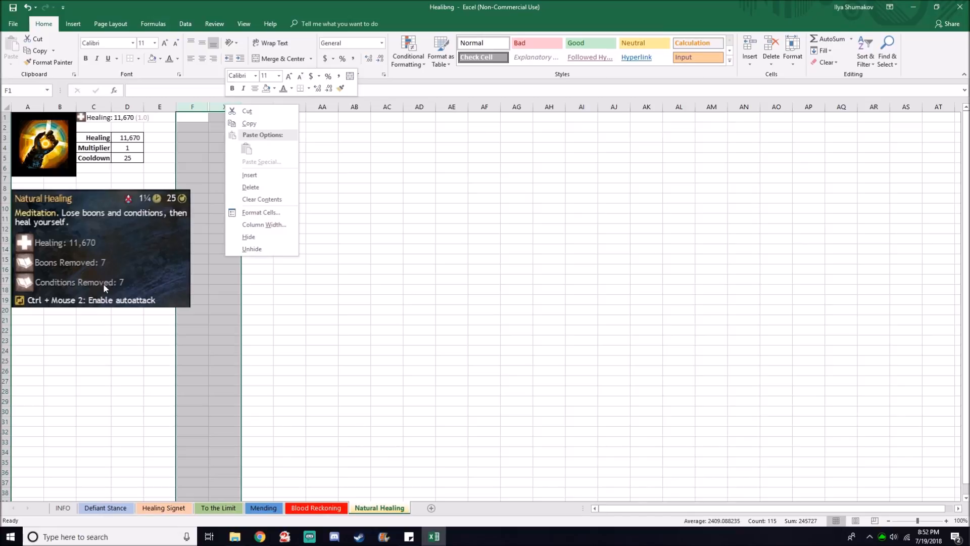
pyautogui.click(253, 243)
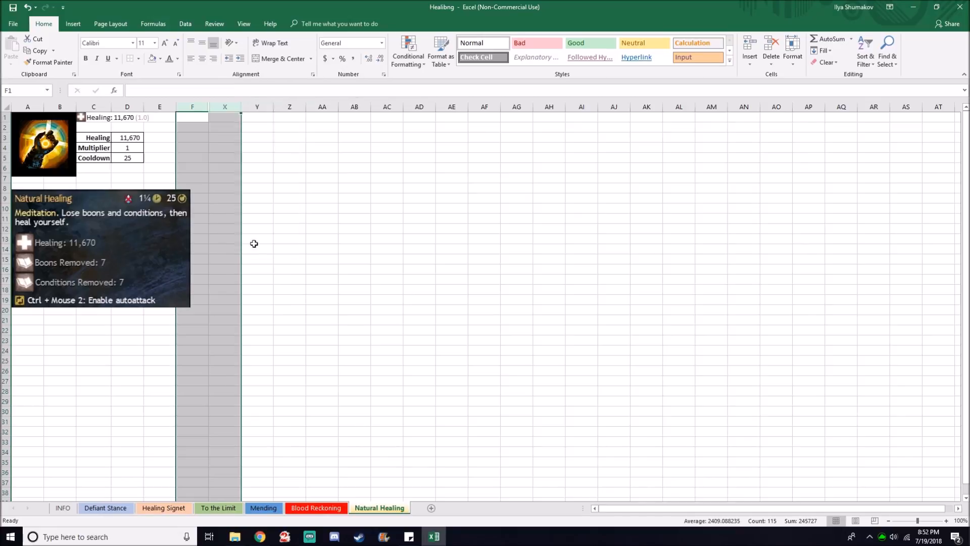
pyautogui.click(451, 341)
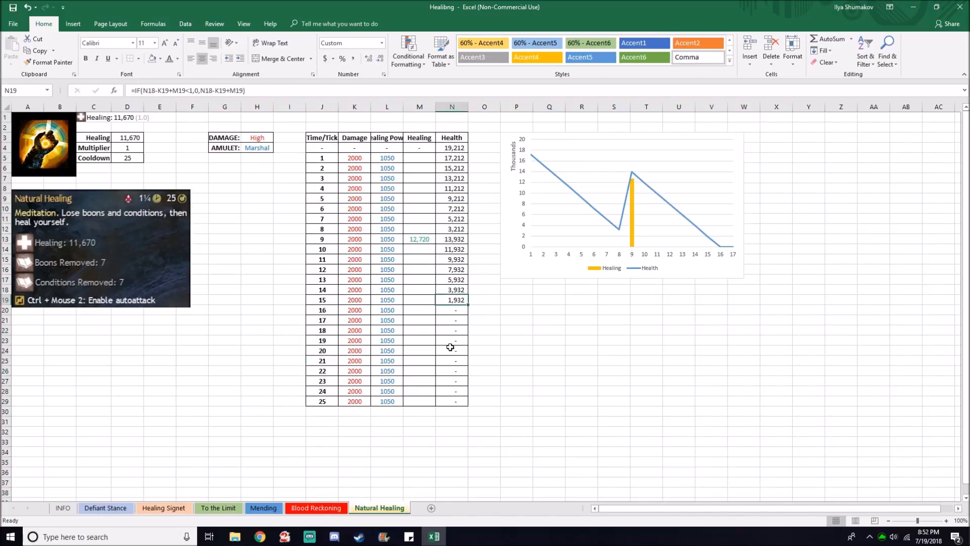
# Check the N20 health formula, then switch to the Conclusion sheet of seconds alive
pyautogui.click(452, 310)
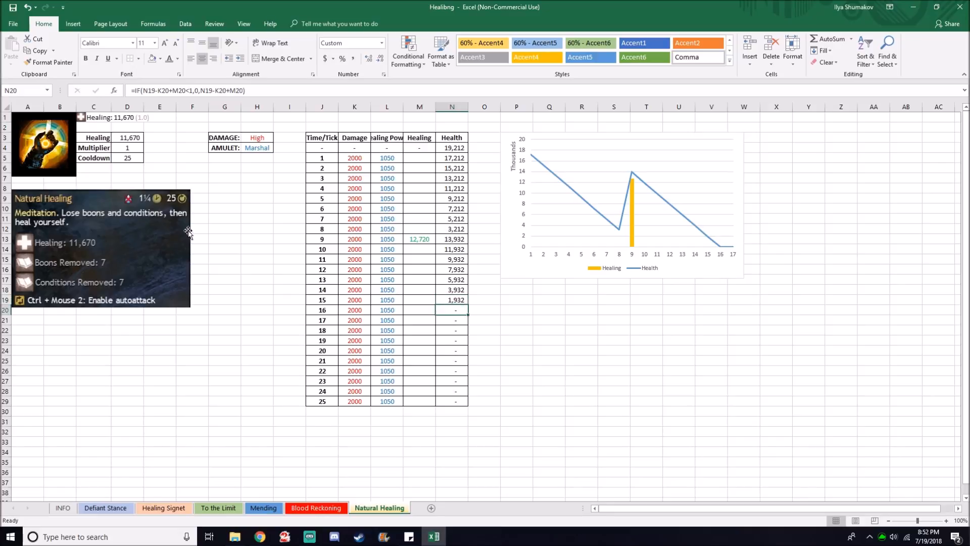
pyautogui.moveTo(340, 264)
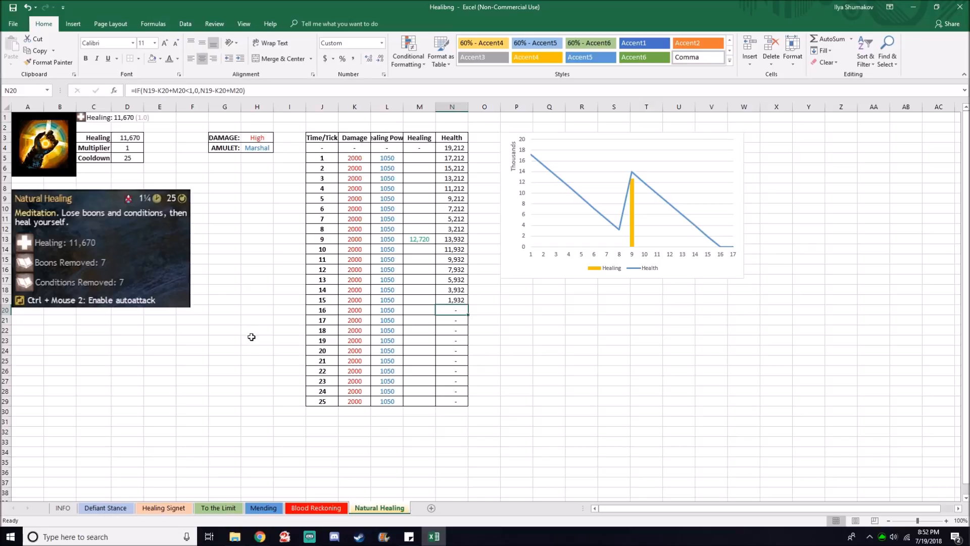
pyautogui.click(433, 507)
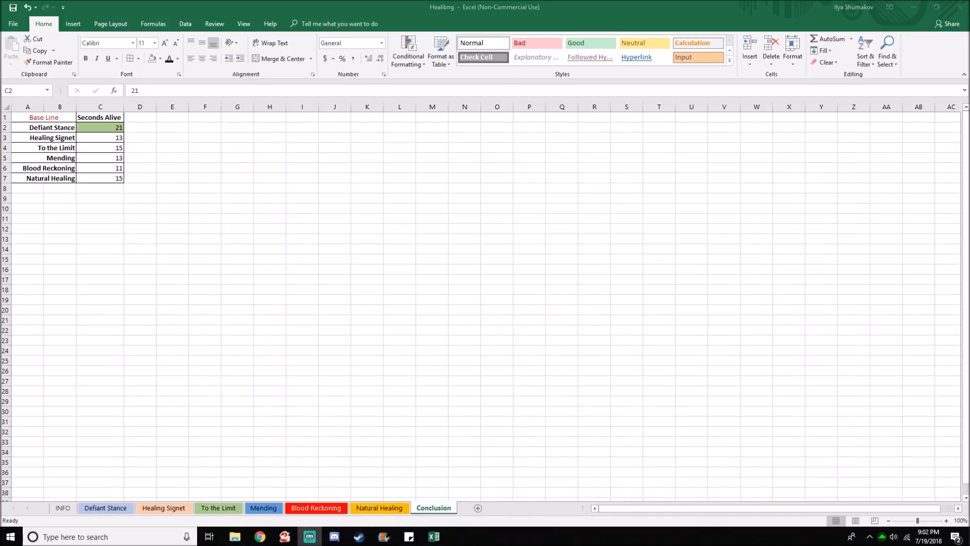
pyautogui.moveTo(288, 225)
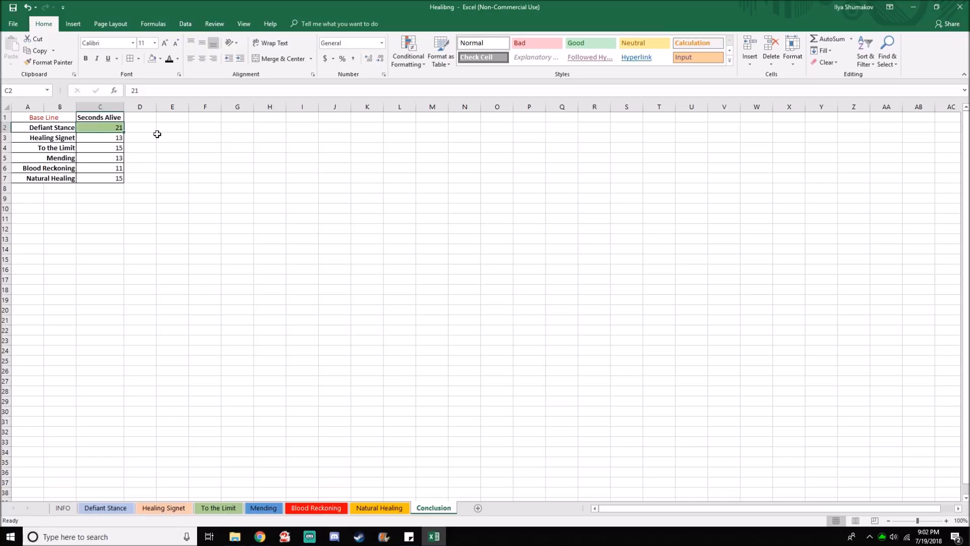
pyautogui.moveTo(145, 130)
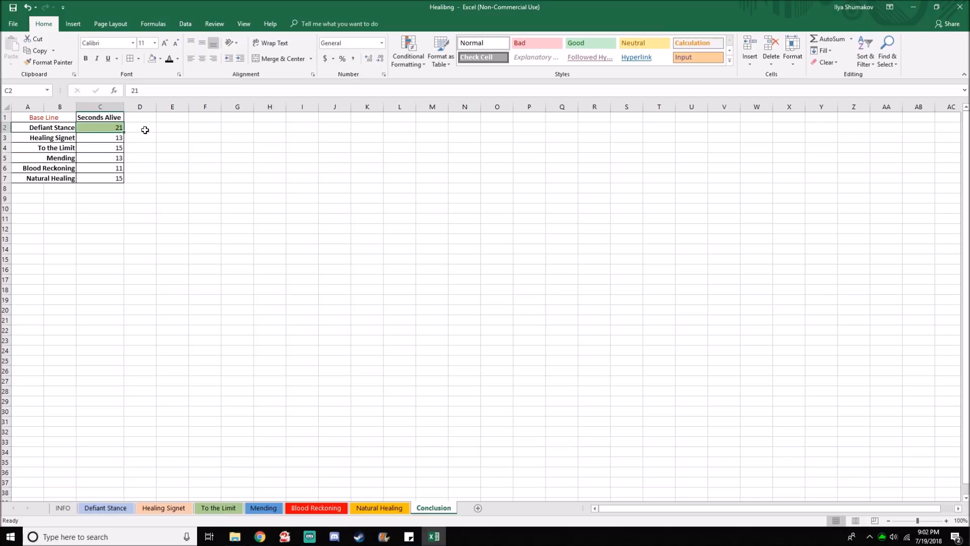
# Switch to the Defiant Stance sheet with its evade and block tick table
pyautogui.click(104, 507)
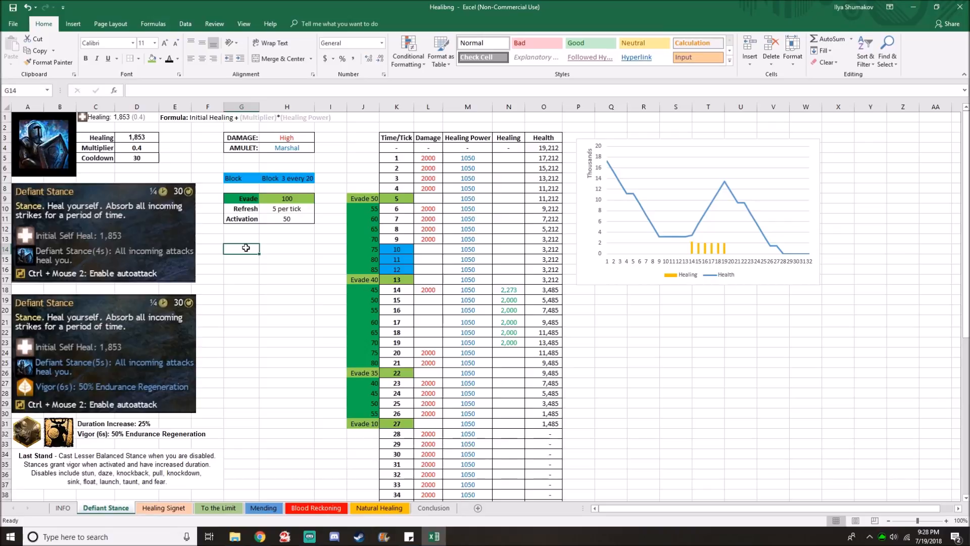
pyautogui.click(241, 178)
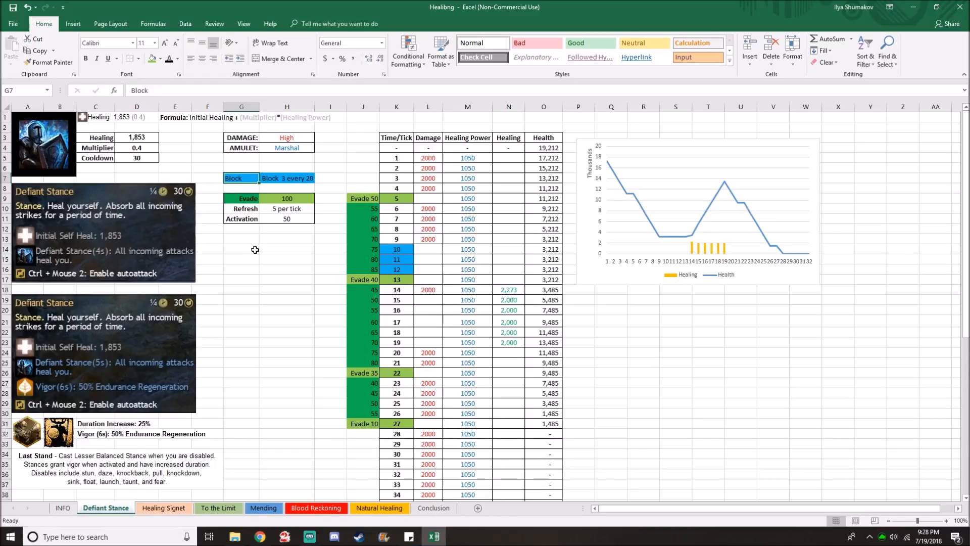
pyautogui.click(396, 248)
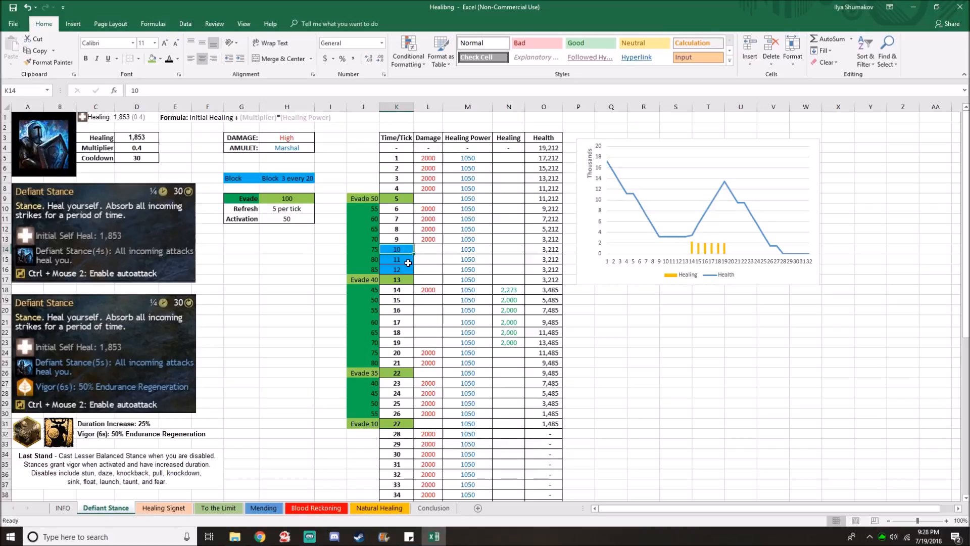
pyautogui.click(396, 279)
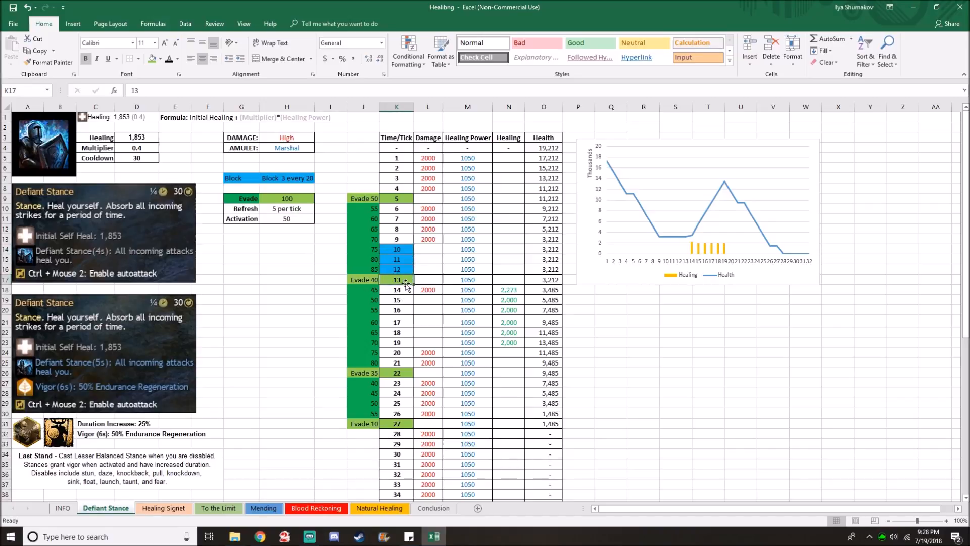
pyautogui.click(247, 198)
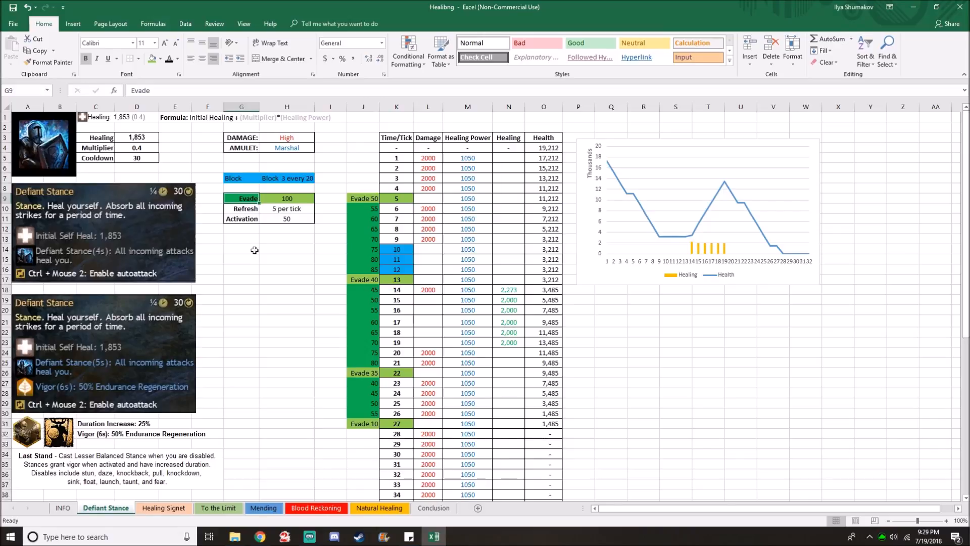
pyautogui.click(286, 218)
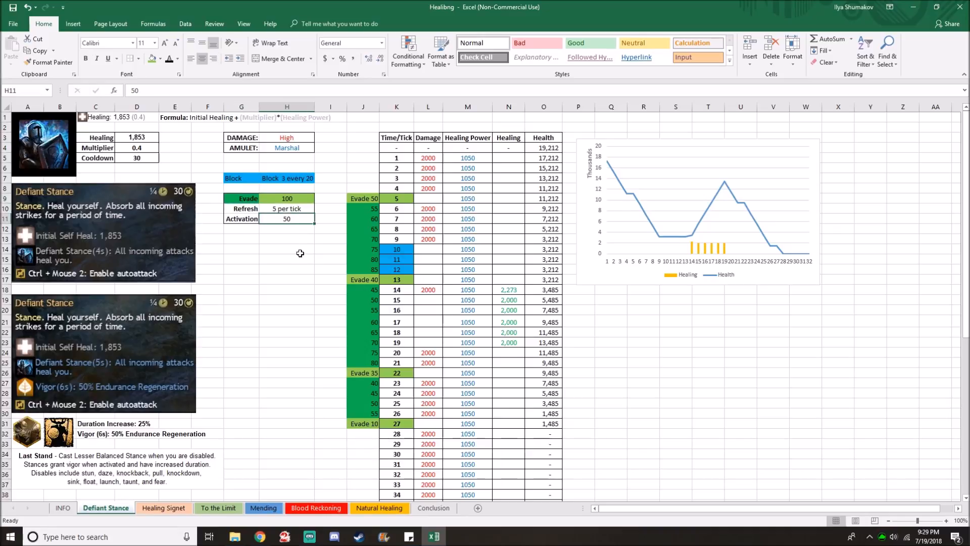
pyautogui.click(285, 208)
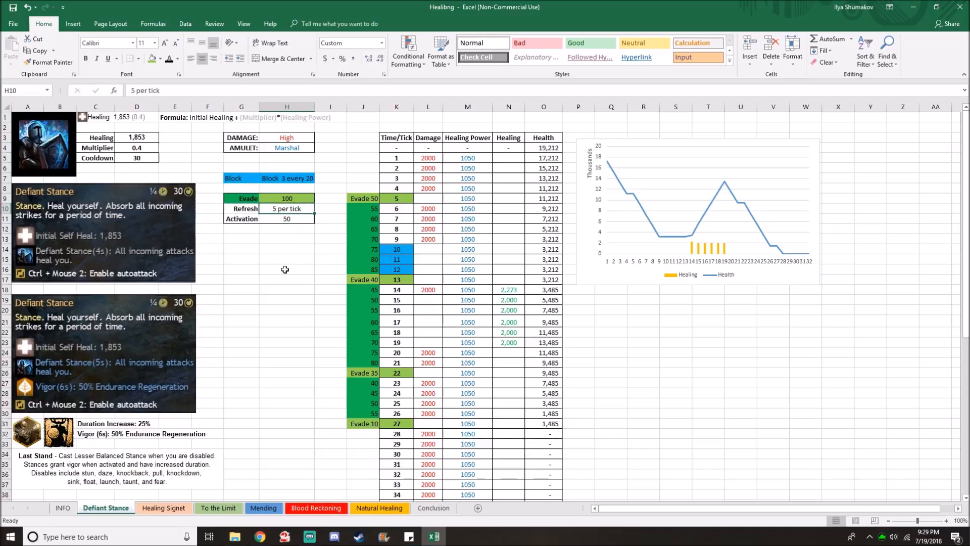
pyautogui.click(362, 198)
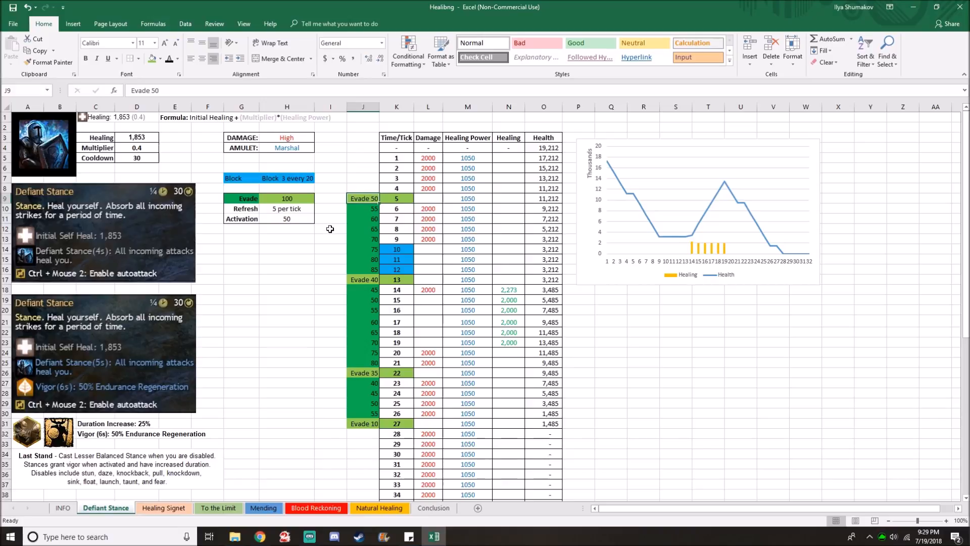
pyautogui.click(428, 198)
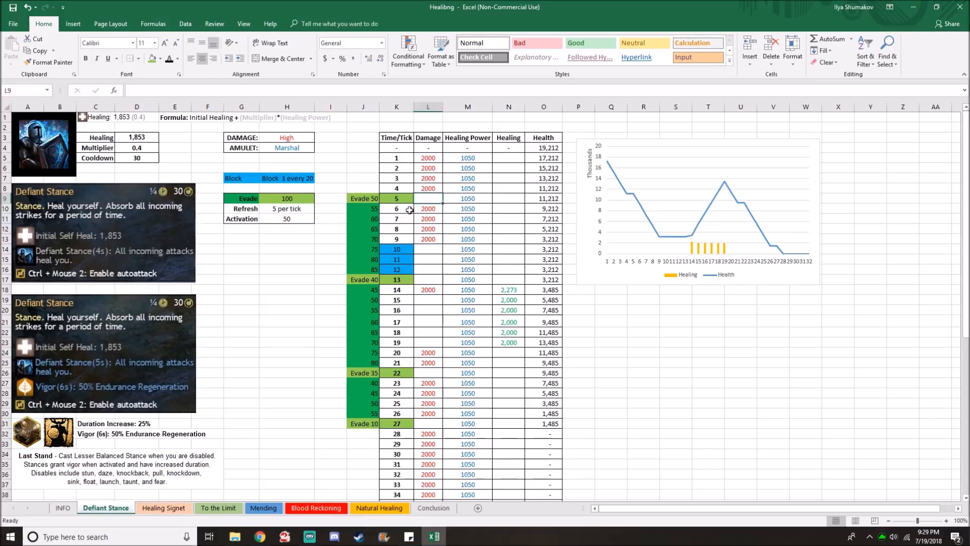
pyautogui.click(396, 198)
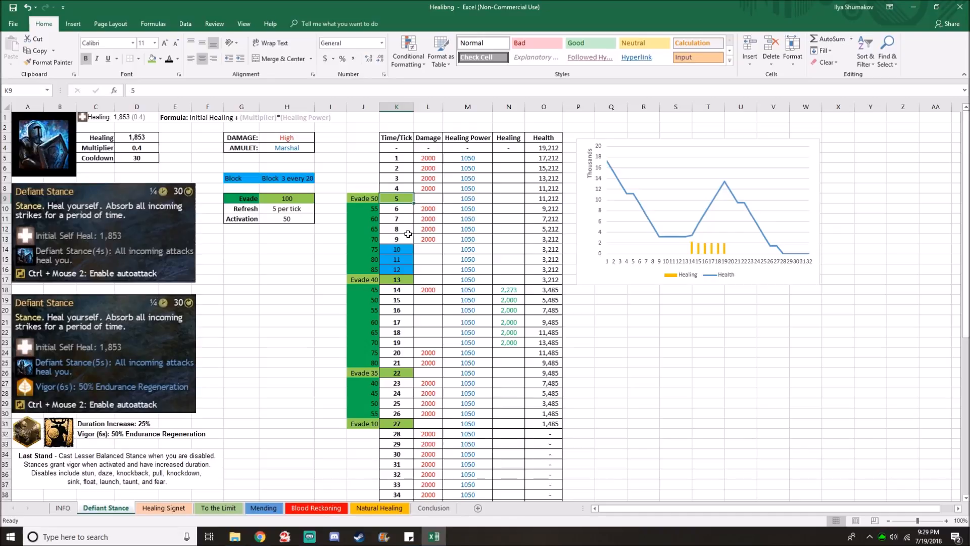
pyautogui.moveTo(511, 199)
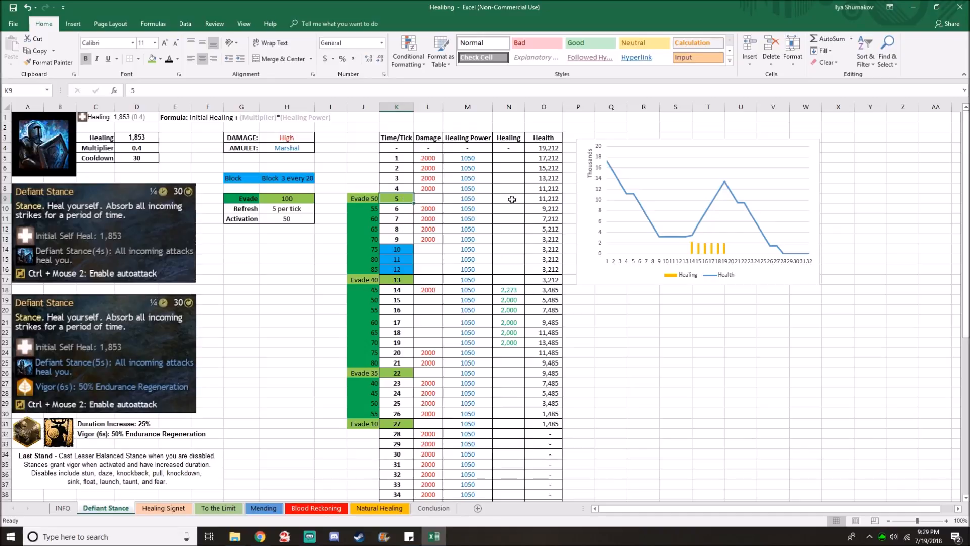
pyautogui.moveTo(505, 428)
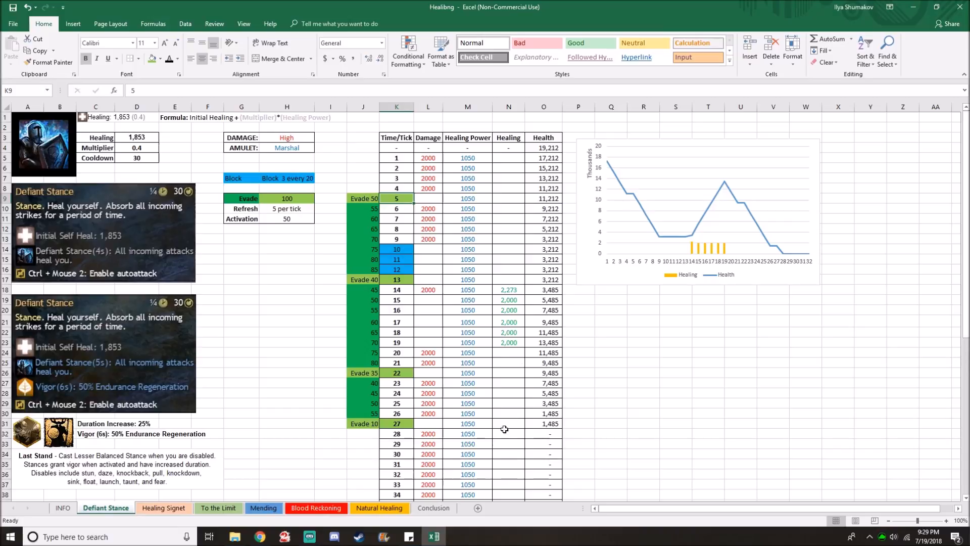
# Check Defiant Stance health cells O32, O31 and N23, then return to the Conclusion sheet
pyautogui.click(543, 433)
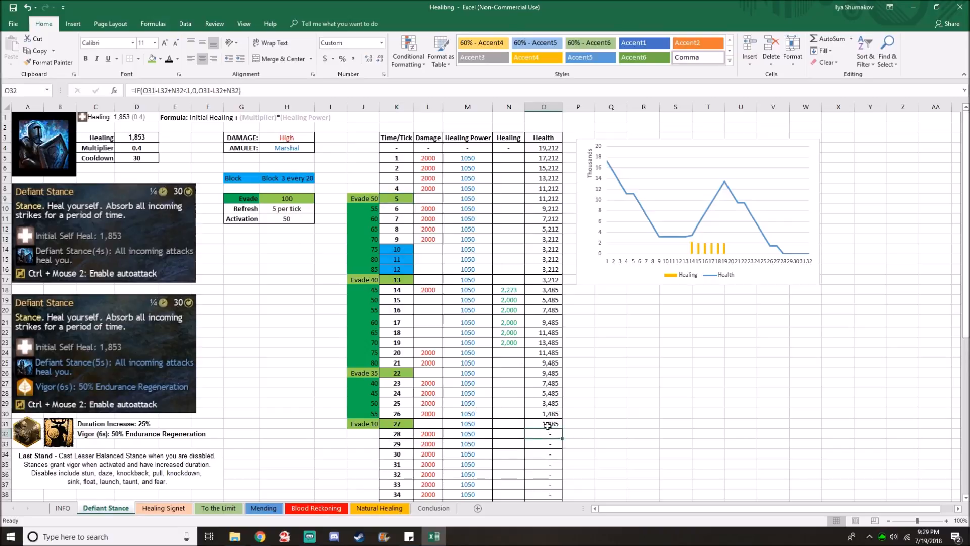
pyautogui.click(543, 423)
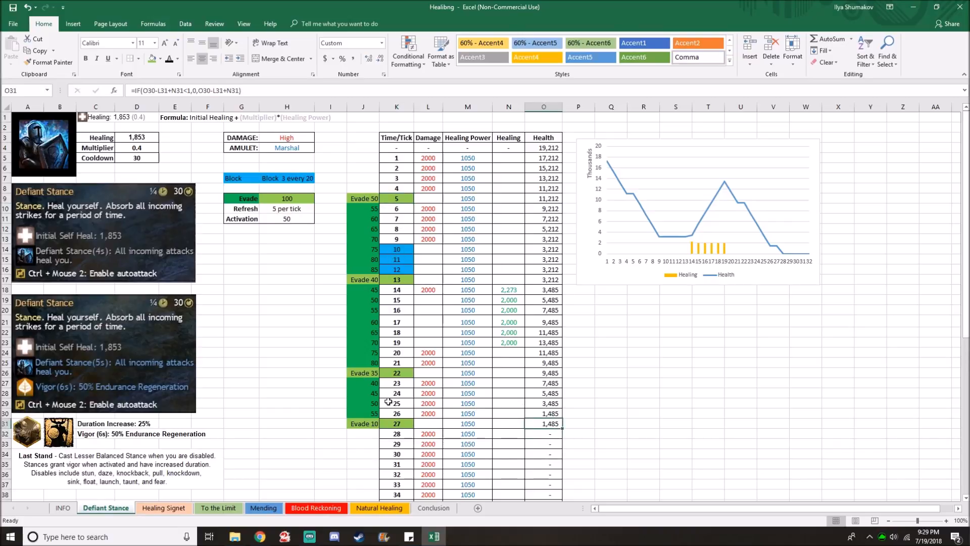
pyautogui.moveTo(500, 341)
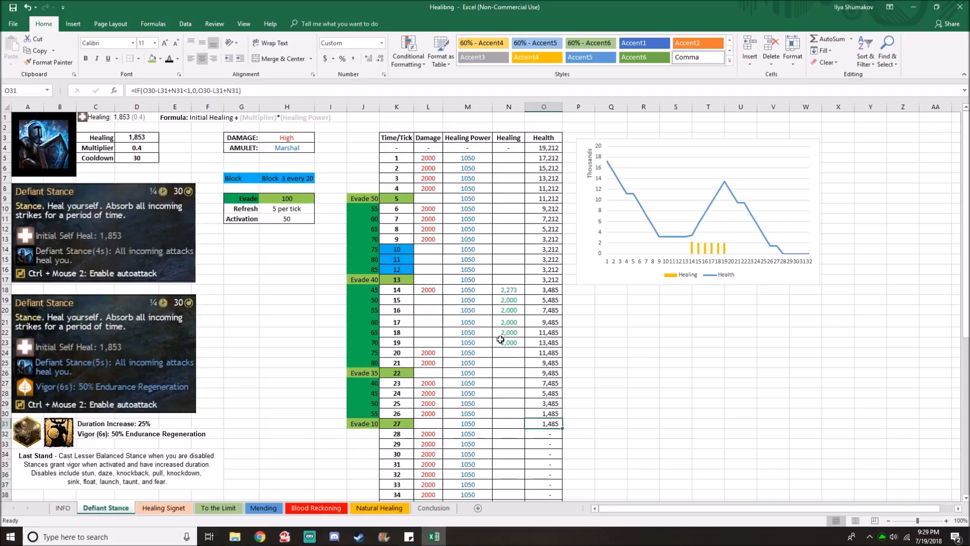
pyautogui.moveTo(123, 385)
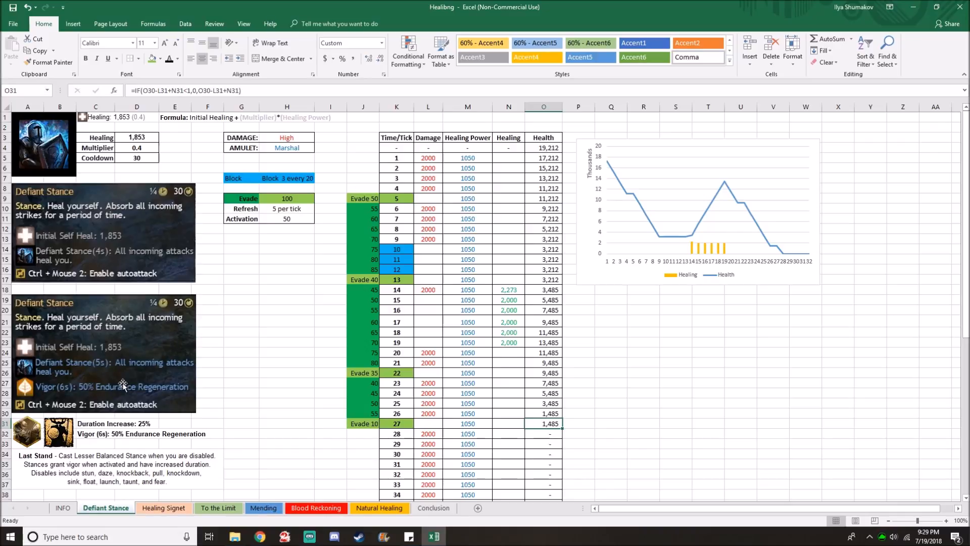
pyautogui.moveTo(24, 393)
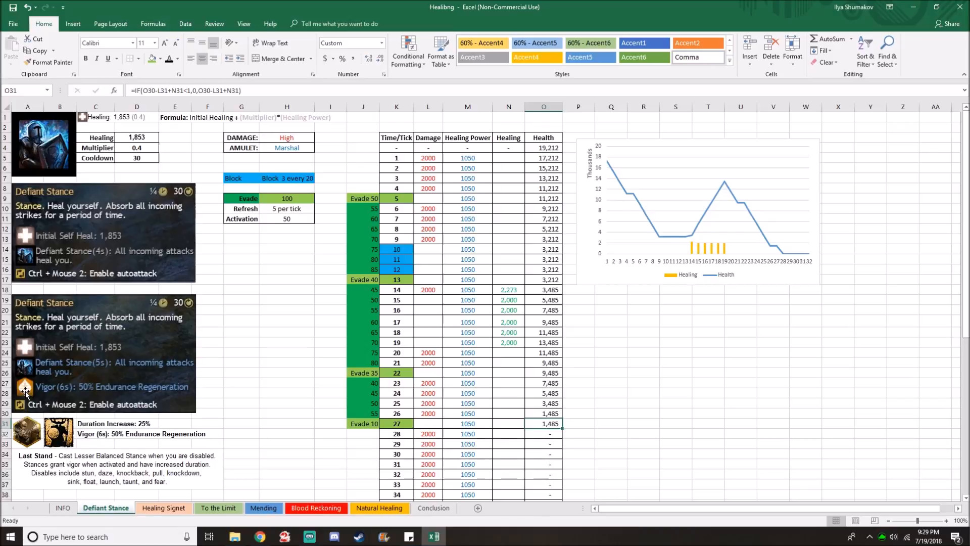
pyautogui.click(508, 342)
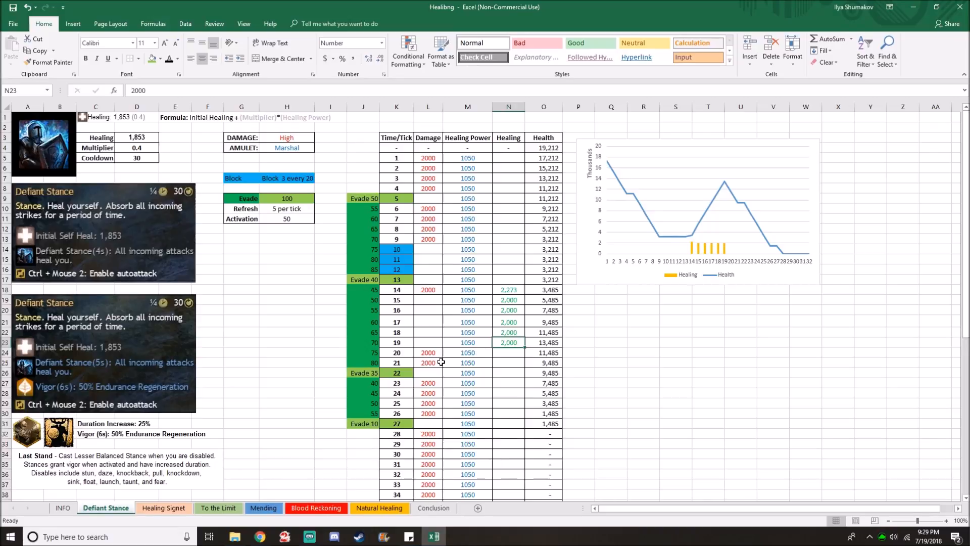
pyautogui.moveTo(335, 371)
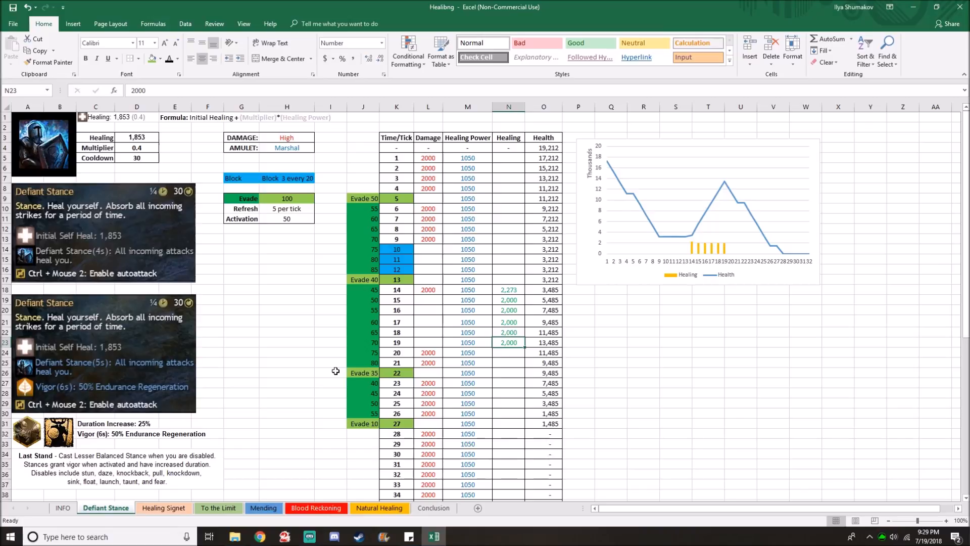
pyautogui.click(433, 508)
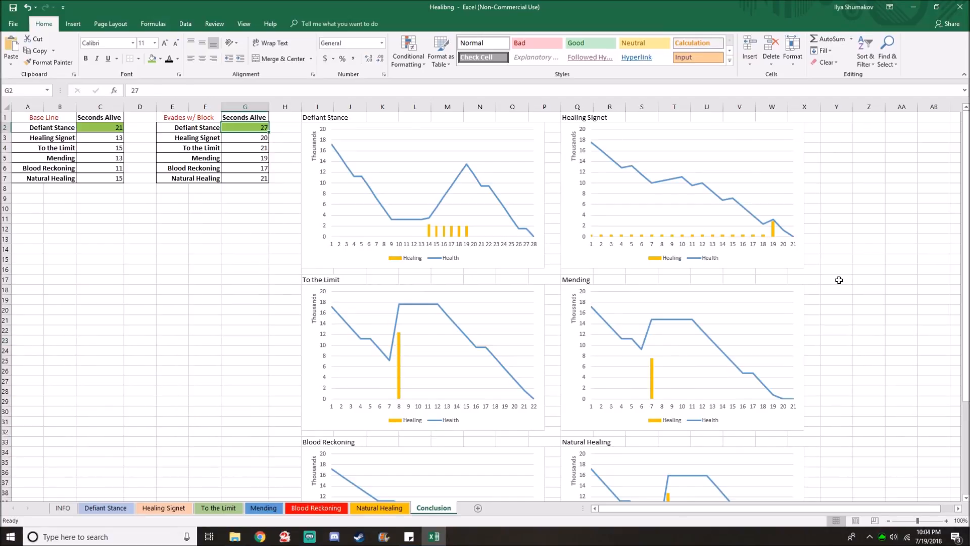
pyautogui.moveTo(255, 137)
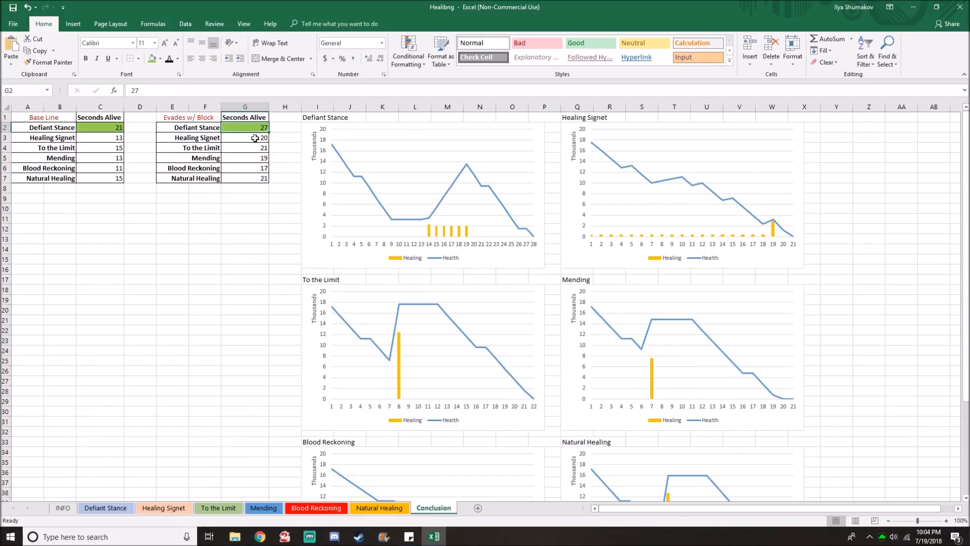
# Check Healing Signet's seconds alive and zoom to 85% so all six charts fit beside the tables
pyautogui.click(244, 138)
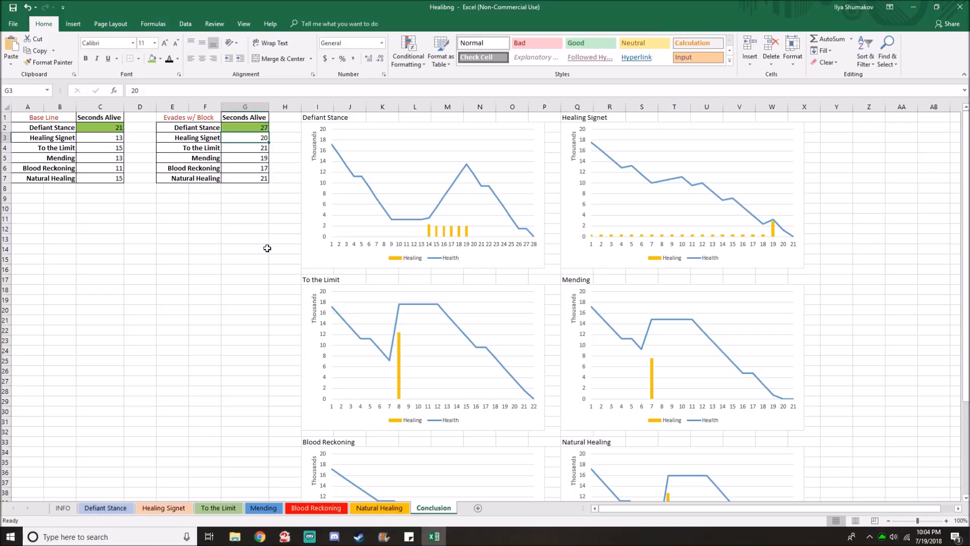
pyautogui.moveTo(273, 240)
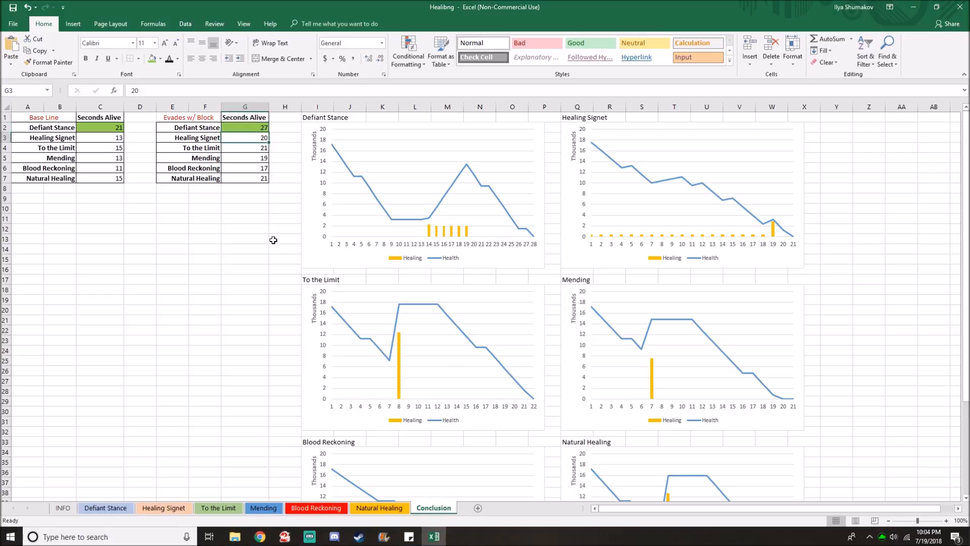
pyautogui.scroll(-3)
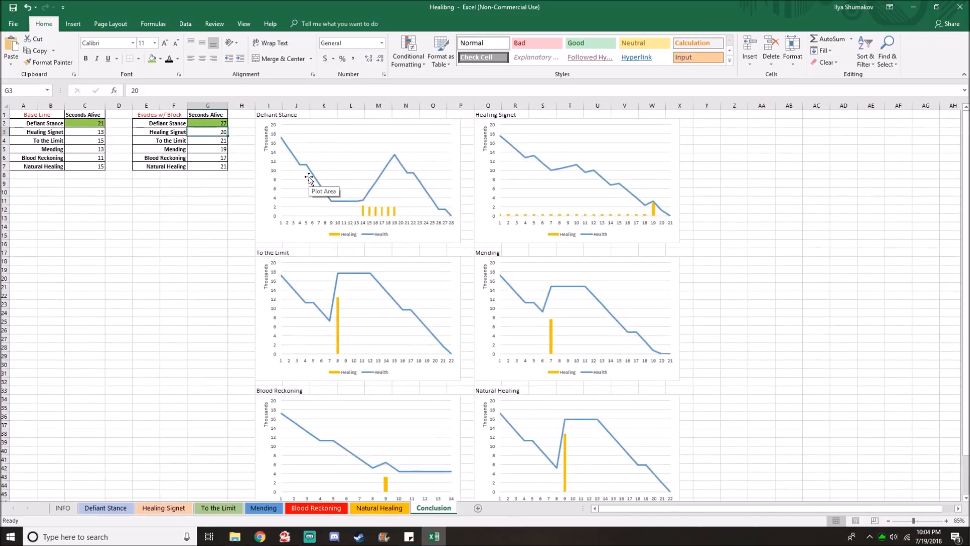
pyautogui.click(816, 320)
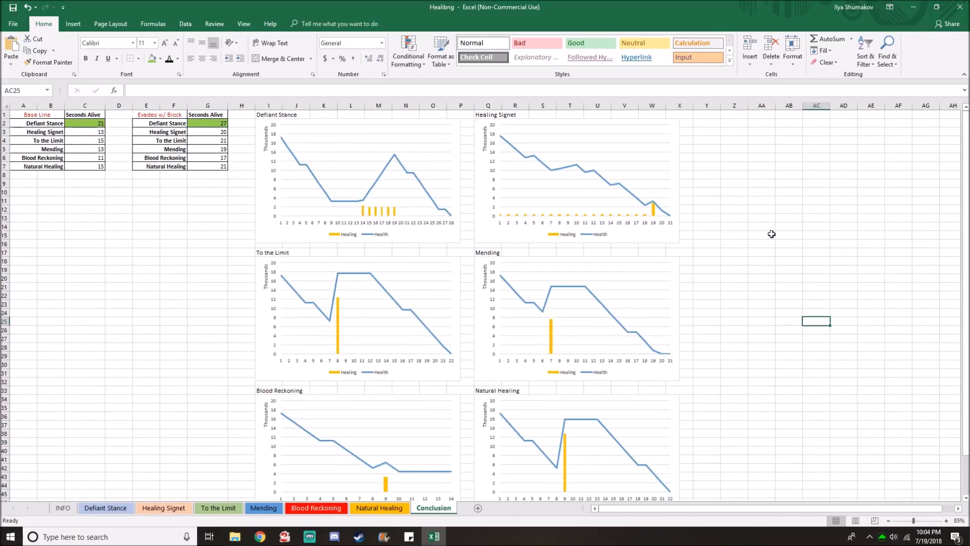
pyautogui.moveTo(543, 151)
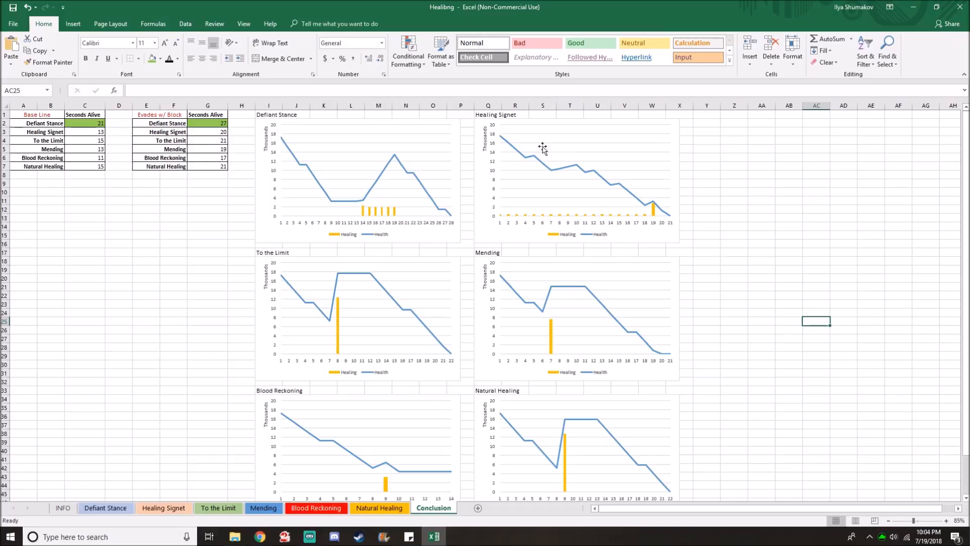
pyautogui.moveTo(352, 148)
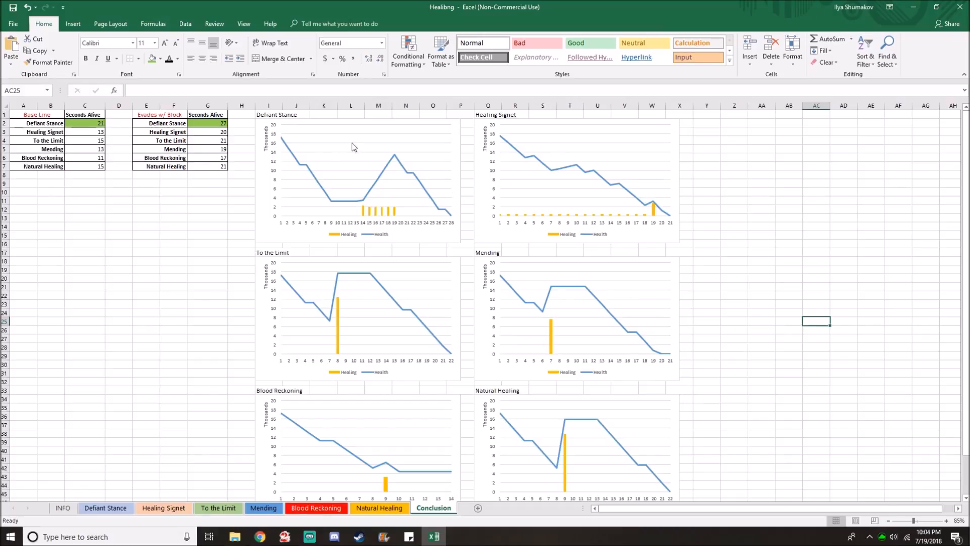
pyautogui.moveTo(385, 222)
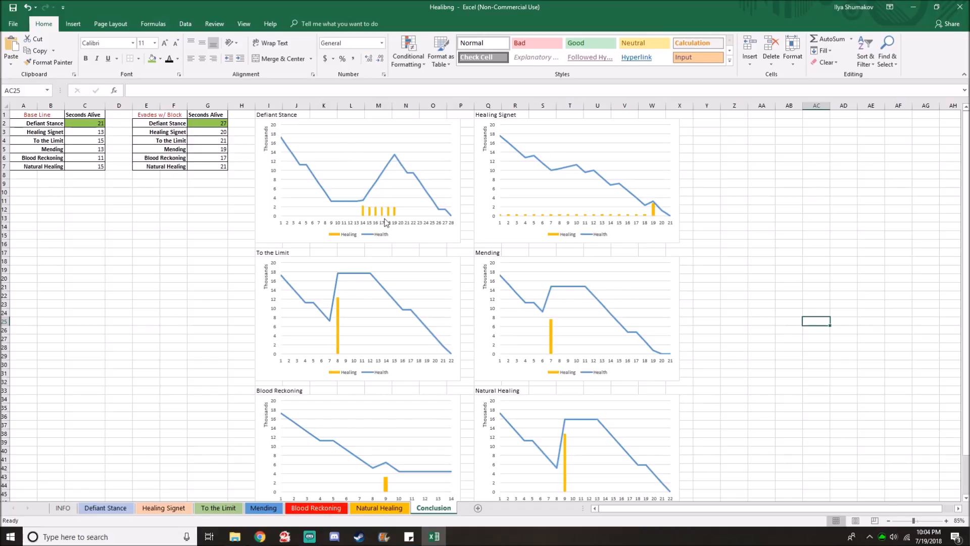
pyautogui.moveTo(376, 165)
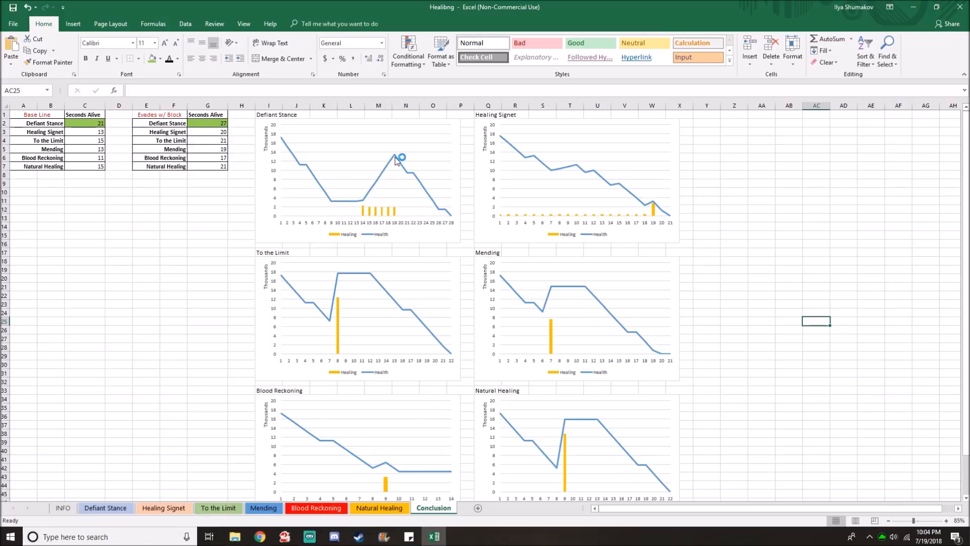
pyautogui.moveTo(376, 188)
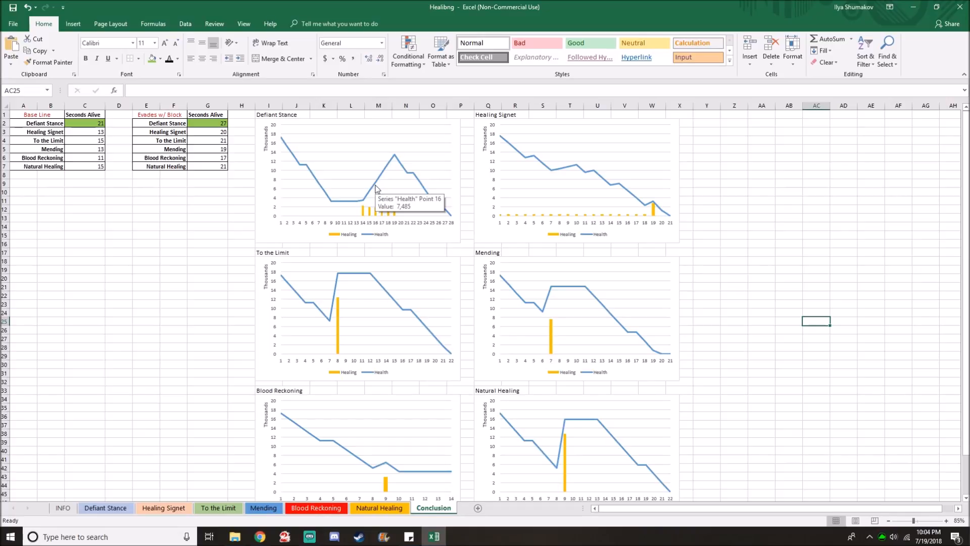
pyautogui.moveTo(409, 139)
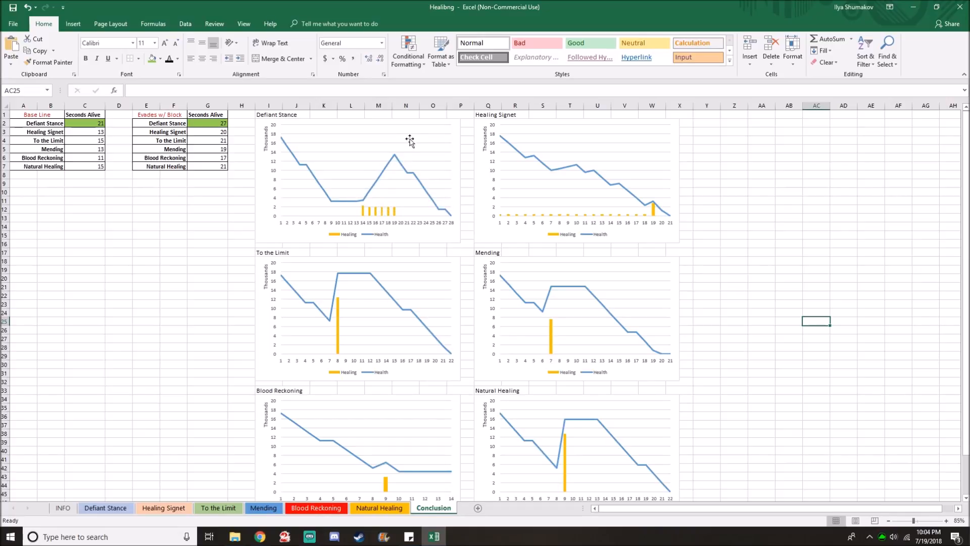
pyautogui.moveTo(411, 139)
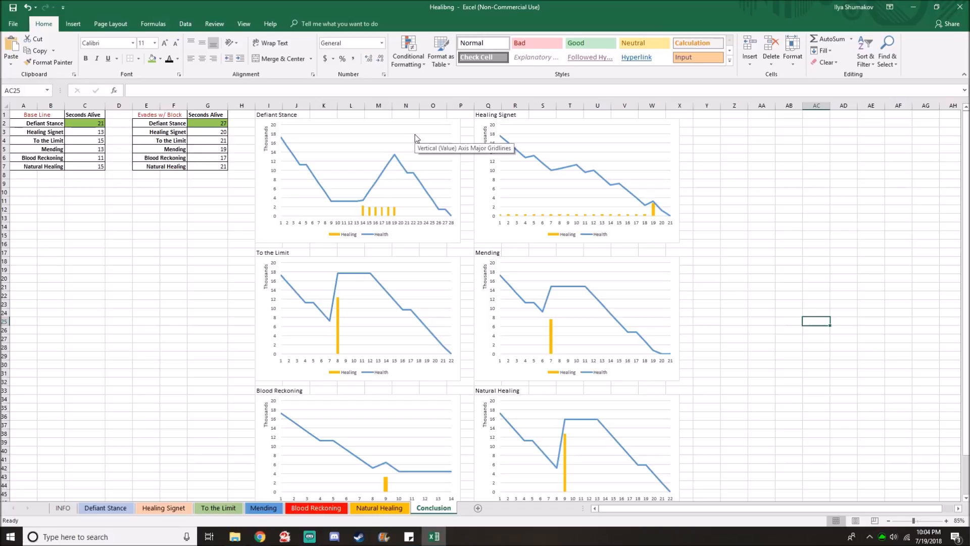
pyautogui.moveTo(195, 463)
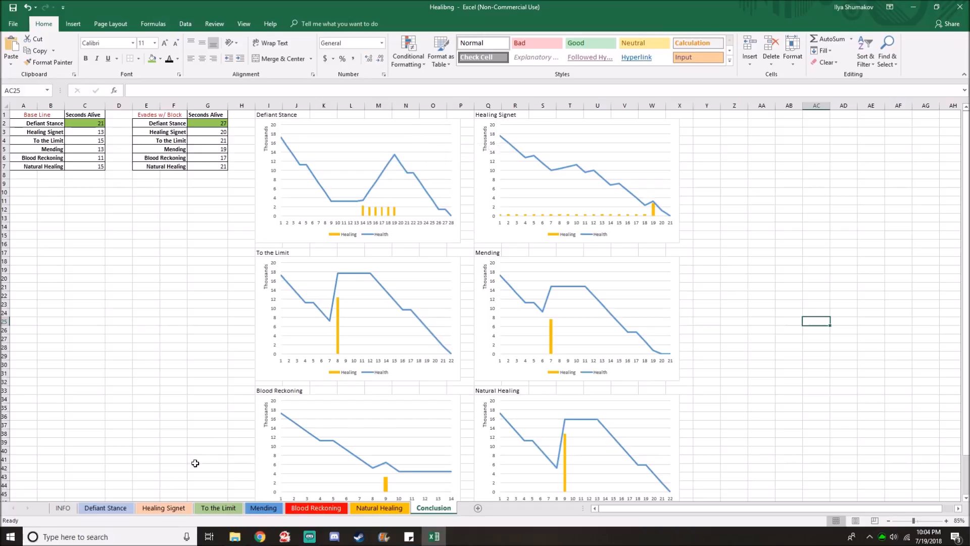
pyautogui.click(105, 507)
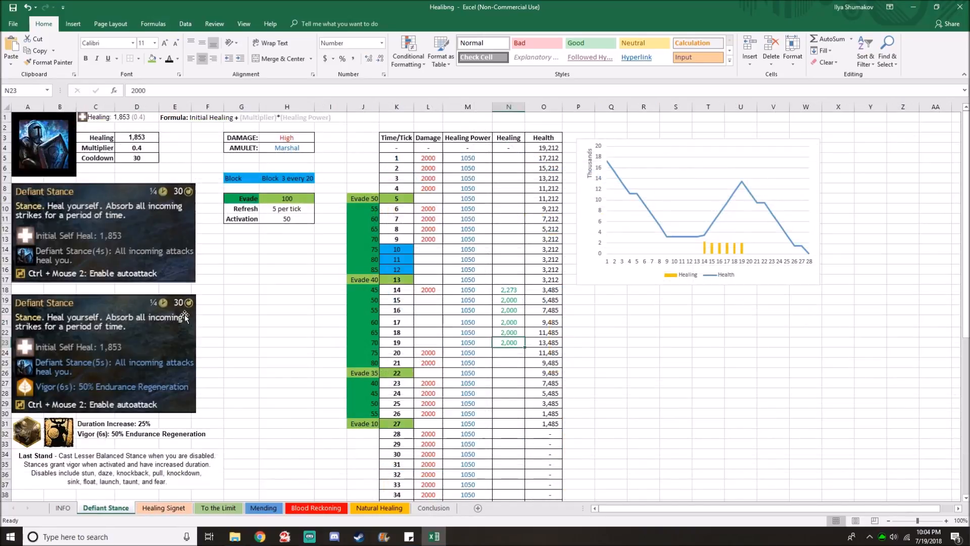
pyautogui.click(433, 507)
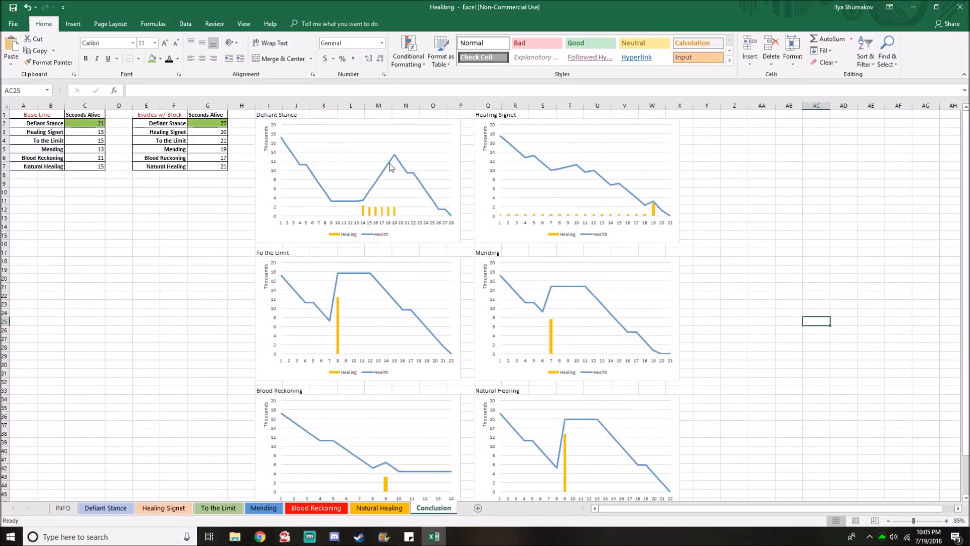
pyautogui.moveTo(518, 221)
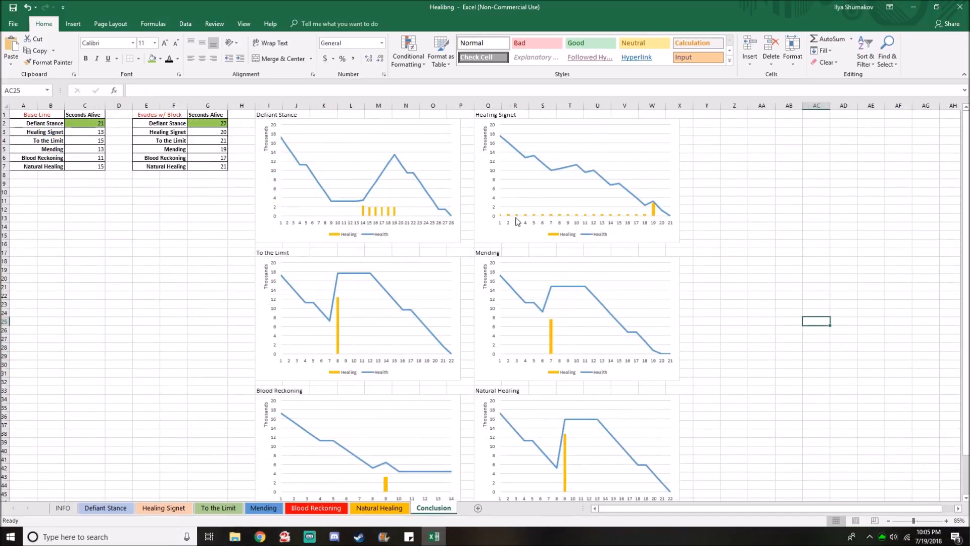
pyautogui.moveTo(611, 184)
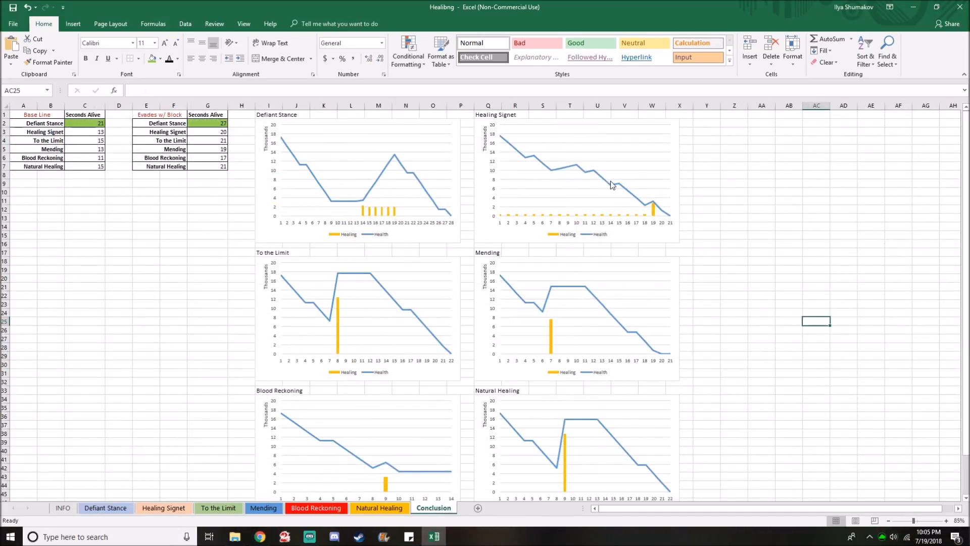
pyautogui.moveTo(567, 169)
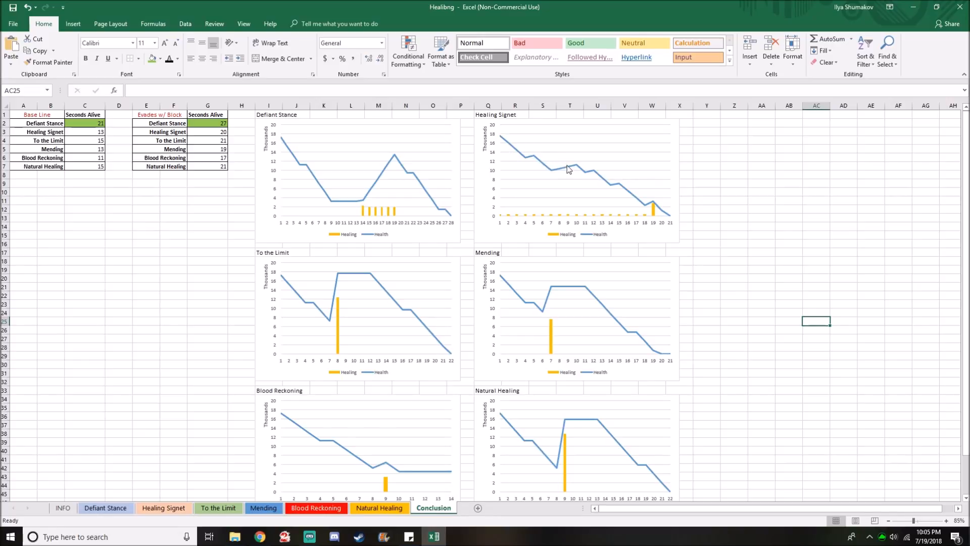
pyautogui.moveTo(543, 175)
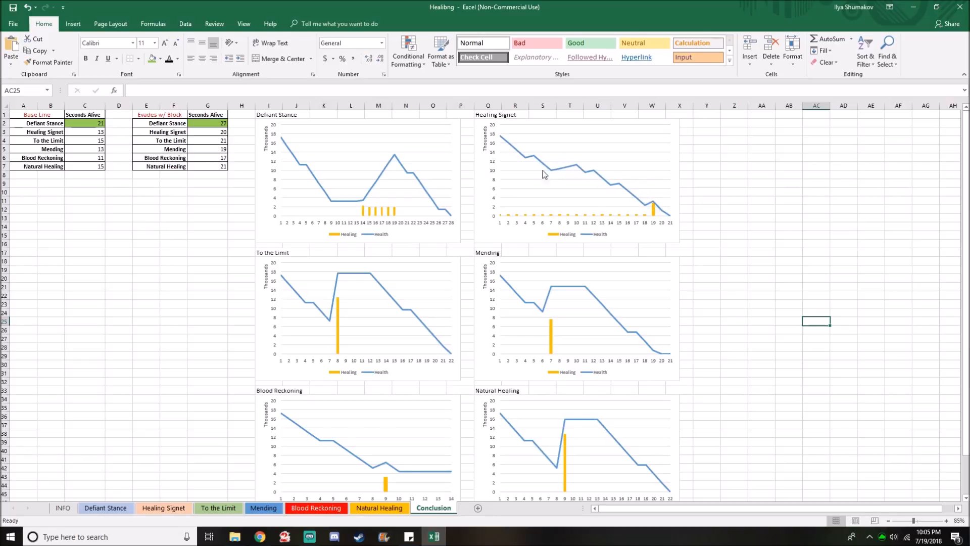
pyautogui.moveTo(538, 165)
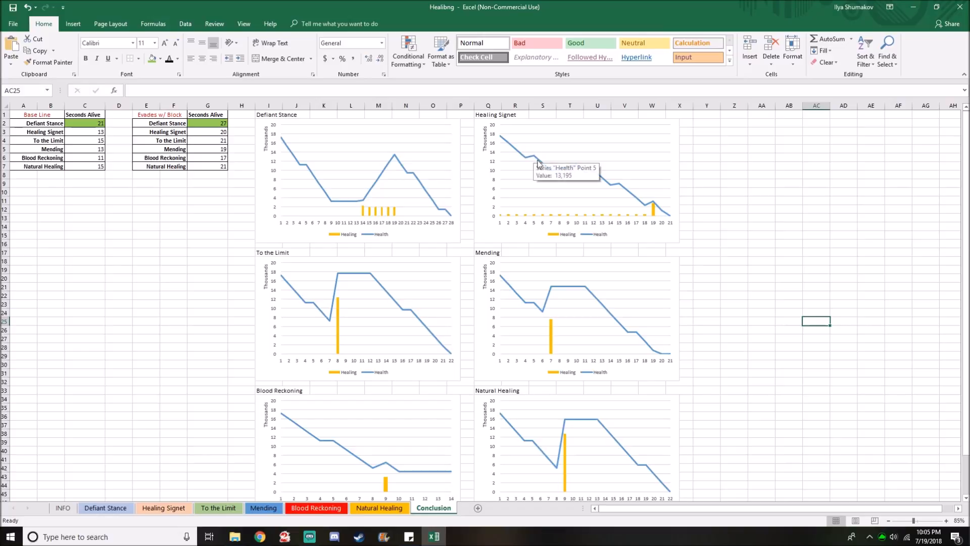
pyautogui.moveTo(593, 172)
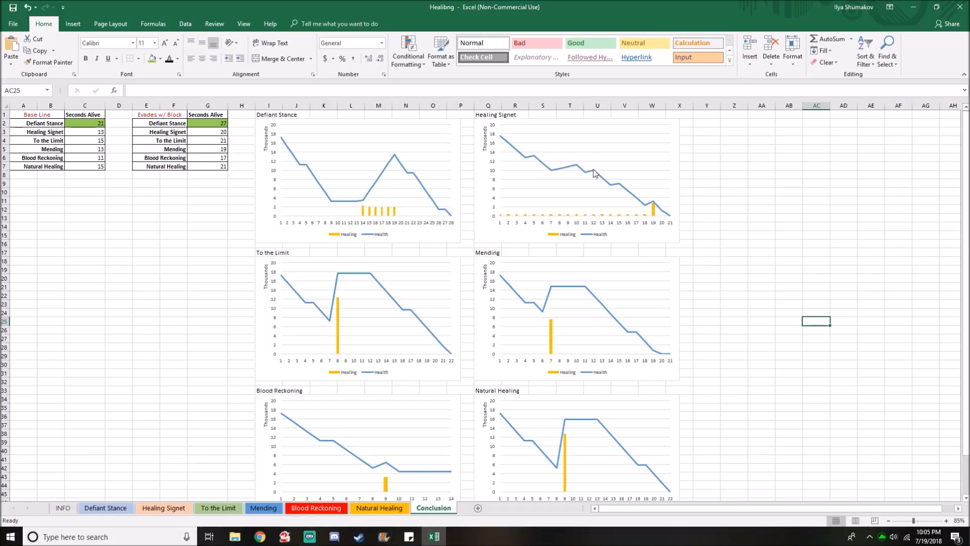
pyautogui.moveTo(572, 158)
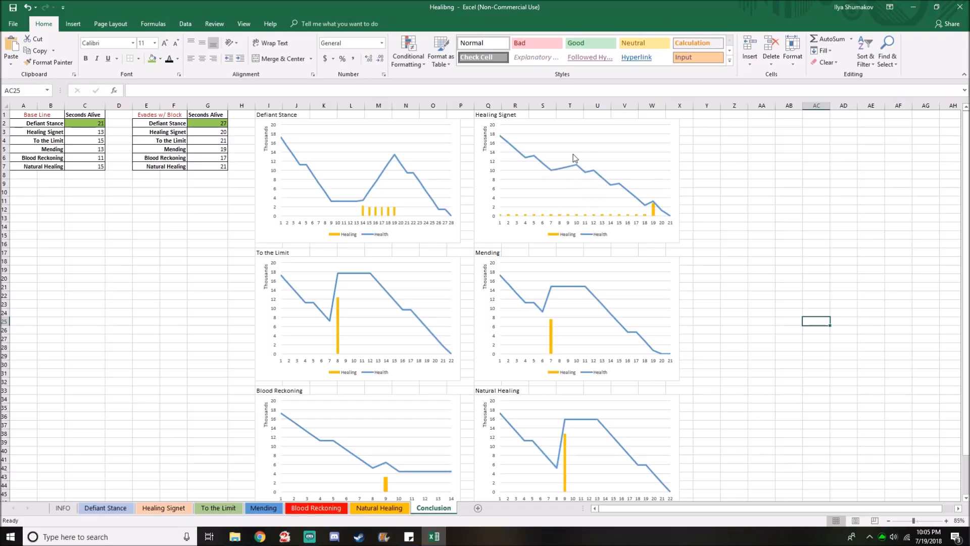
pyautogui.moveTo(653, 208)
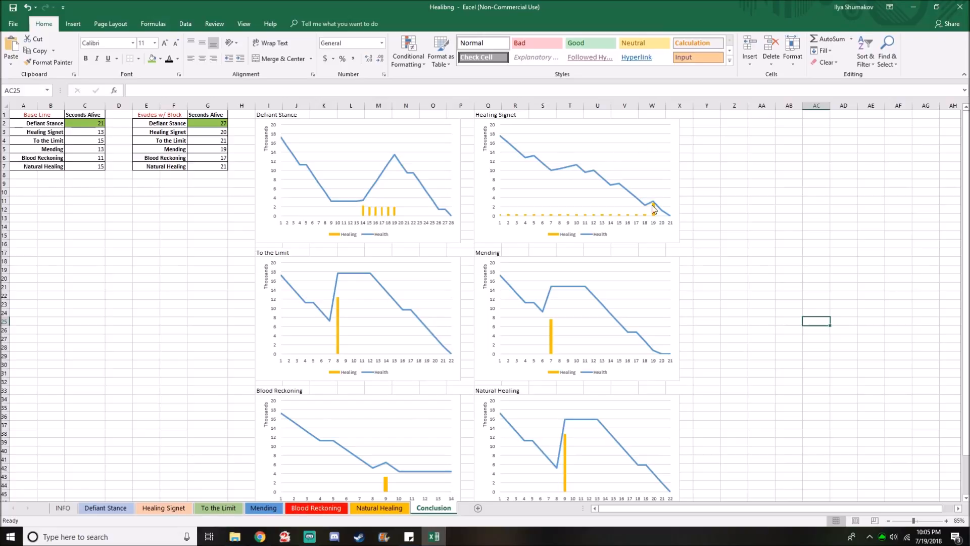
pyautogui.moveTo(655, 205)
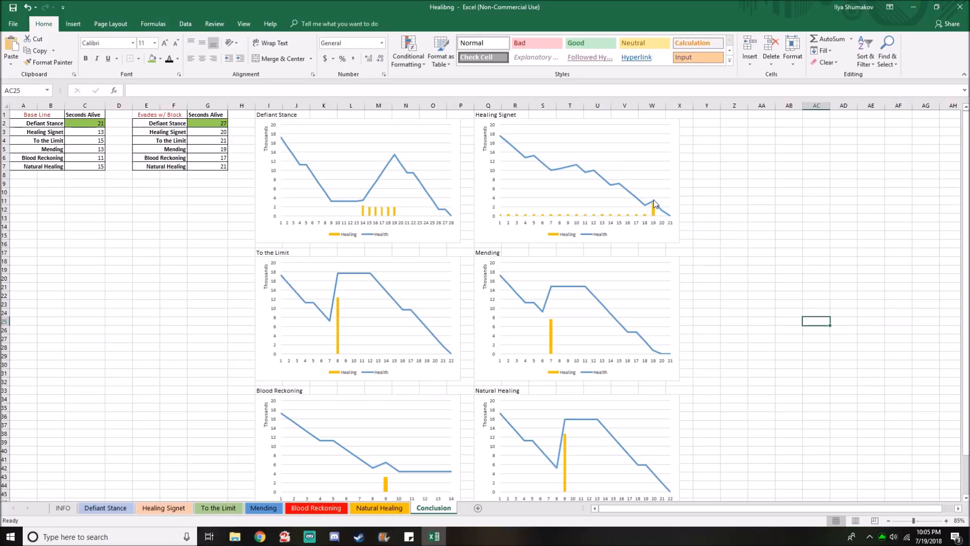
pyautogui.moveTo(669, 226)
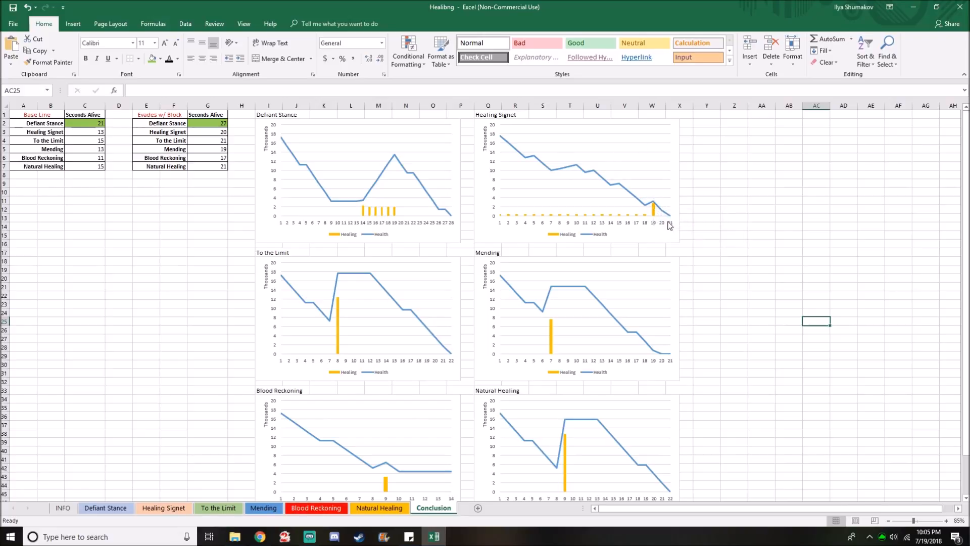
pyautogui.scroll(-3)
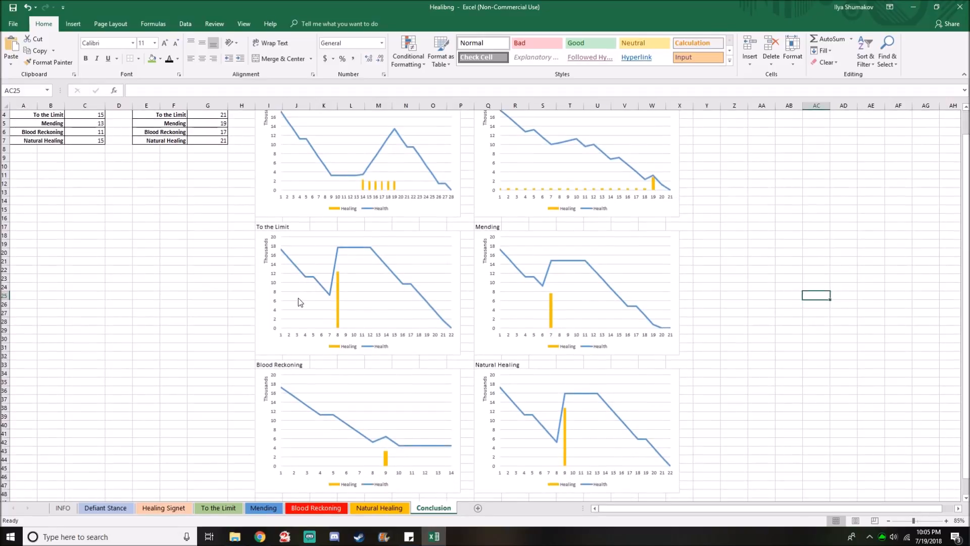
pyautogui.scroll(3)
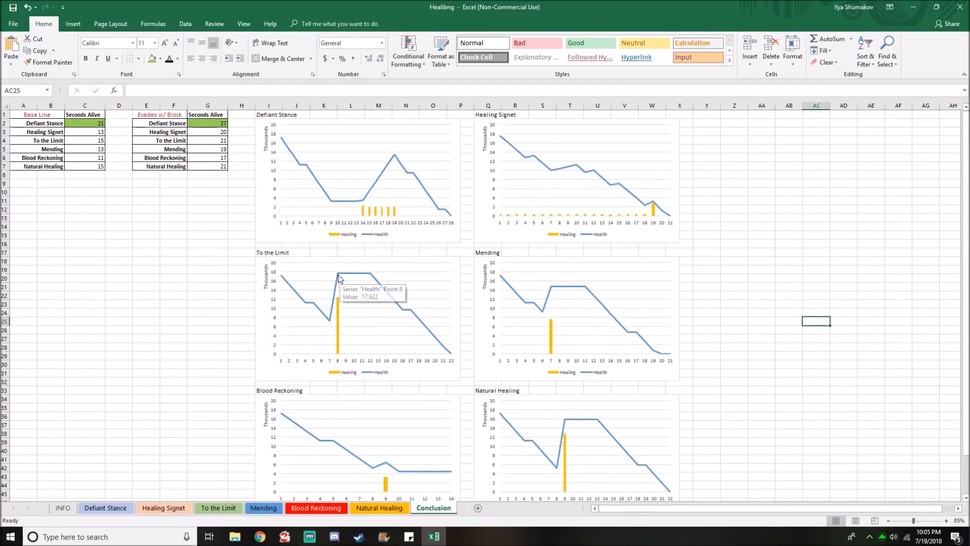
pyautogui.moveTo(354, 279)
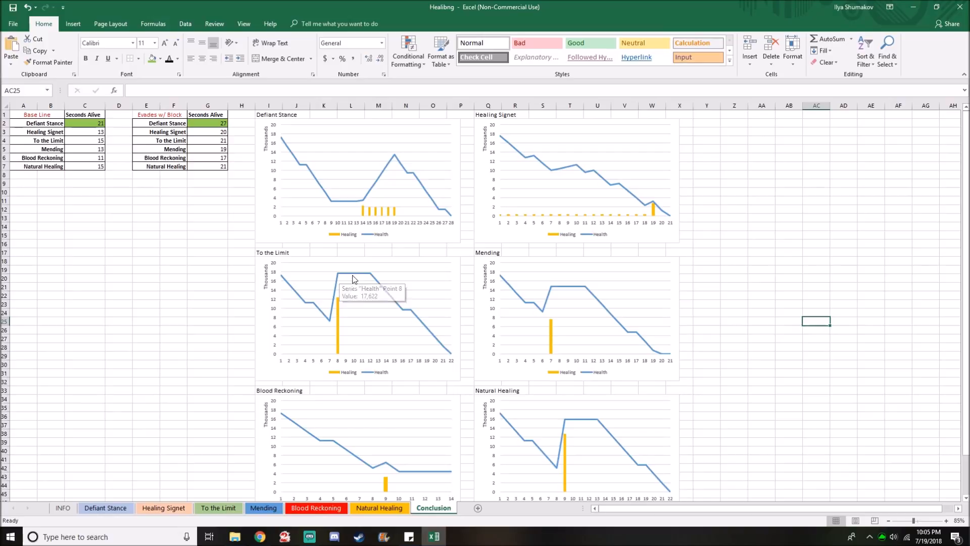
pyautogui.moveTo(351, 276)
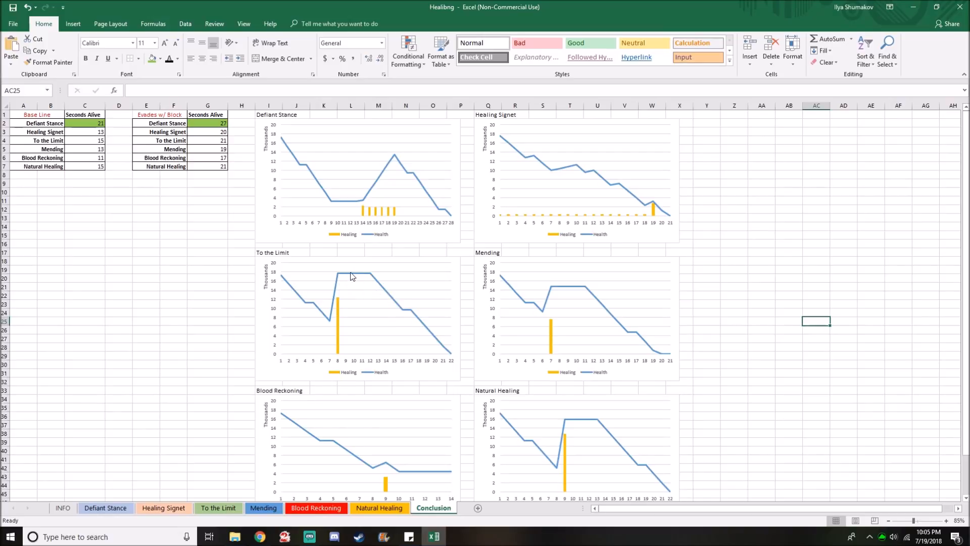
pyautogui.moveTo(362, 296)
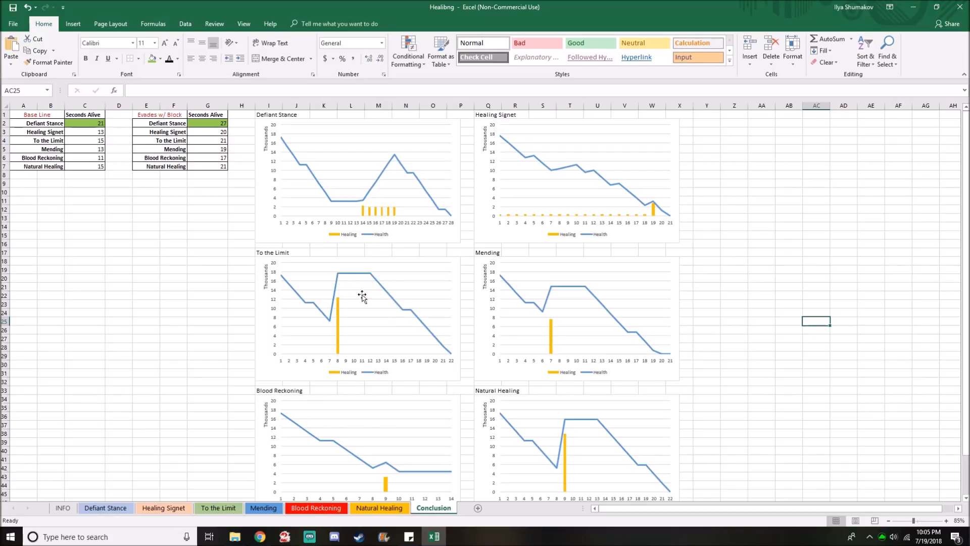
pyautogui.moveTo(371, 286)
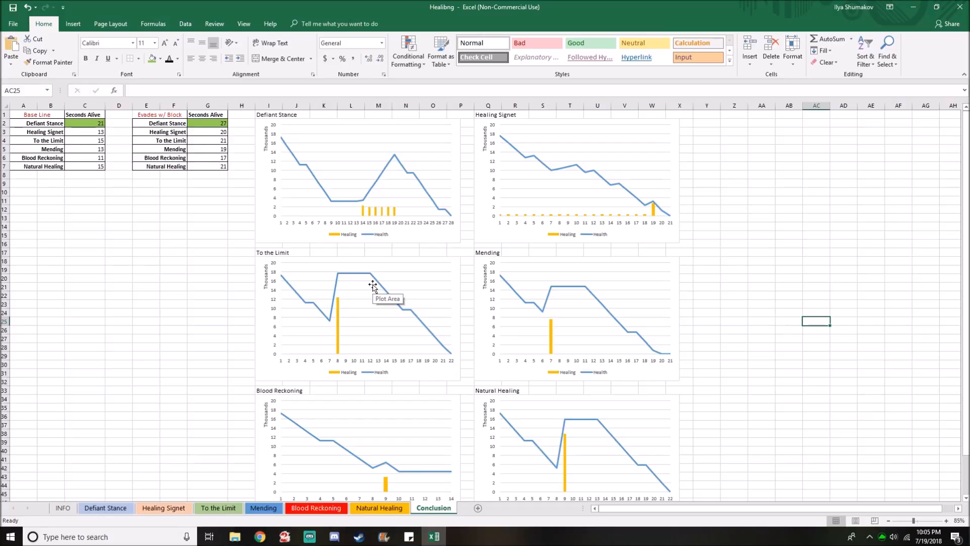
pyautogui.moveTo(451, 357)
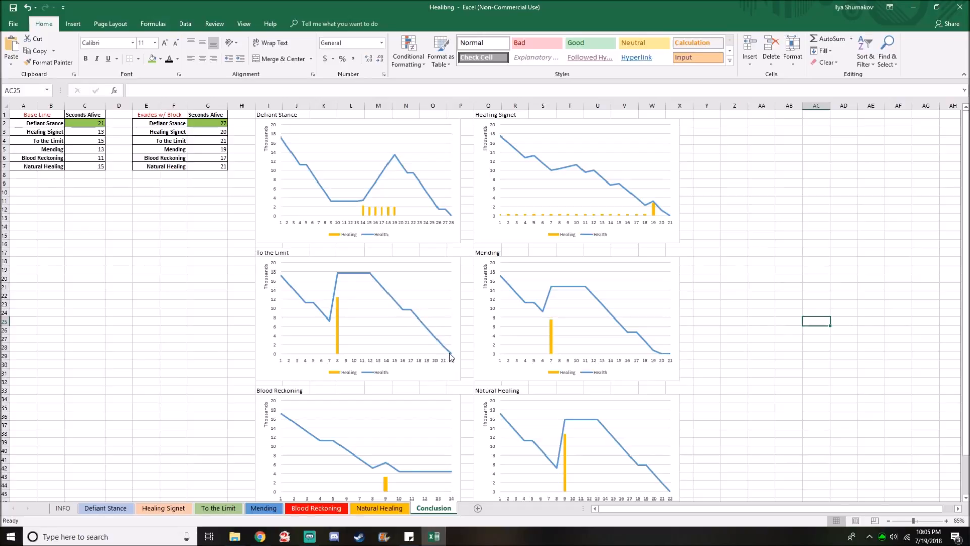
pyautogui.moveTo(326, 260)
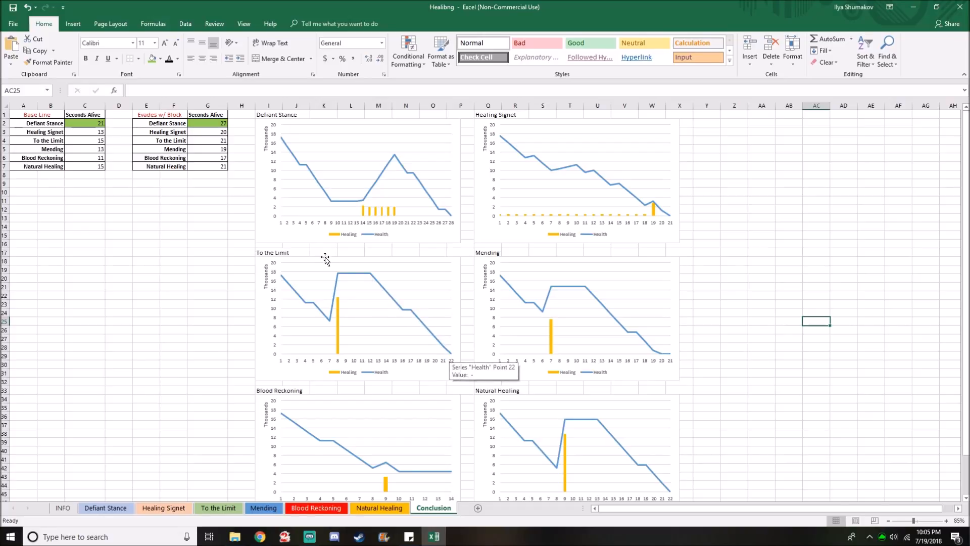
pyautogui.moveTo(426, 347)
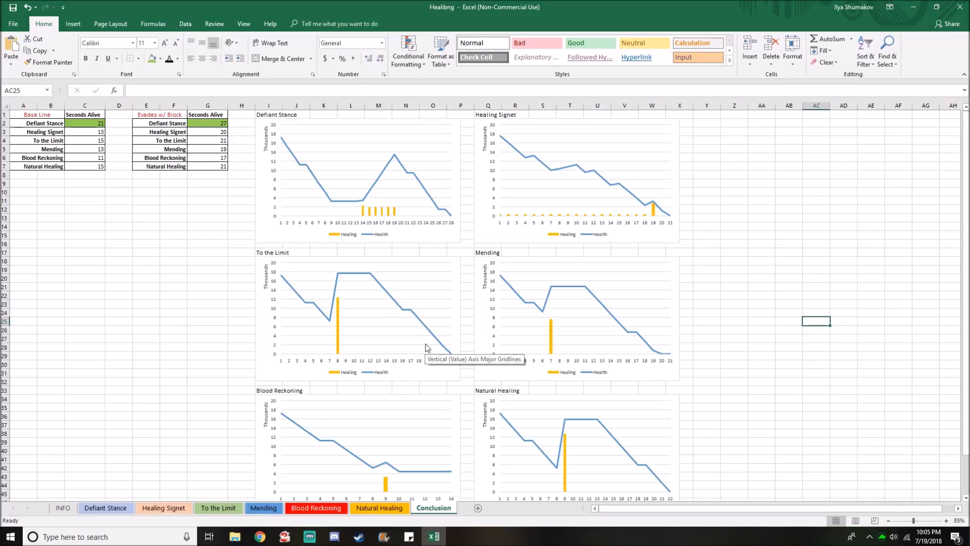
pyautogui.moveTo(544, 324)
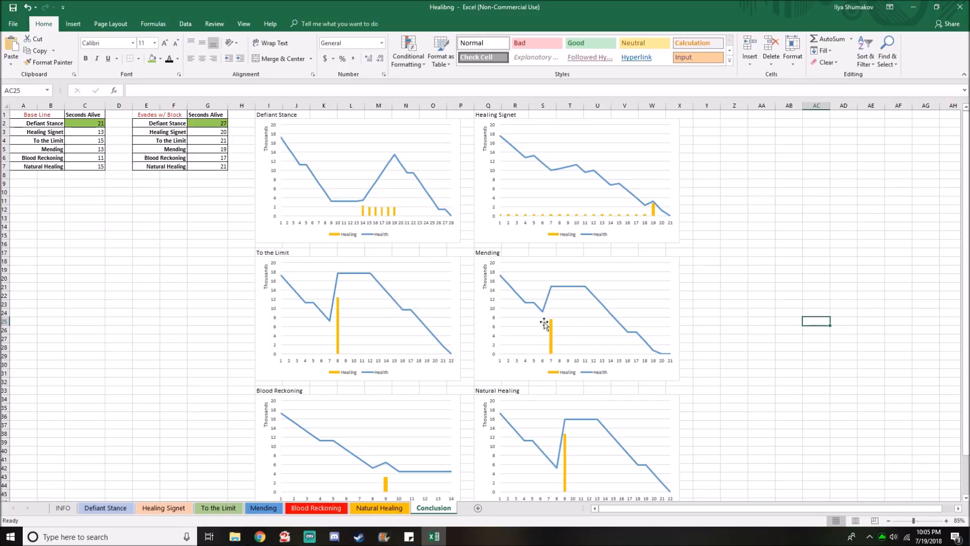
pyautogui.moveTo(546, 323)
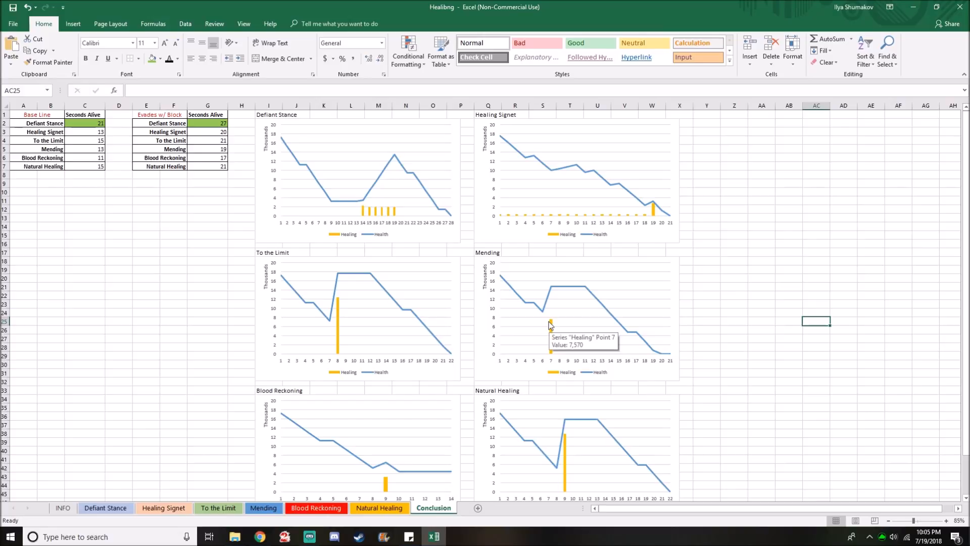
pyautogui.moveTo(562, 294)
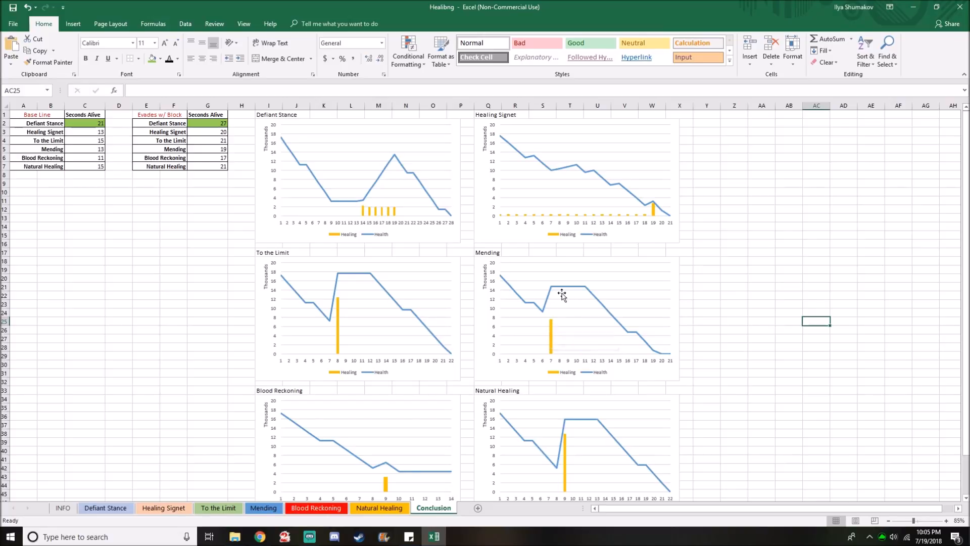
pyautogui.moveTo(676, 363)
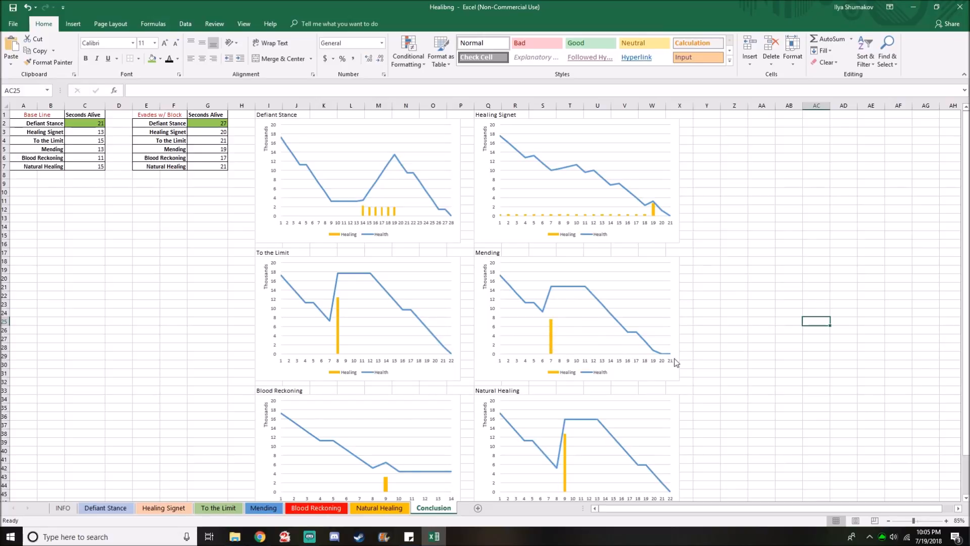
pyautogui.moveTo(589, 322)
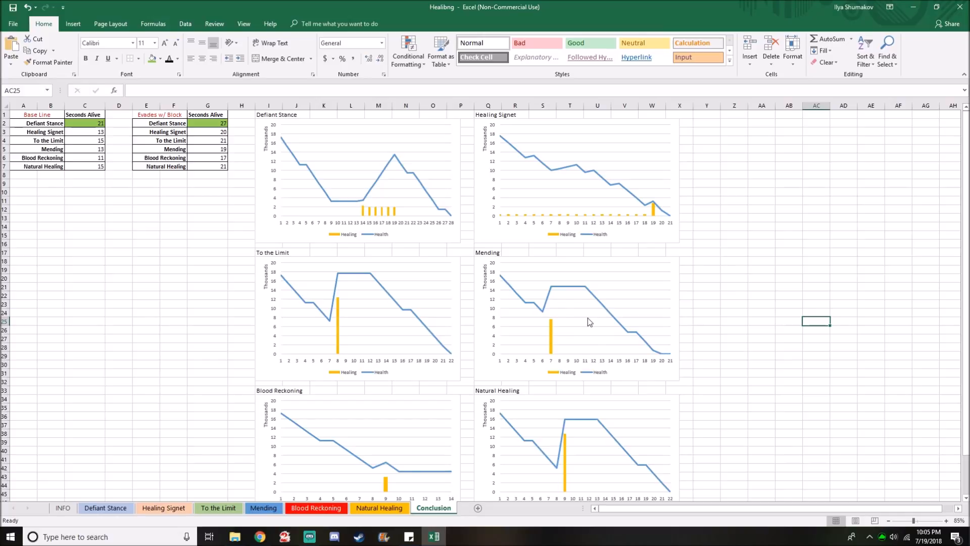
pyautogui.scroll(-3)
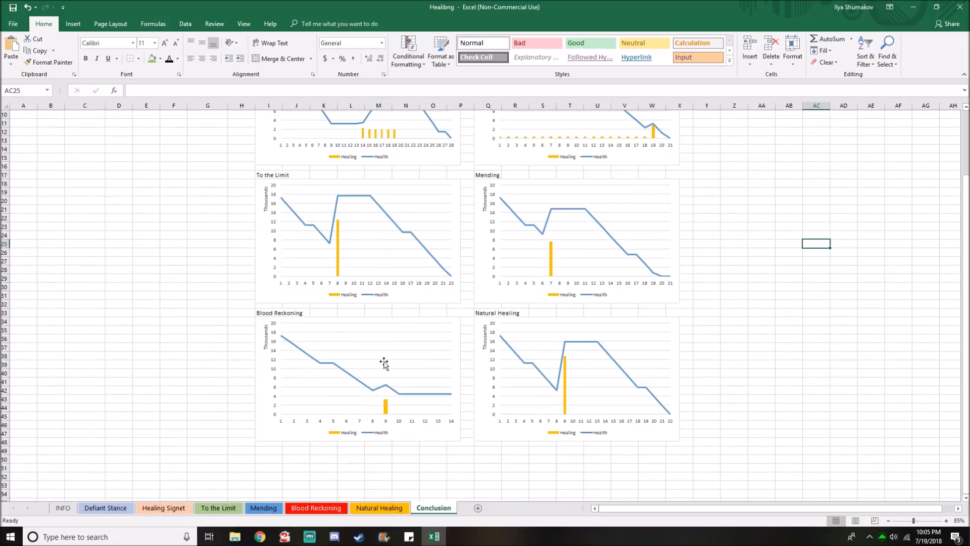
pyautogui.moveTo(386, 405)
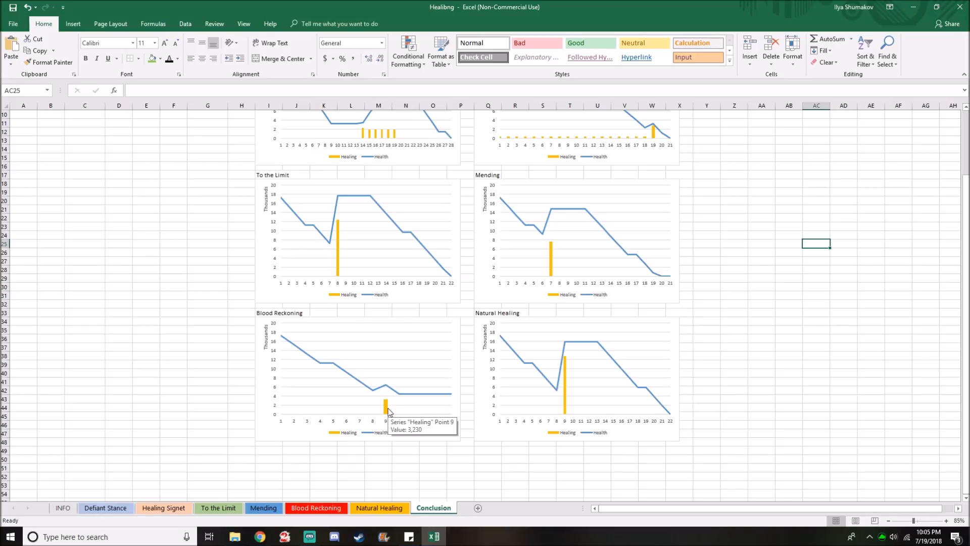
pyautogui.moveTo(382, 394)
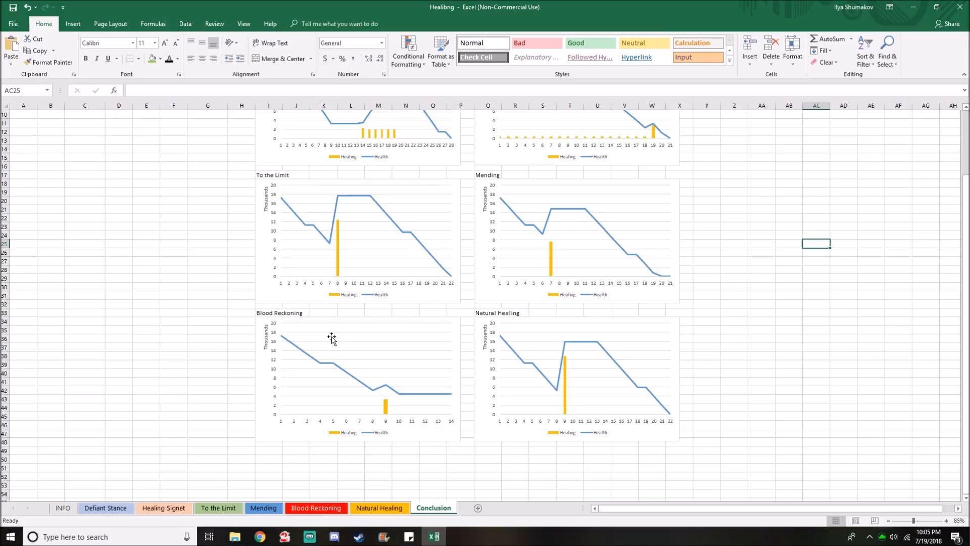
pyautogui.moveTo(344, 342)
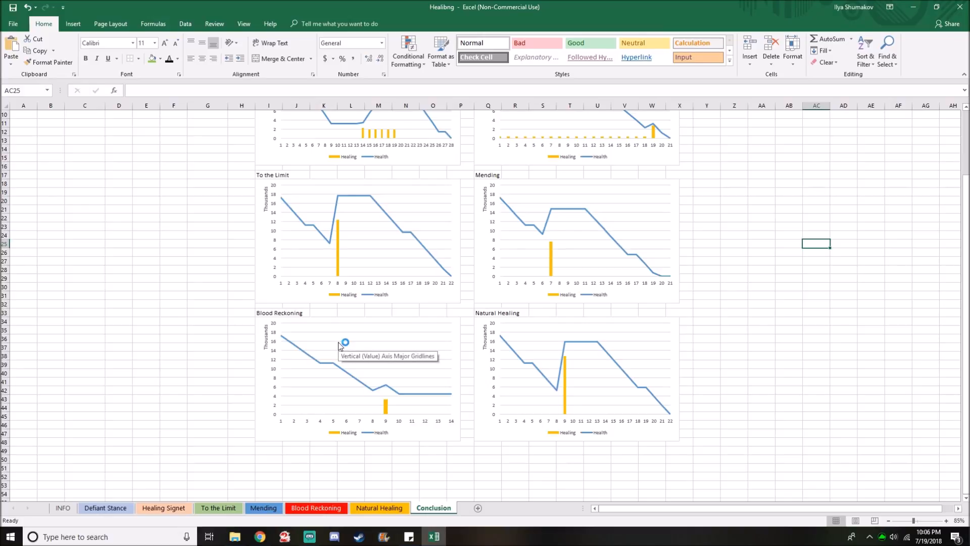
pyautogui.moveTo(398, 343)
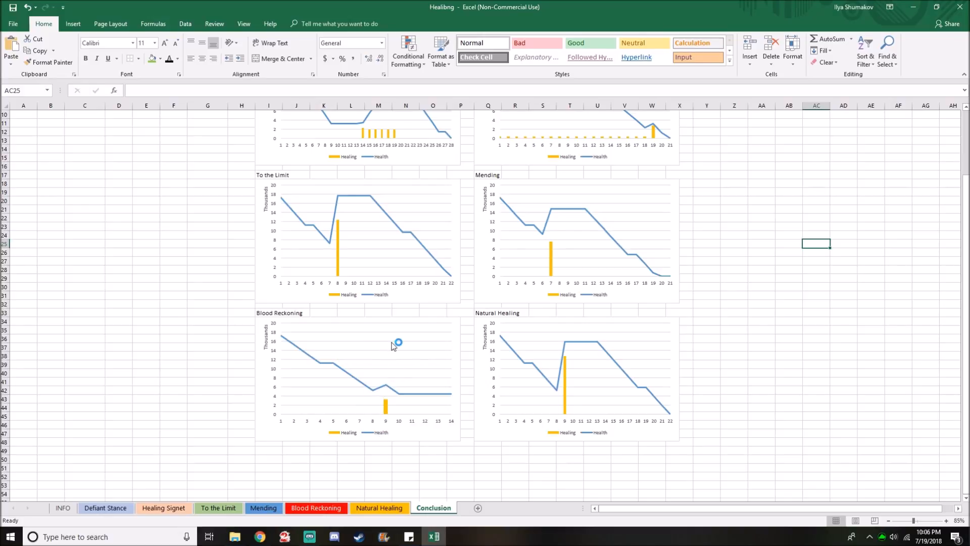
pyautogui.moveTo(415, 428)
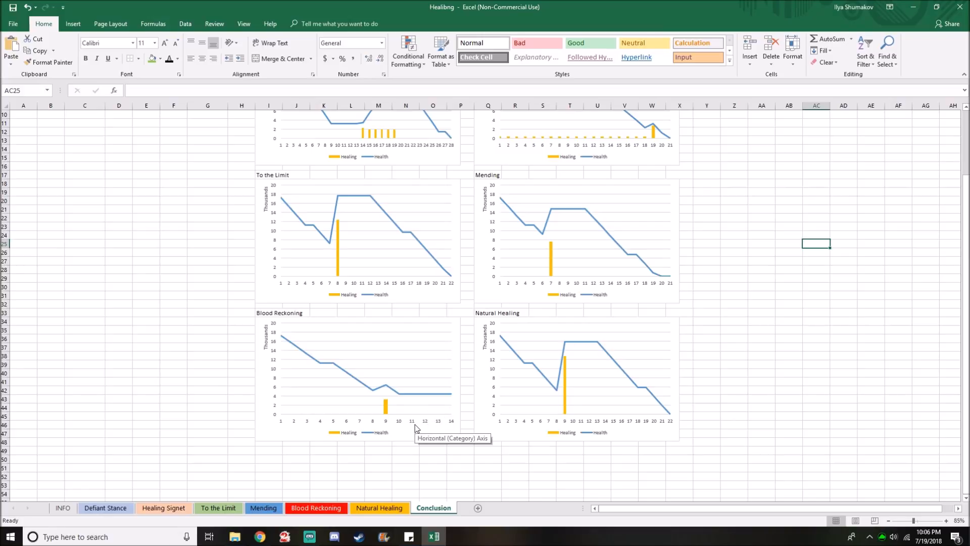
pyautogui.moveTo(346, 347)
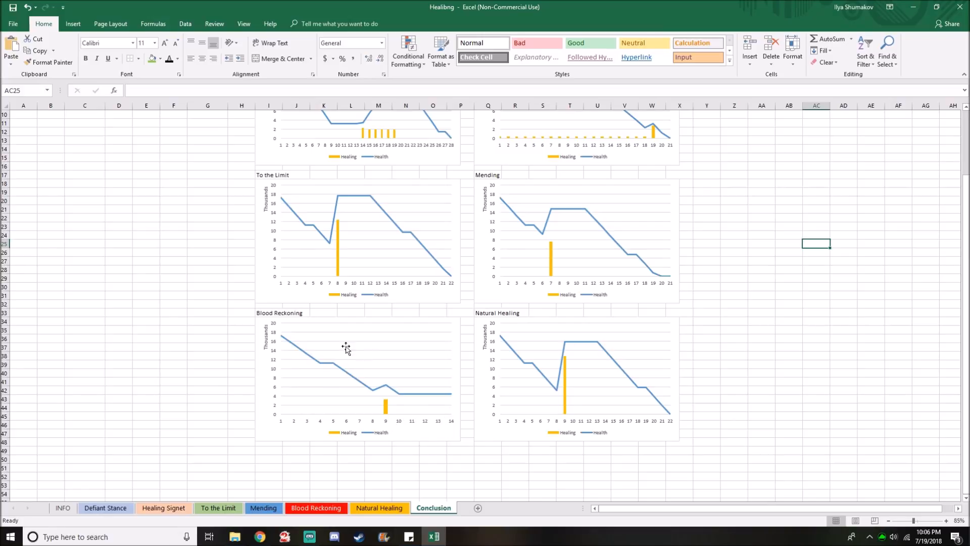
pyautogui.moveTo(440, 319)
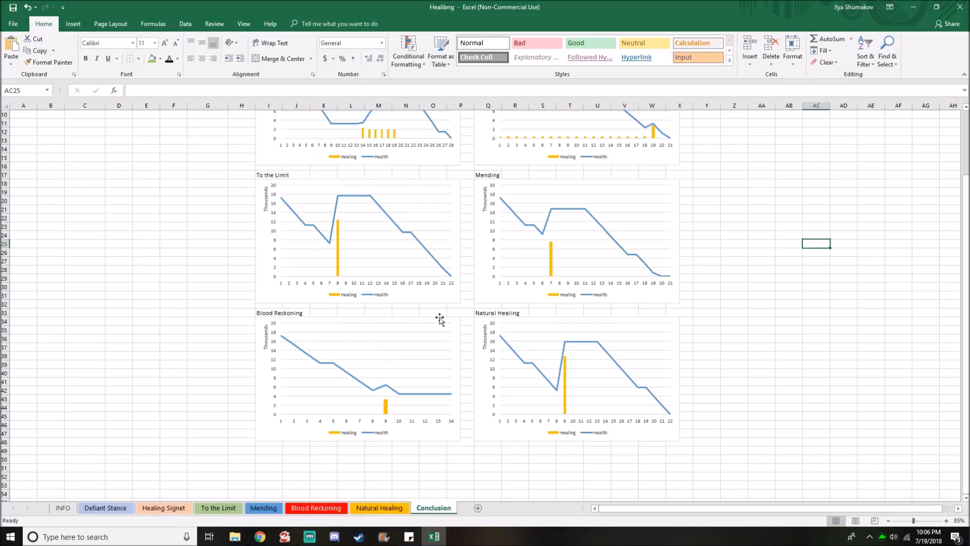
pyautogui.moveTo(583, 392)
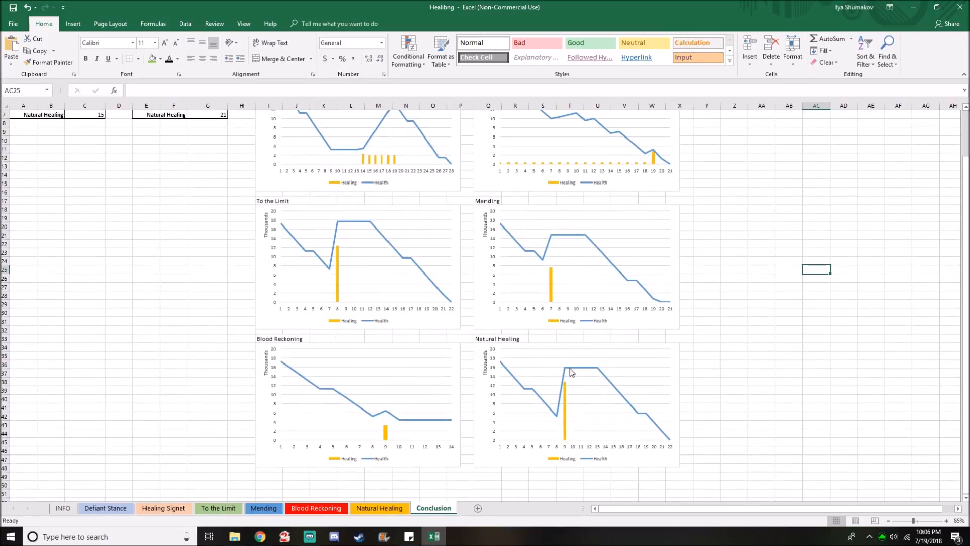
pyautogui.moveTo(662, 440)
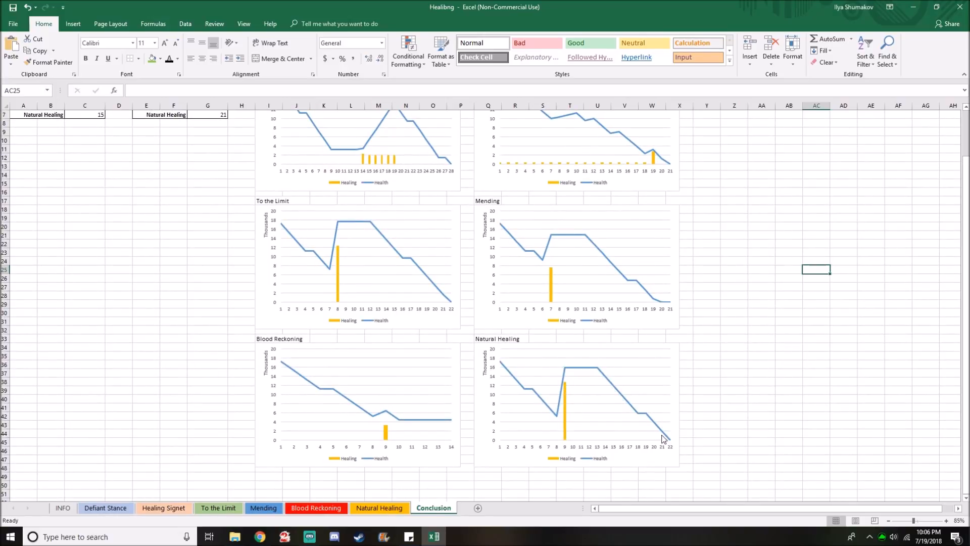
pyautogui.scroll(3)
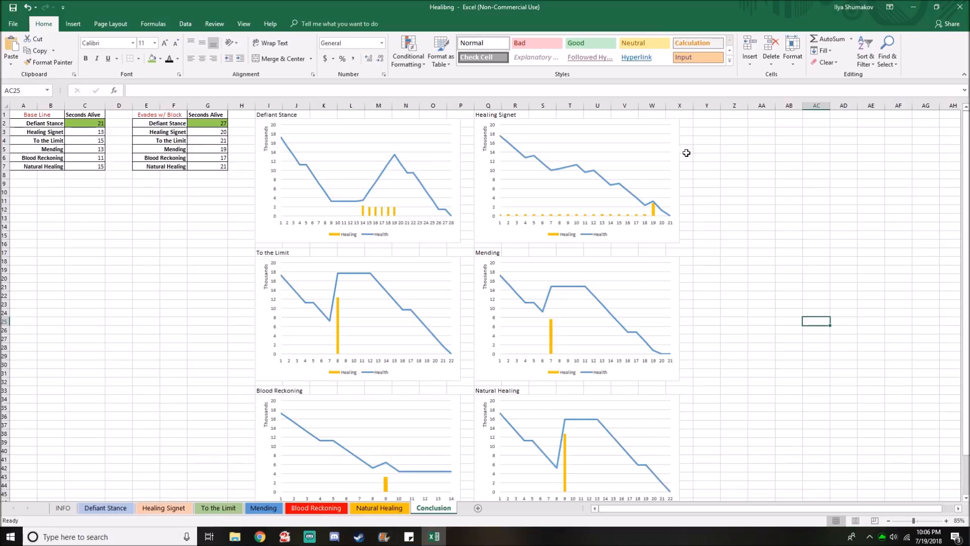
pyautogui.click(705, 140)
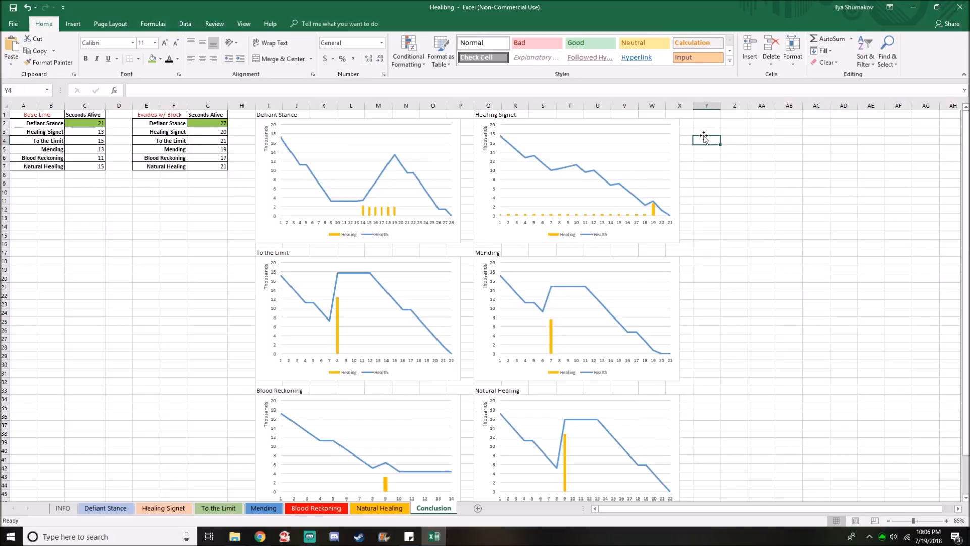
pyautogui.moveTo(129, 519)
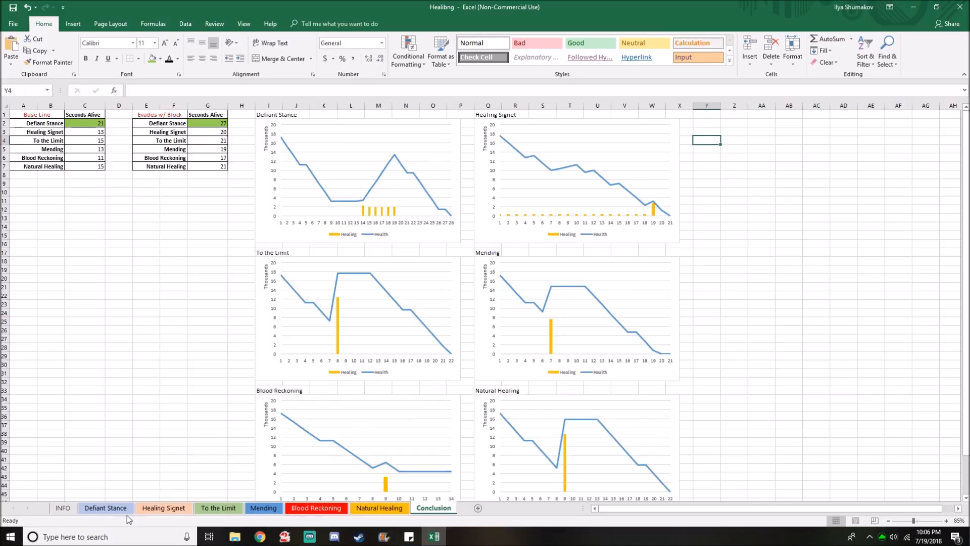
pyautogui.click(105, 508)
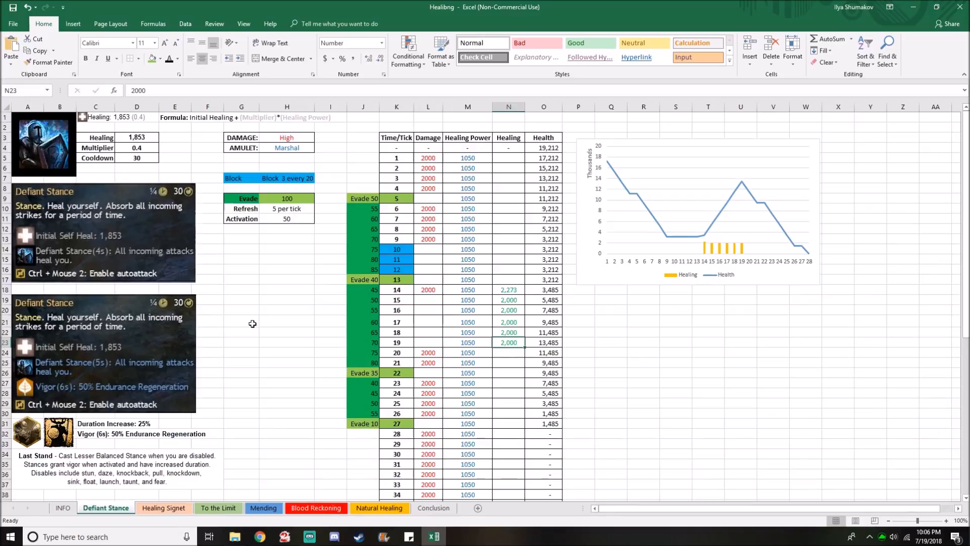
pyautogui.moveTo(242, 216)
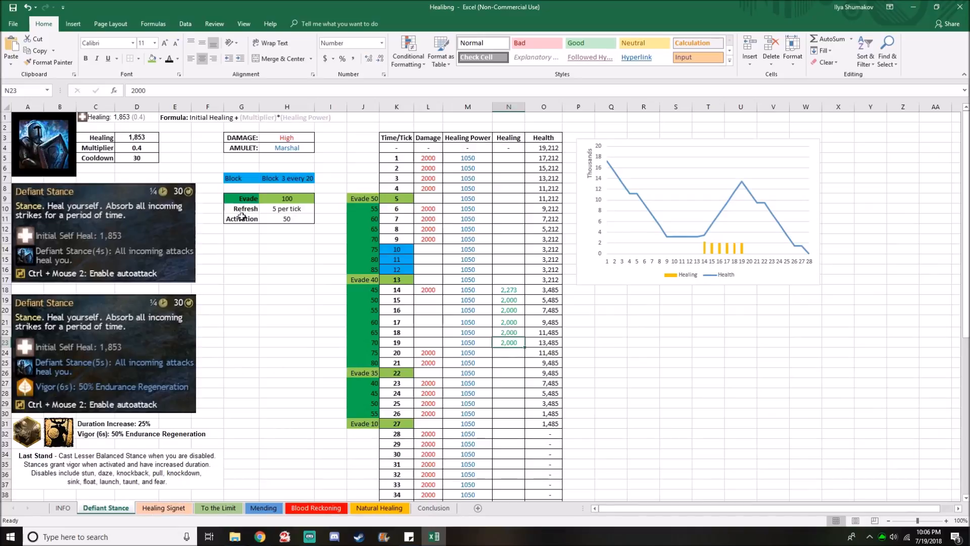
pyautogui.moveTo(293, 525)
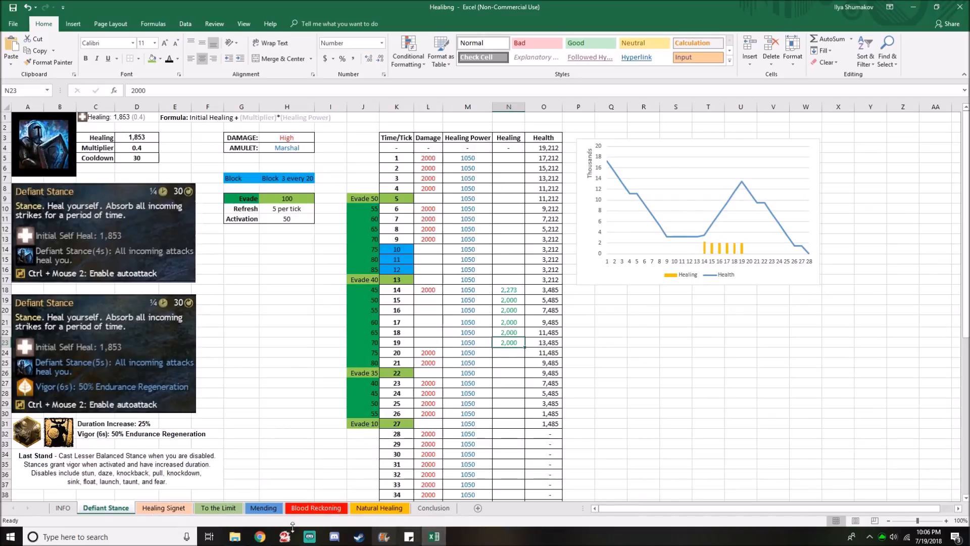
# Browse the Healing Signet, To the Limit and Mending sheets' tables and charts
pyautogui.click(164, 507)
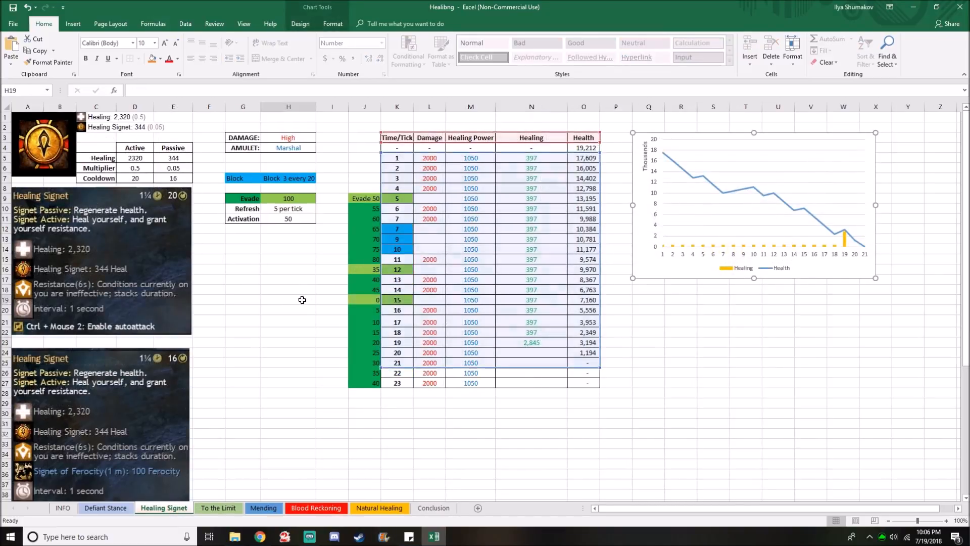
pyautogui.click(288, 299)
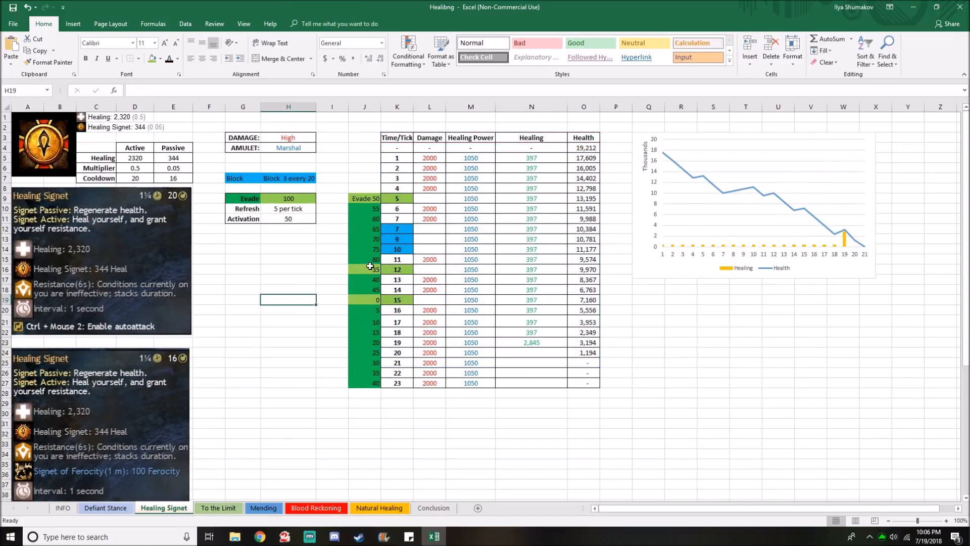
pyautogui.moveTo(420, 221)
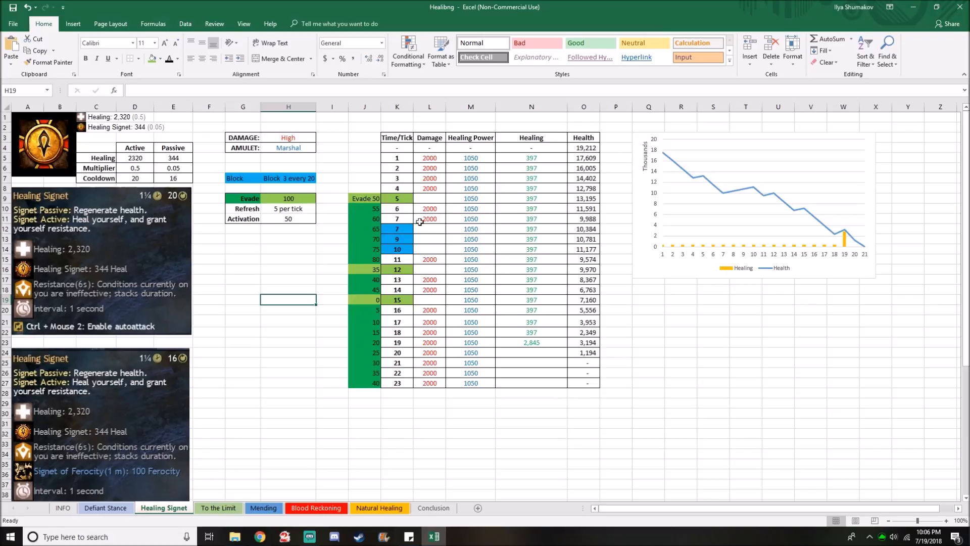
pyautogui.click(219, 507)
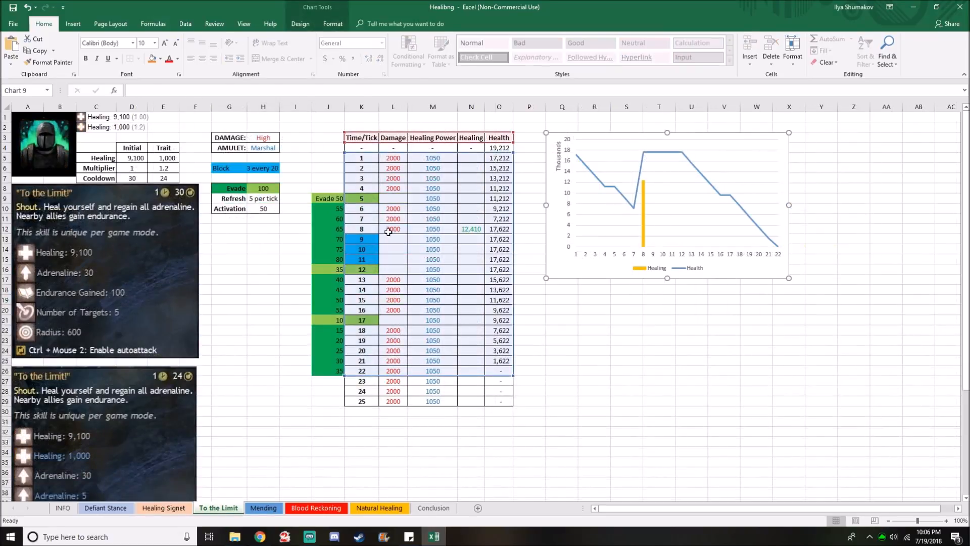
pyautogui.click(295, 259)
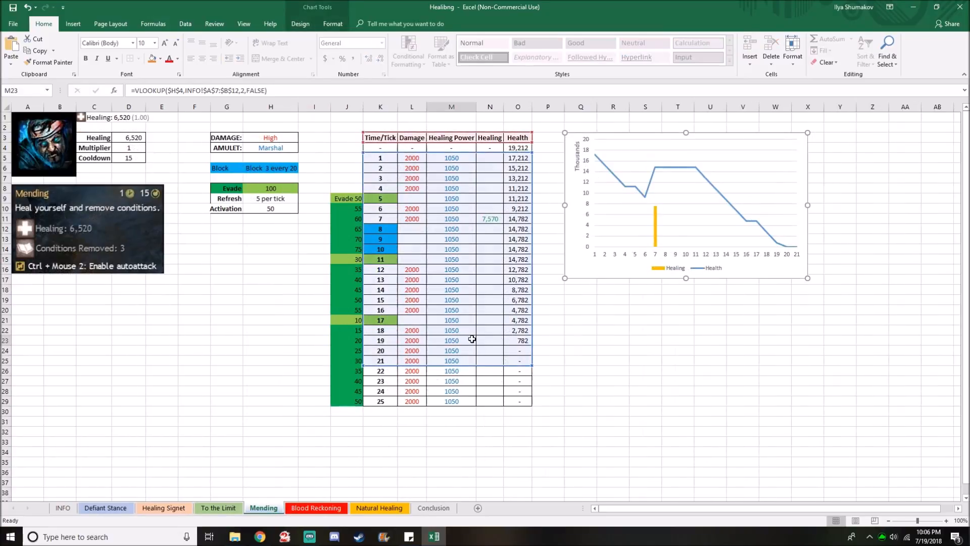
# Check Mending's tick 7 healing formula, then switch to the Blood Reckoning sheet
pyautogui.click(271, 339)
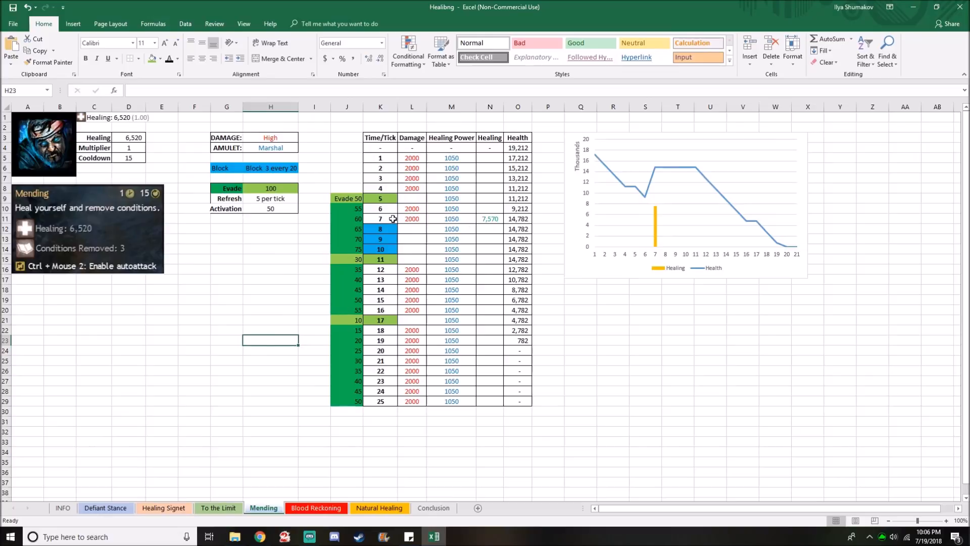
pyautogui.click(380, 370)
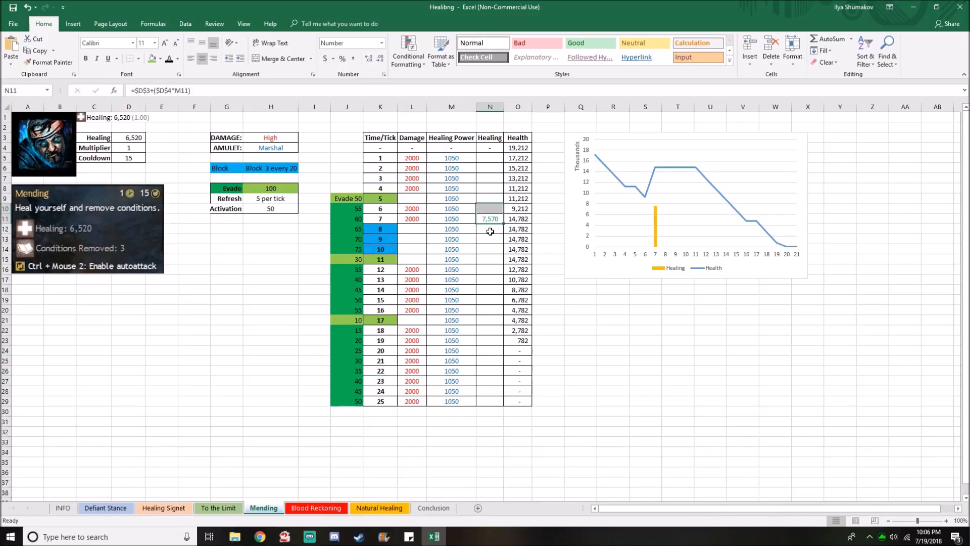
pyautogui.moveTo(737, 242)
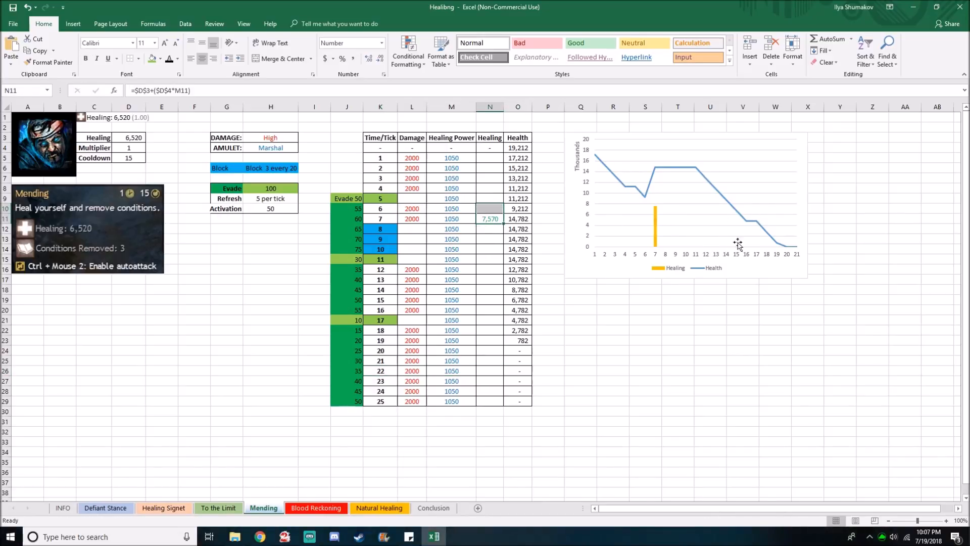
pyautogui.click(315, 507)
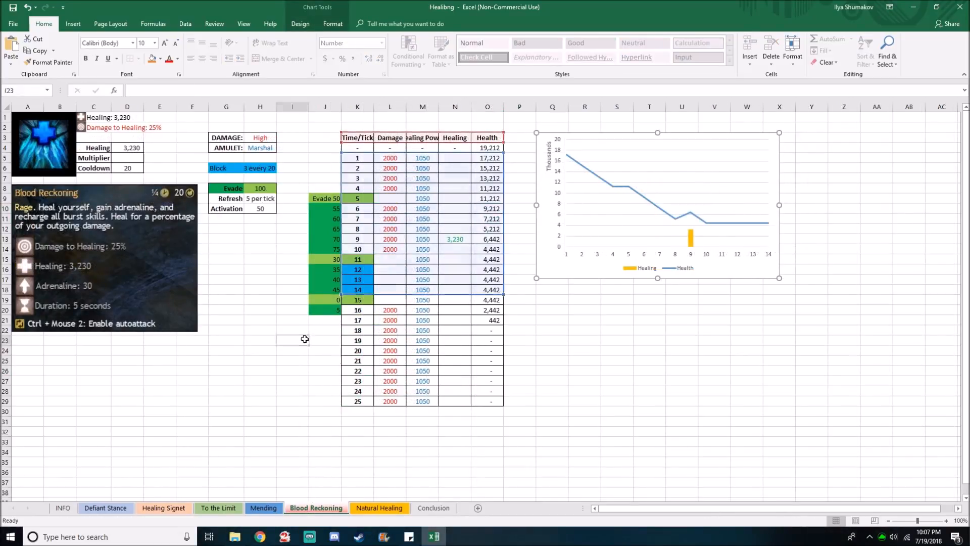
# Review the Natural Healing sheet's N13 formula, then return to the Conclusion sheet
pyautogui.click(292, 340)
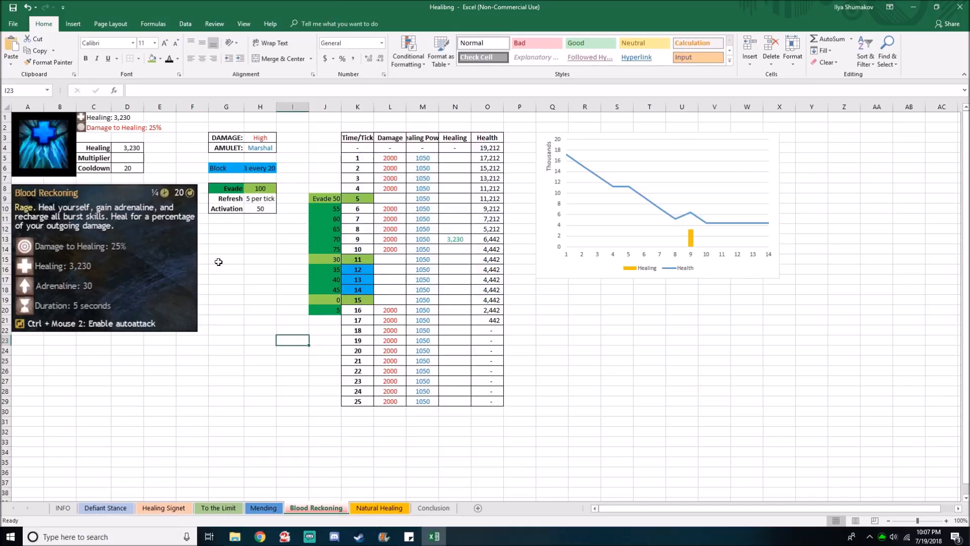
pyautogui.moveTo(236, 255)
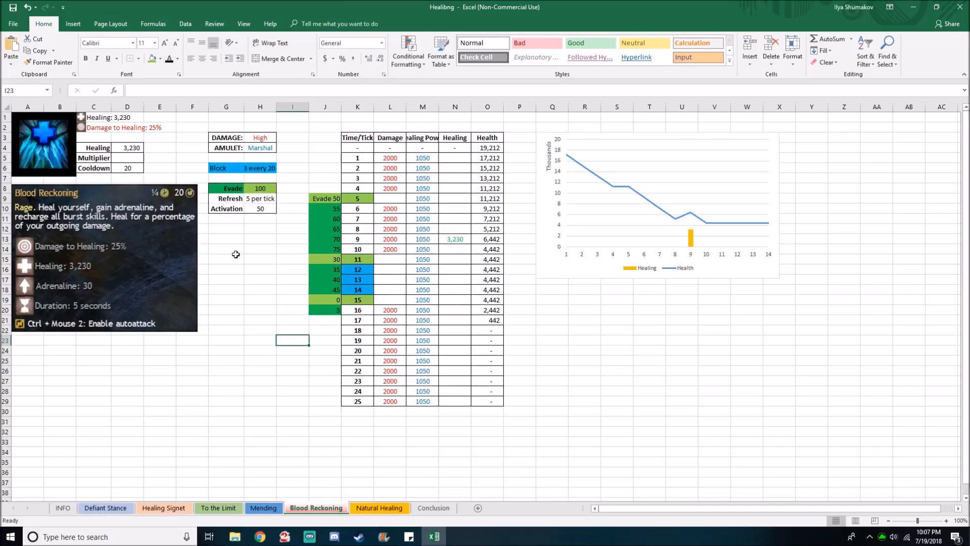
pyautogui.moveTo(411, 289)
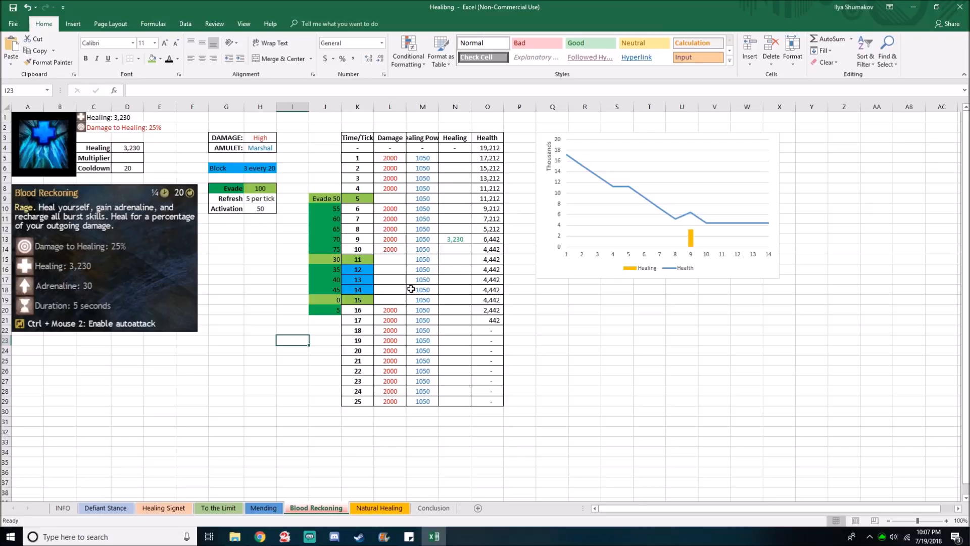
pyautogui.moveTo(463, 296)
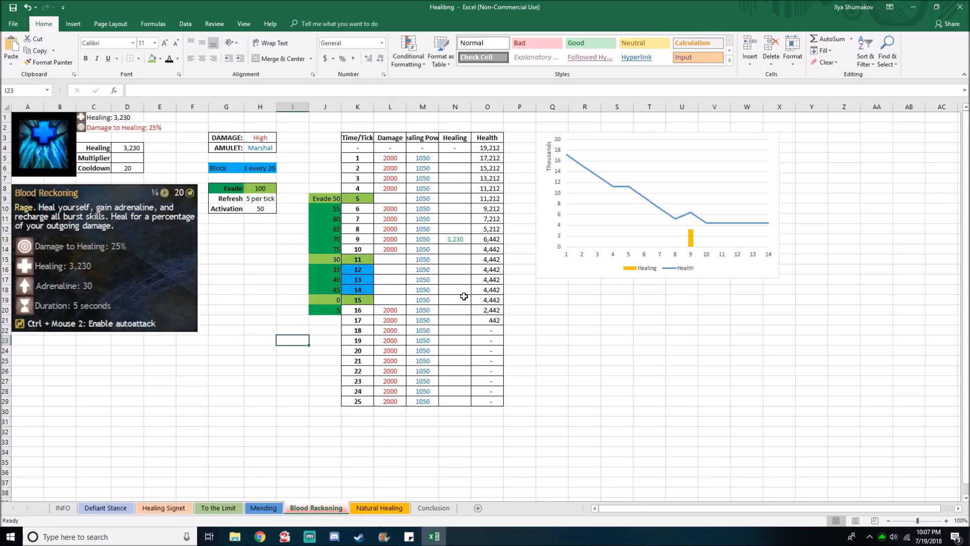
pyautogui.moveTo(215, 241)
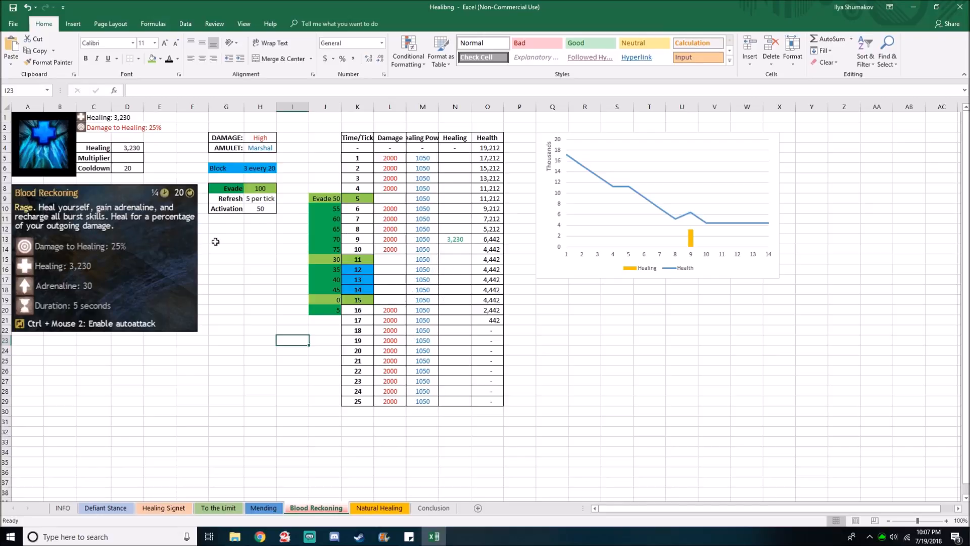
pyautogui.moveTo(379, 507)
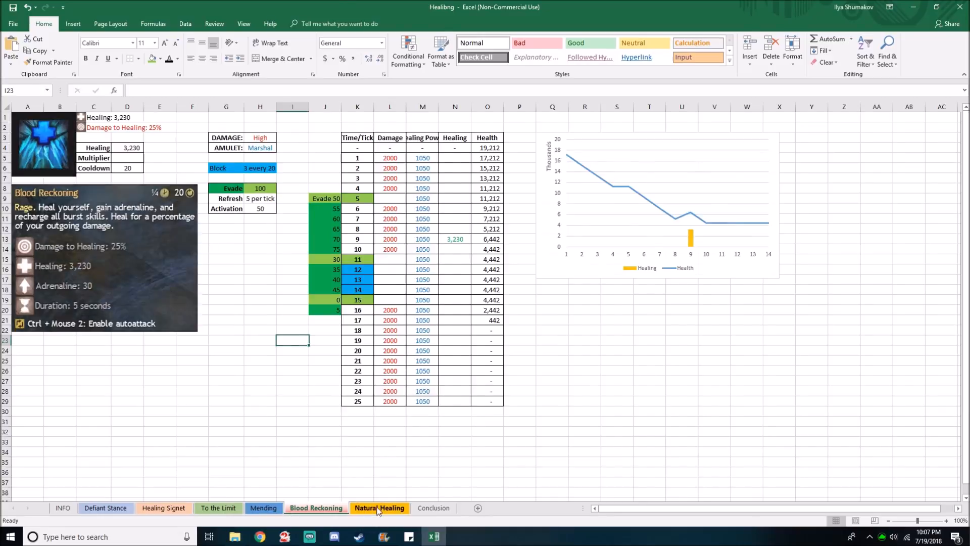
pyautogui.click(379, 508)
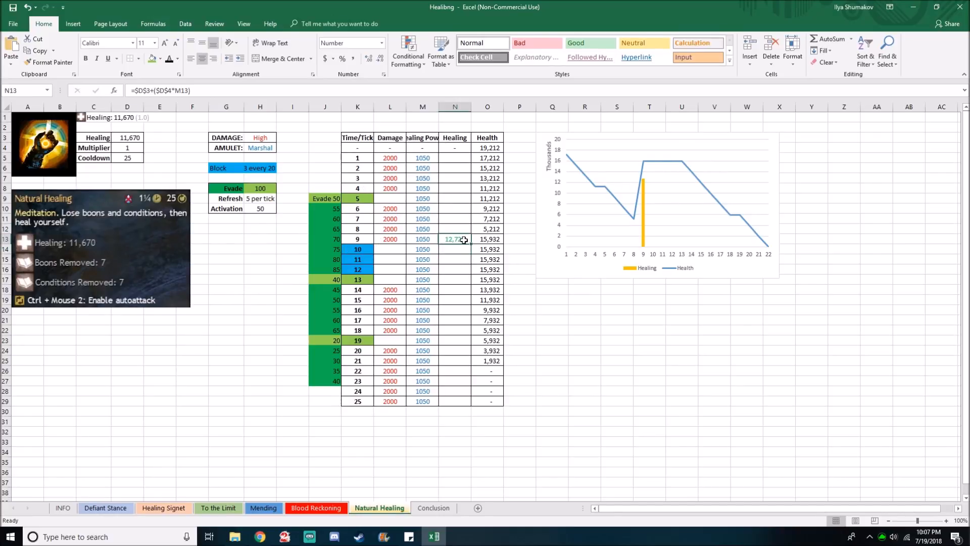
pyautogui.moveTo(347, 238)
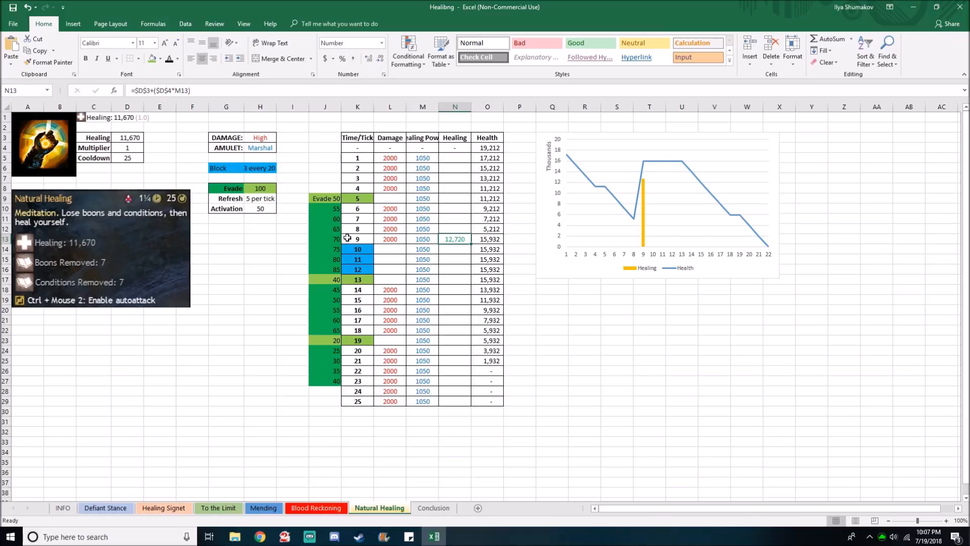
pyautogui.moveTo(363, 390)
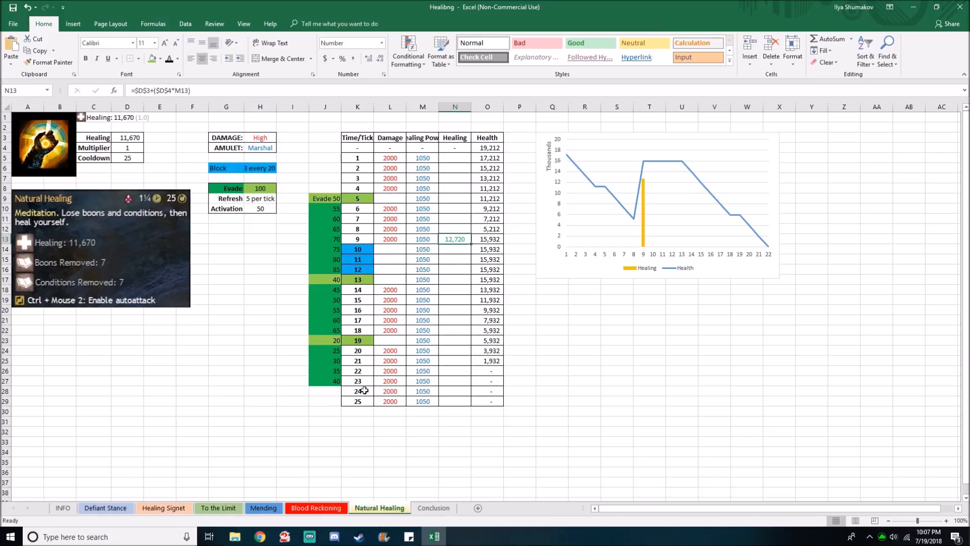
pyautogui.moveTo(349, 239)
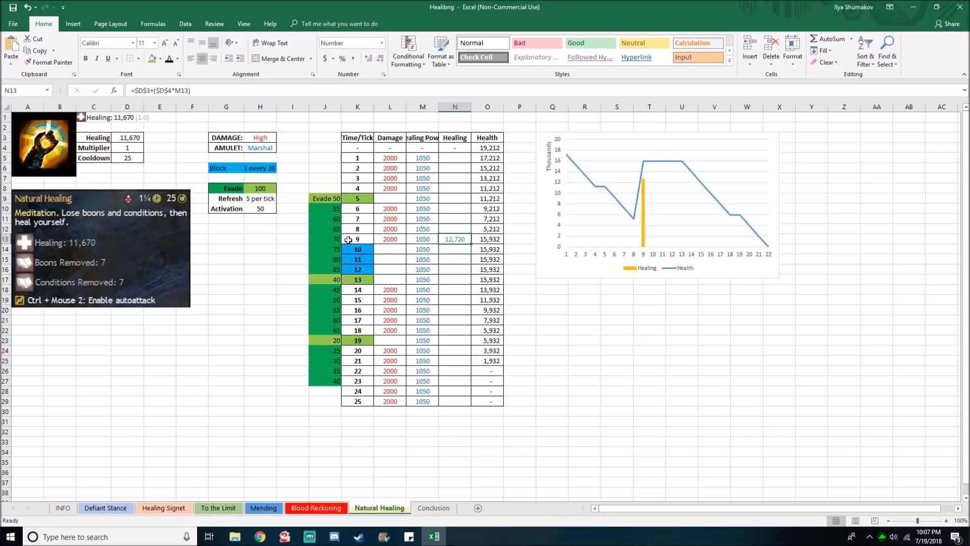
pyautogui.moveTo(398, 469)
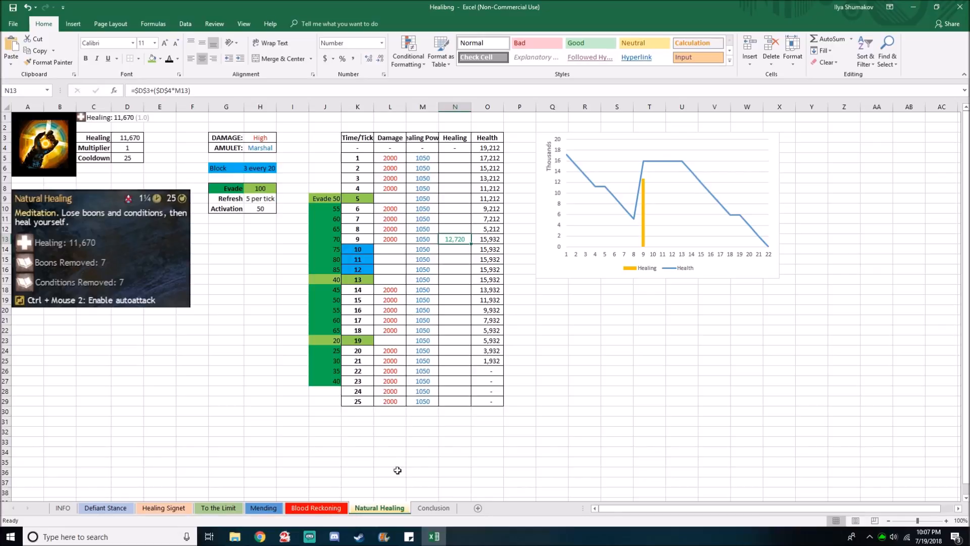
pyautogui.click(434, 507)
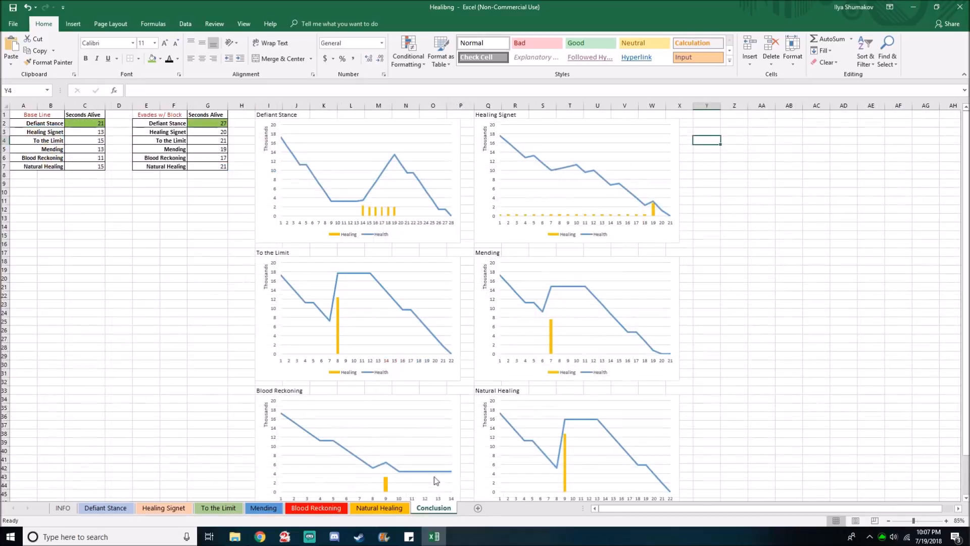
pyautogui.click(208, 123)
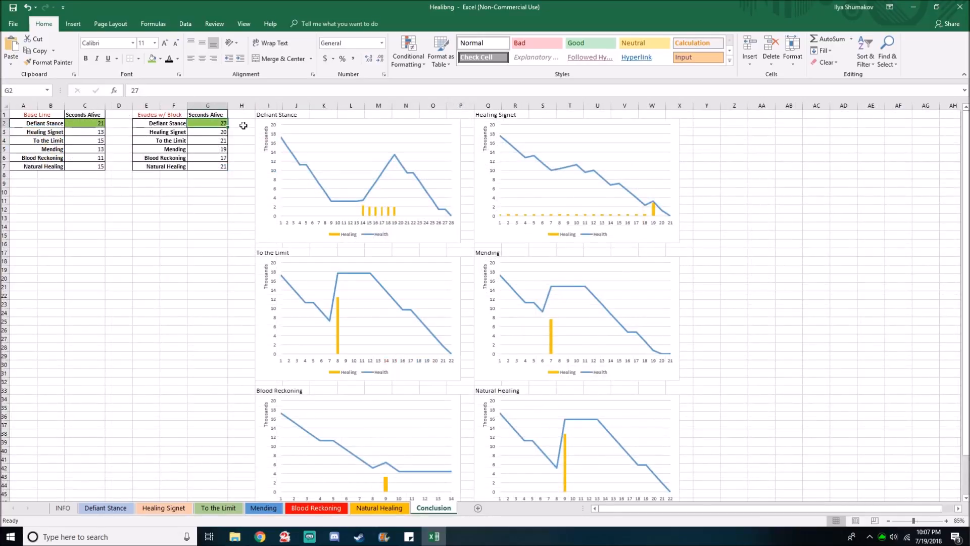
pyautogui.click(242, 123)
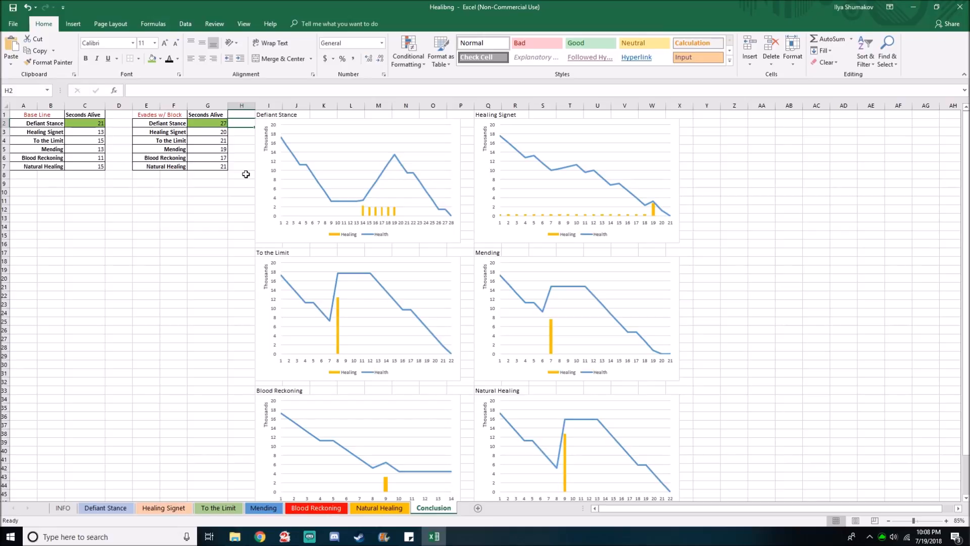
pyautogui.click(207, 124)
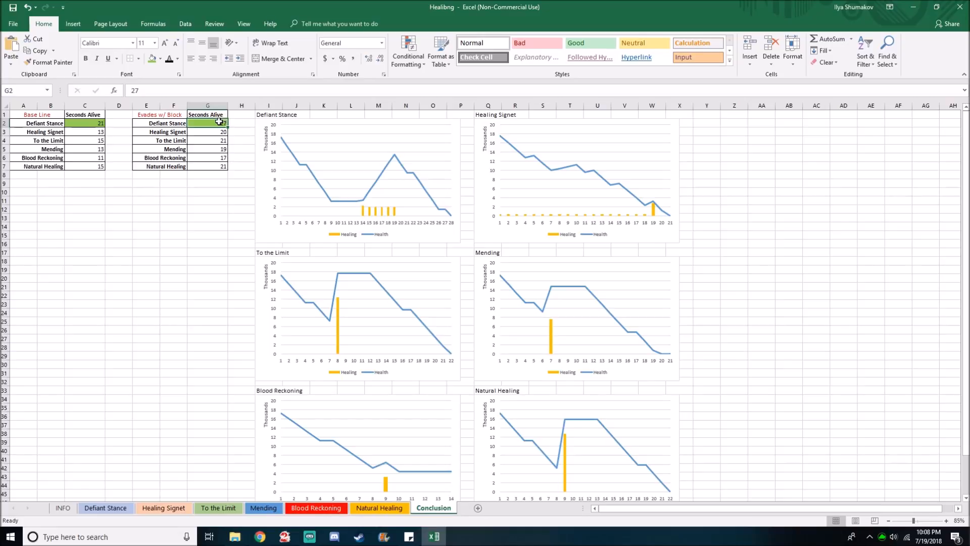